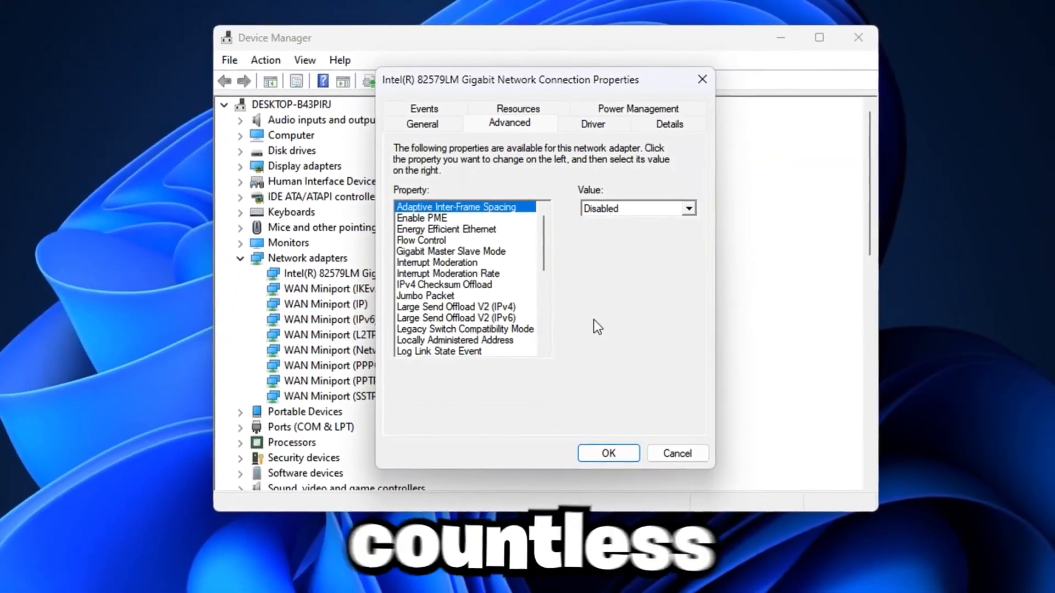
- Show Task Manager's memory and C: drive readouts, then follow the free GearUp Booster link
{"action": "scroll", "scroll_direction": "down", "scroll_amount": 3}
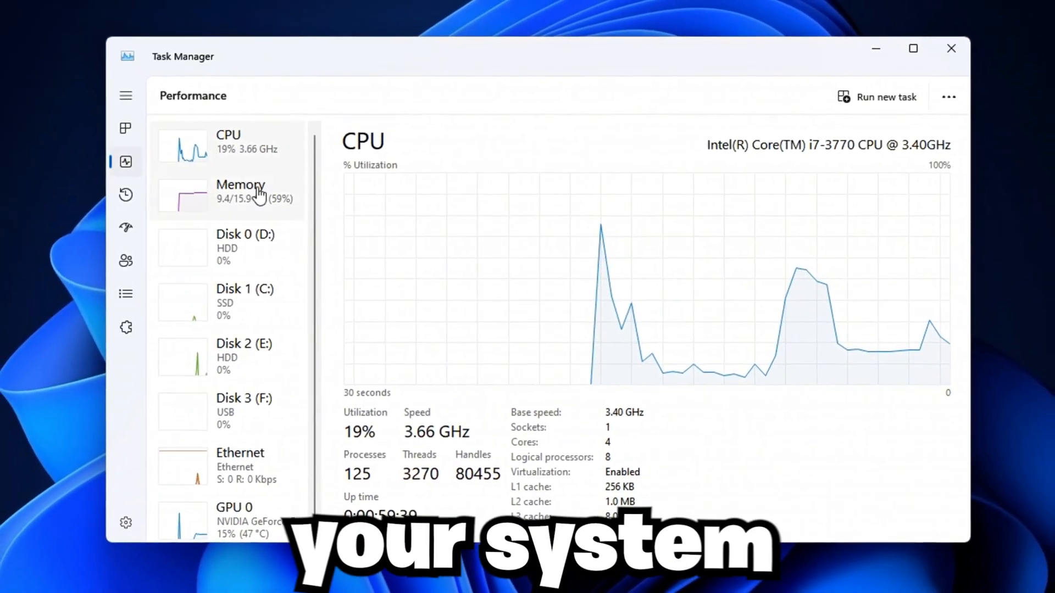
{"action": "left_click", "coordinate": [240, 192]}
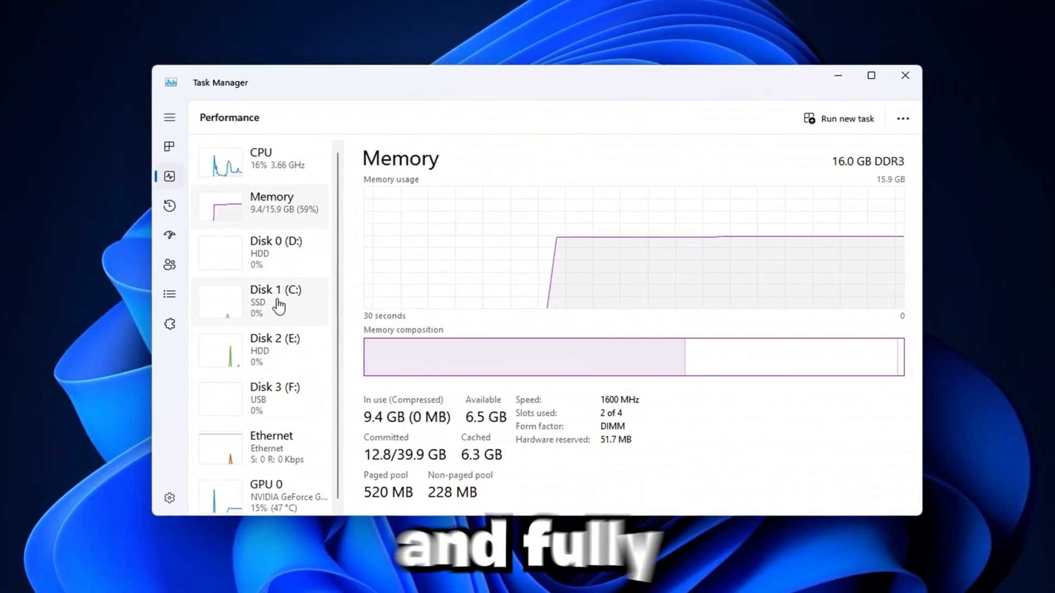
{"action": "left_click", "coordinate": [289, 494]}
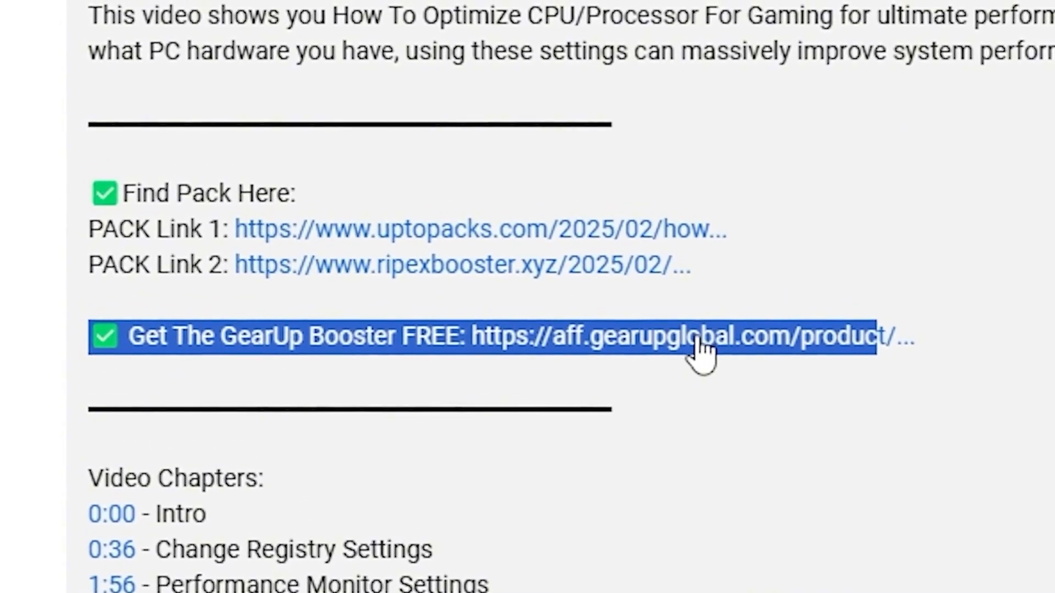
{"action": "left_click", "coordinate": [672, 336]}
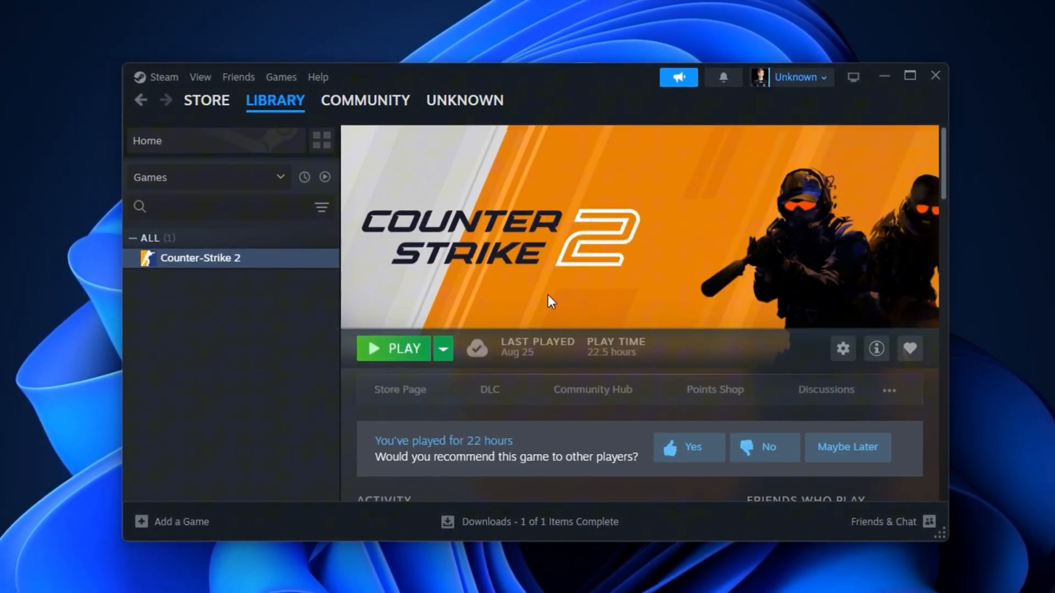
- Bring up the Steam client menu over the Counter-Strike 2 library page
{"action": "scroll", "scroll_direction": "down", "scroll_amount": 3}
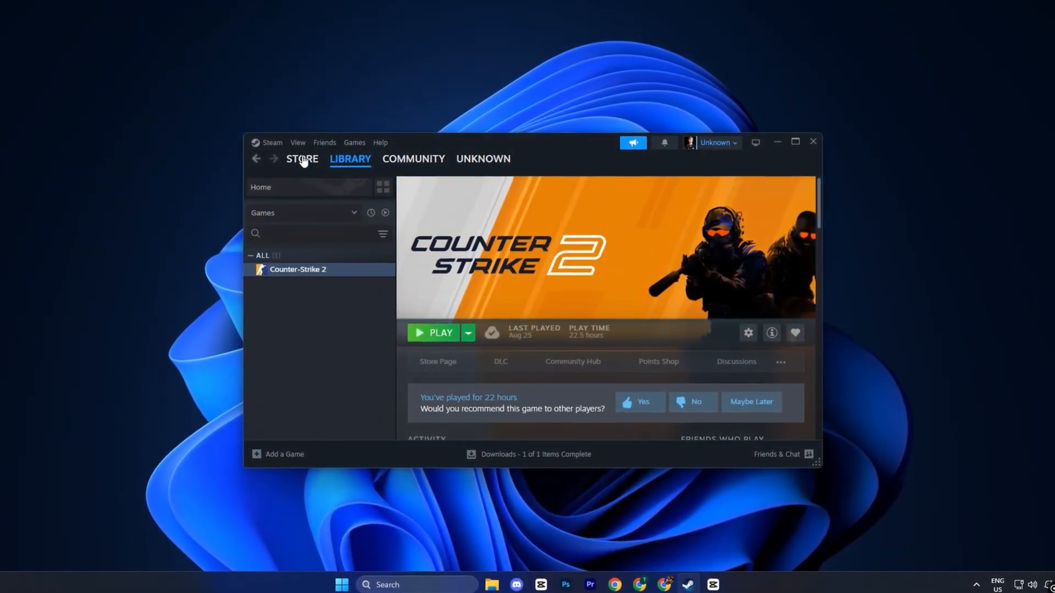
{"action": "left_click", "coordinate": [272, 142]}
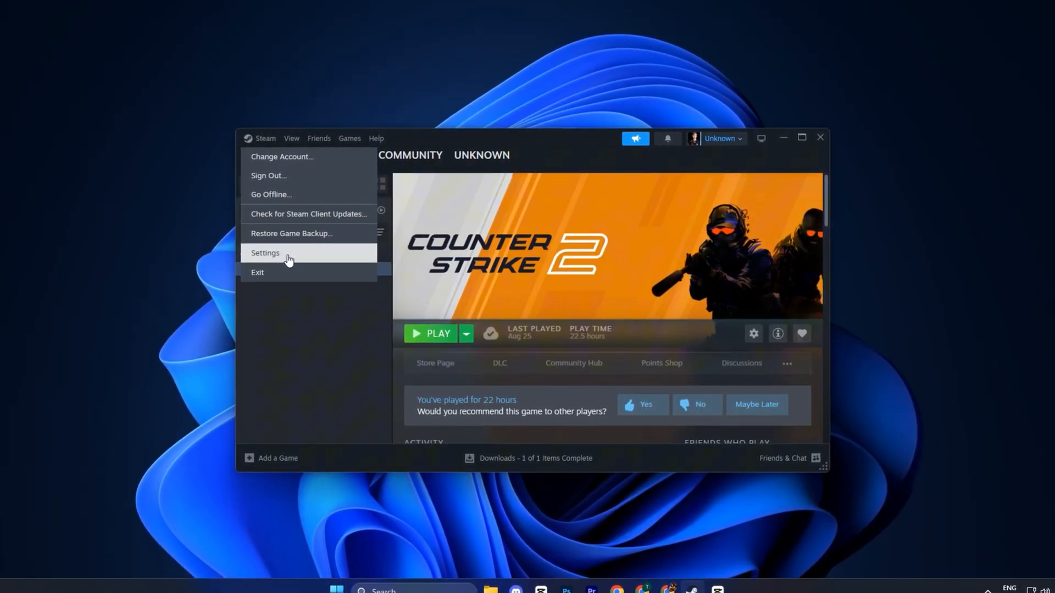
- Review the Downloads settings in Steam, then move to Friends & Chat
{"action": "left_click", "coordinate": [265, 252]}
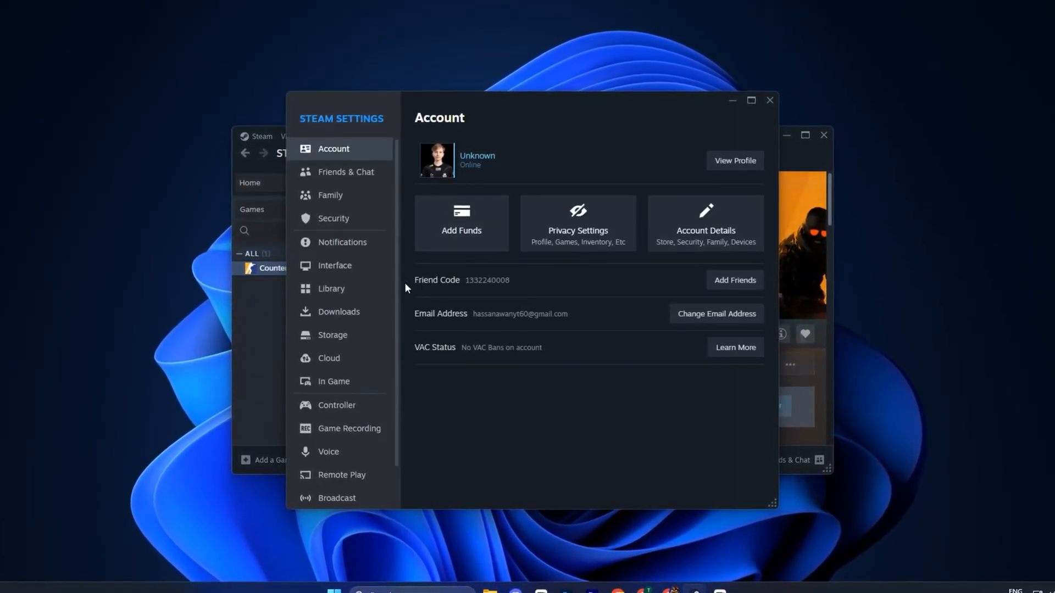
{"action": "left_click", "coordinate": [339, 311]}
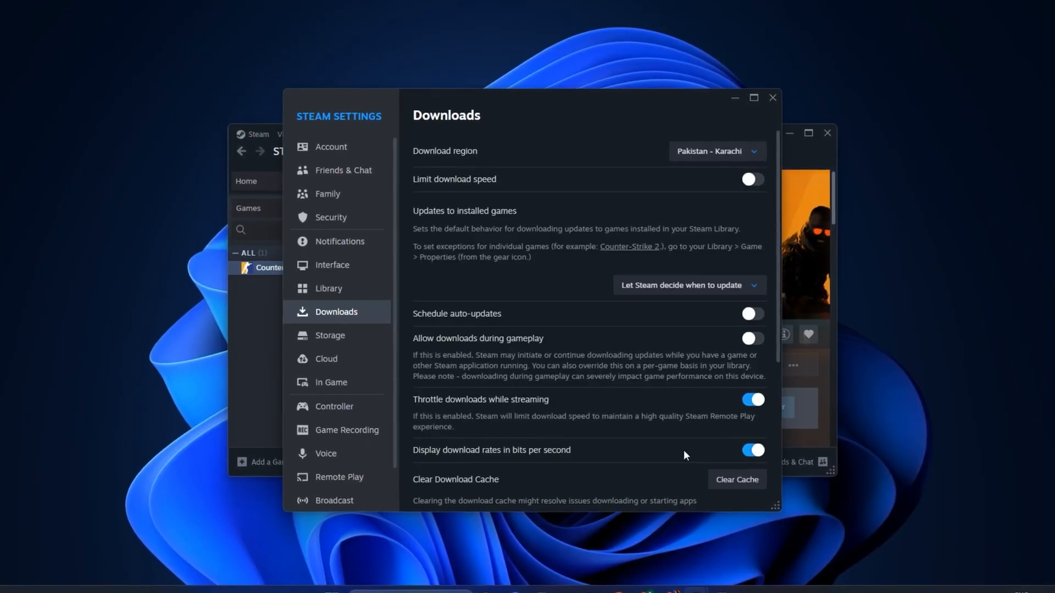
{"action": "scroll", "scroll_direction": "down", "scroll_amount": 3}
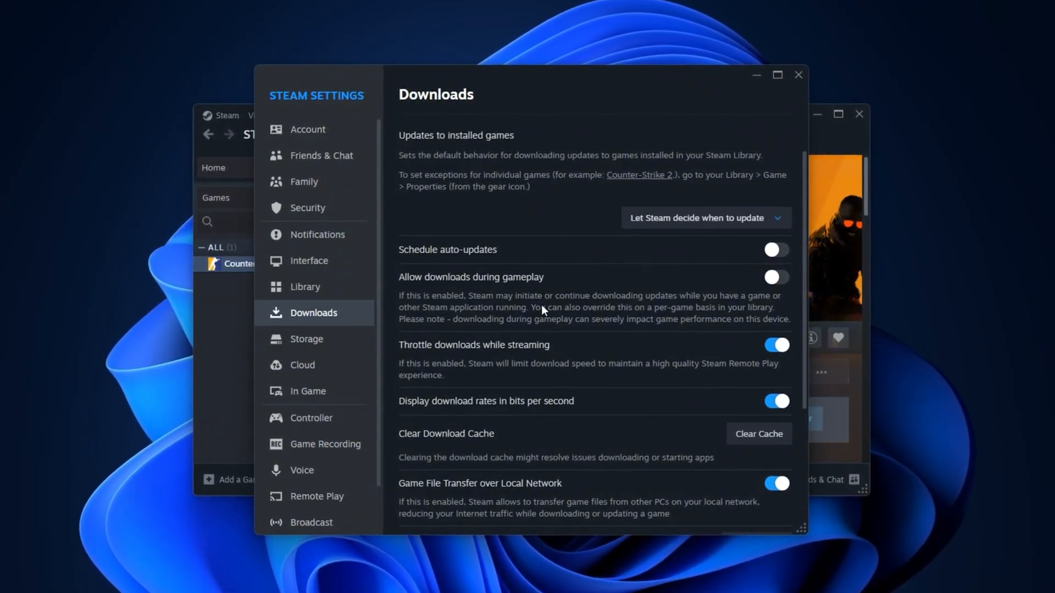
{"action": "left_click", "coordinate": [320, 155]}
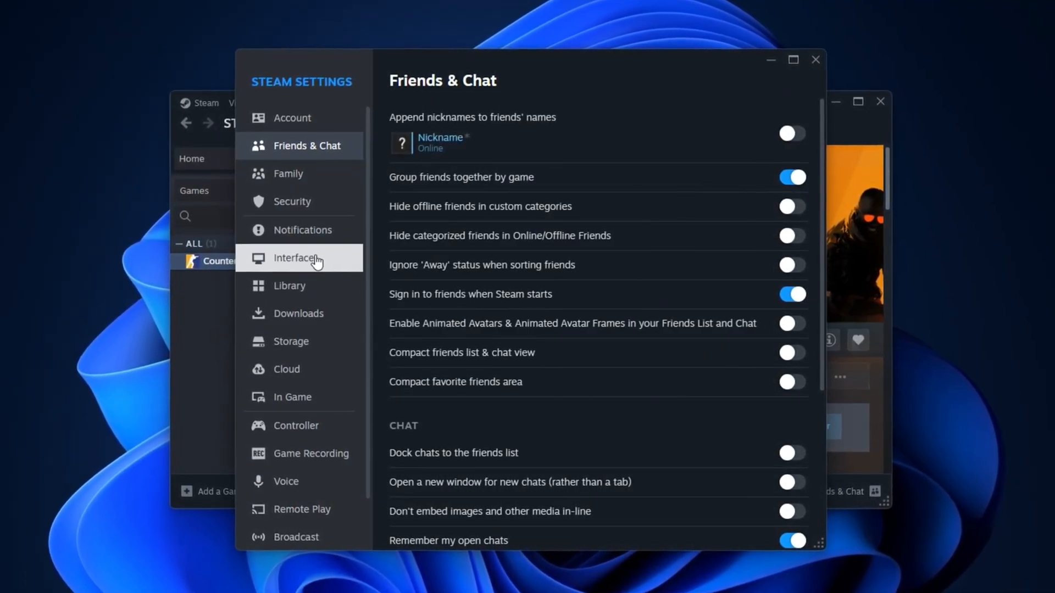
- Review Interface settings, then Library settings with Low Bandwidth and Low Performance Mode on
{"action": "left_click", "coordinate": [292, 259]}
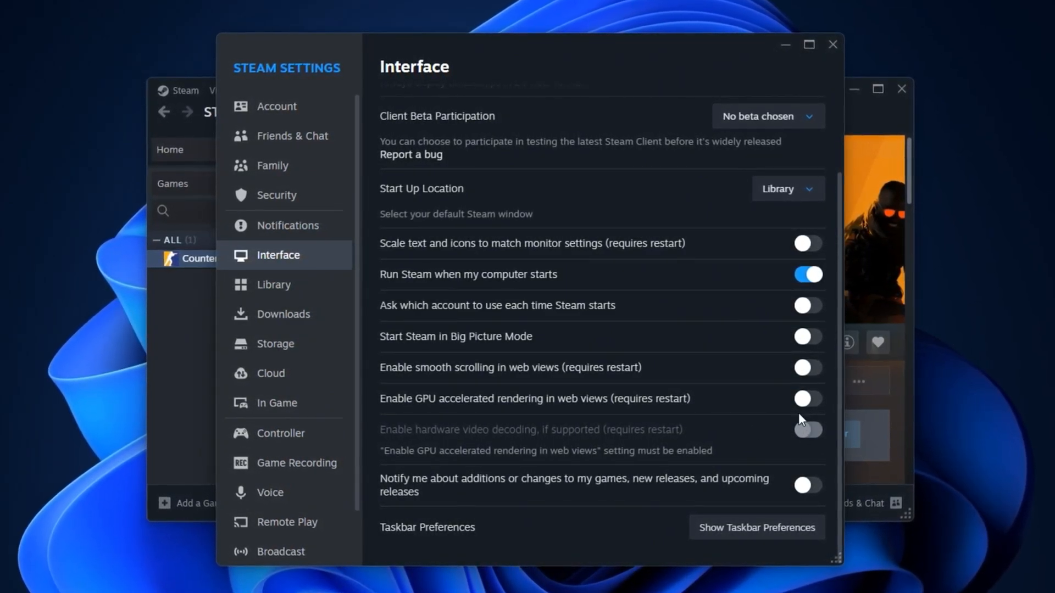
{"action": "left_click", "coordinate": [272, 284]}
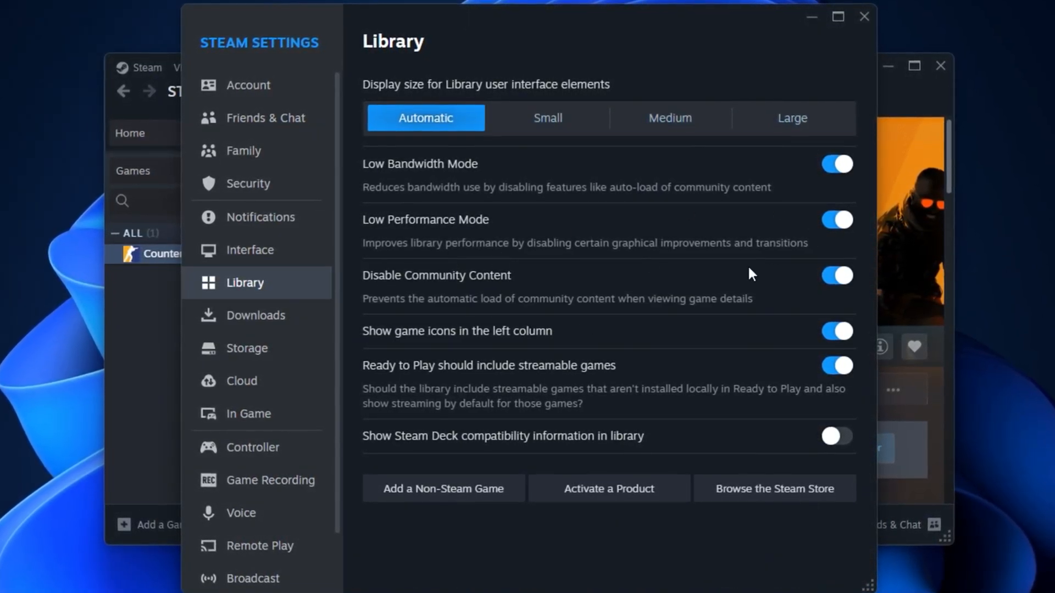
- Close Steam settings, returning to the Counter-Strike 2 library page
{"action": "left_click", "coordinate": [863, 16]}
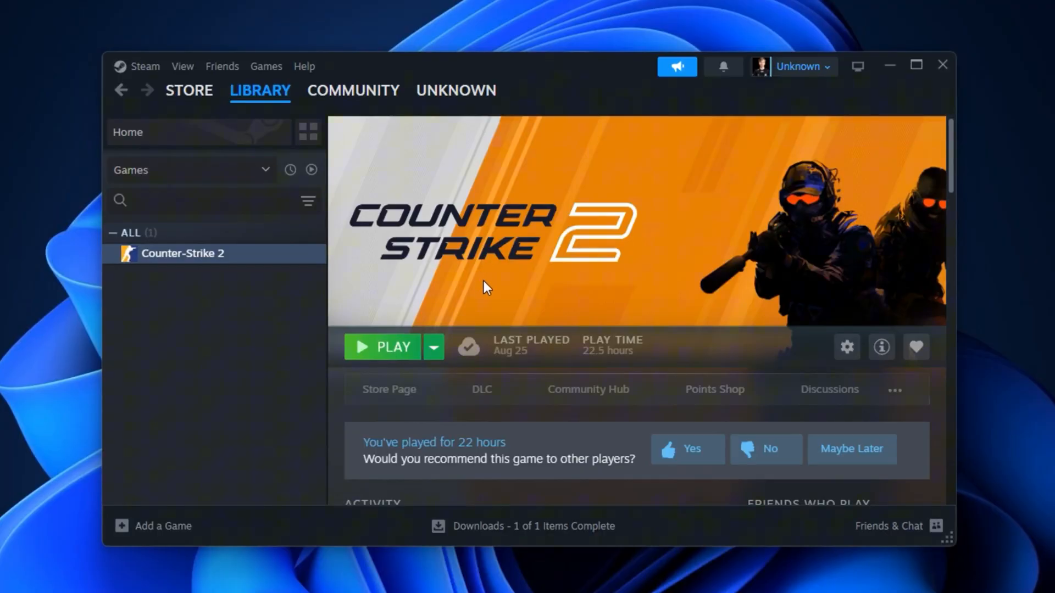
{"action": "mouse_move", "coordinate": [531, 300]}
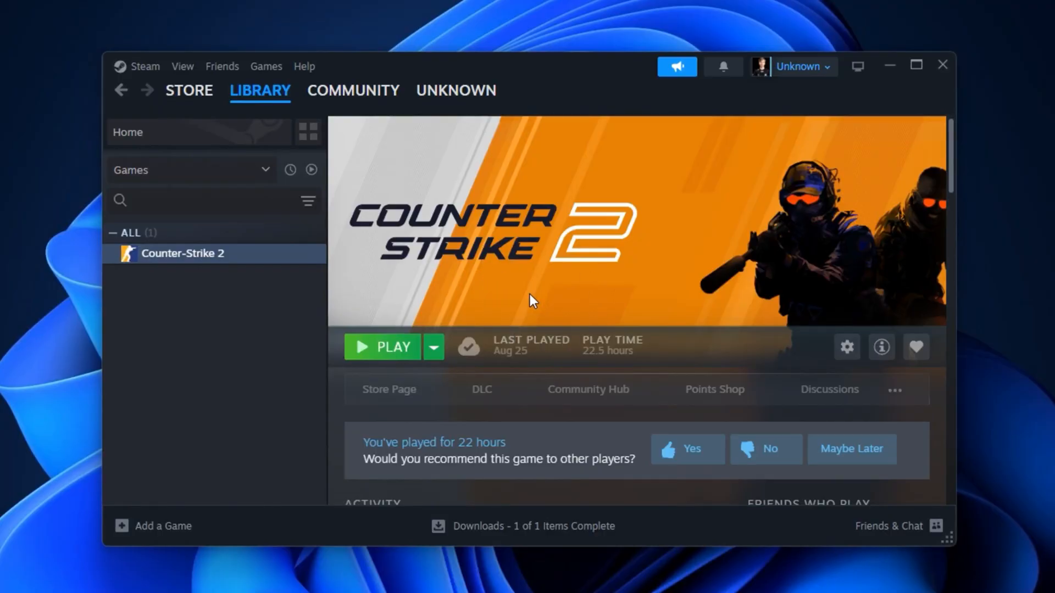
{"action": "mouse_move", "coordinate": [523, 317]}
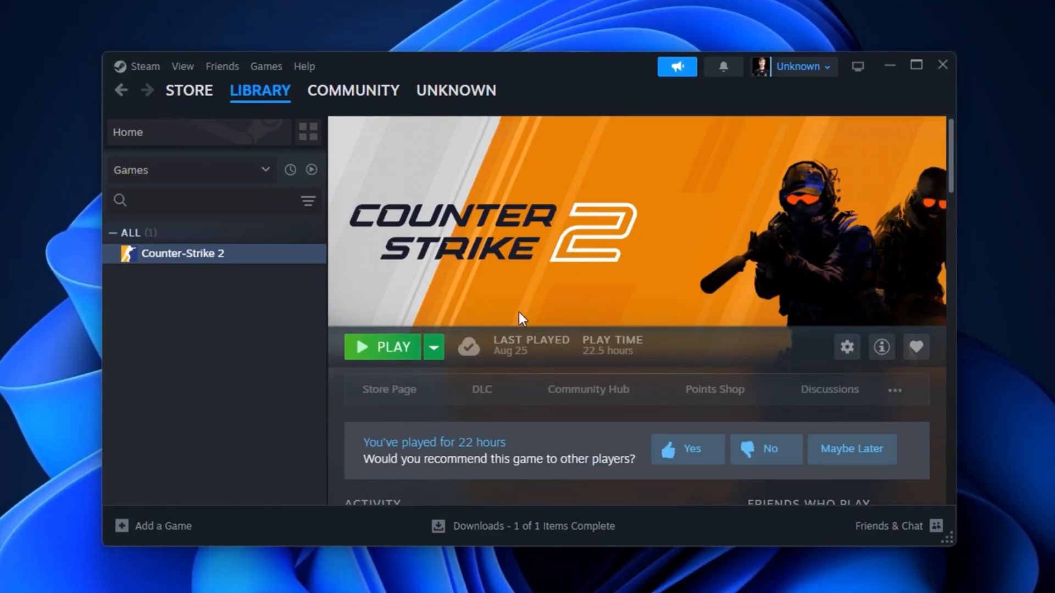
{"action": "mouse_move", "coordinate": [508, 311]}
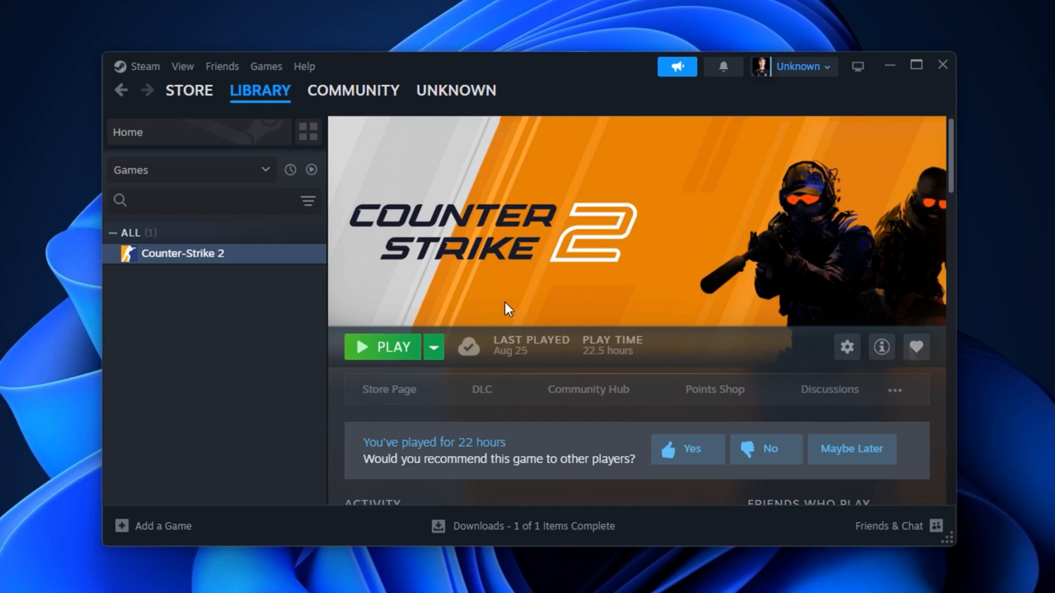
{"action": "mouse_move", "coordinate": [528, 304]}
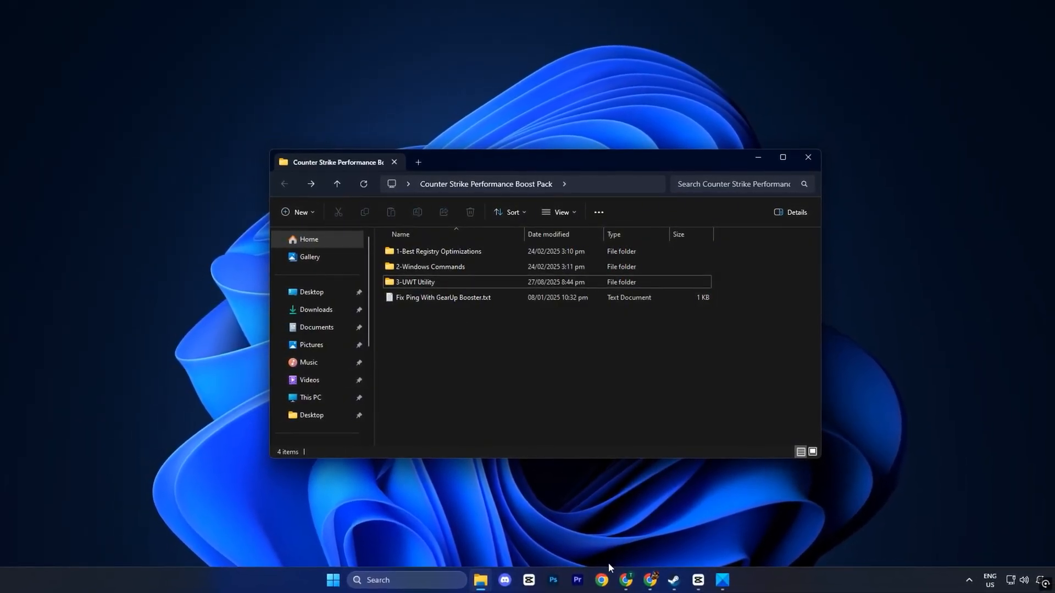
- Return to the boost pack folder and enter 1-Best Registry Optimizations
{"action": "left_click", "coordinate": [623, 580]}
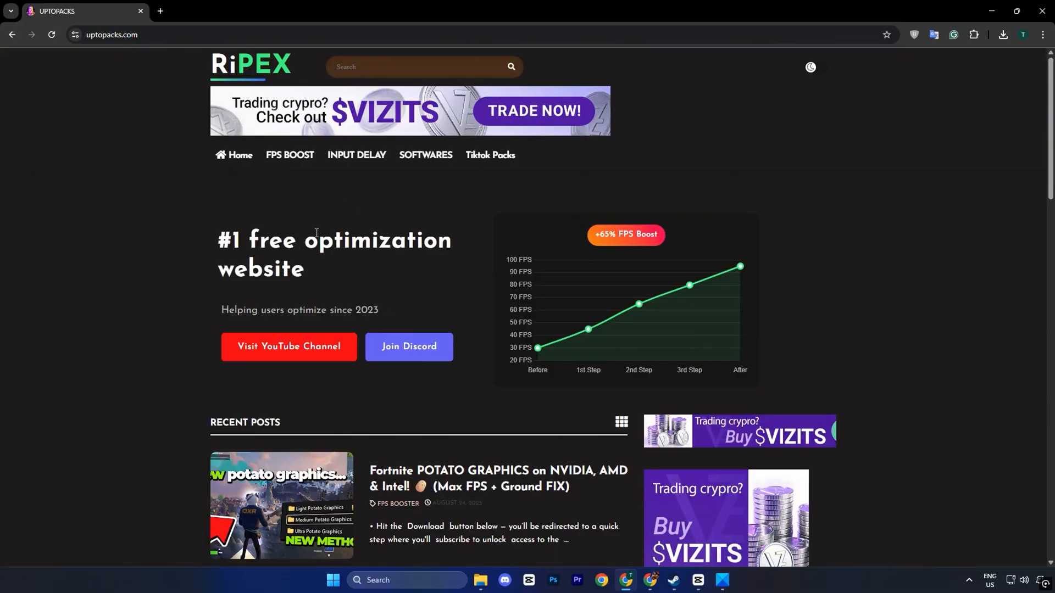
{"action": "mouse_move", "coordinate": [317, 209]}
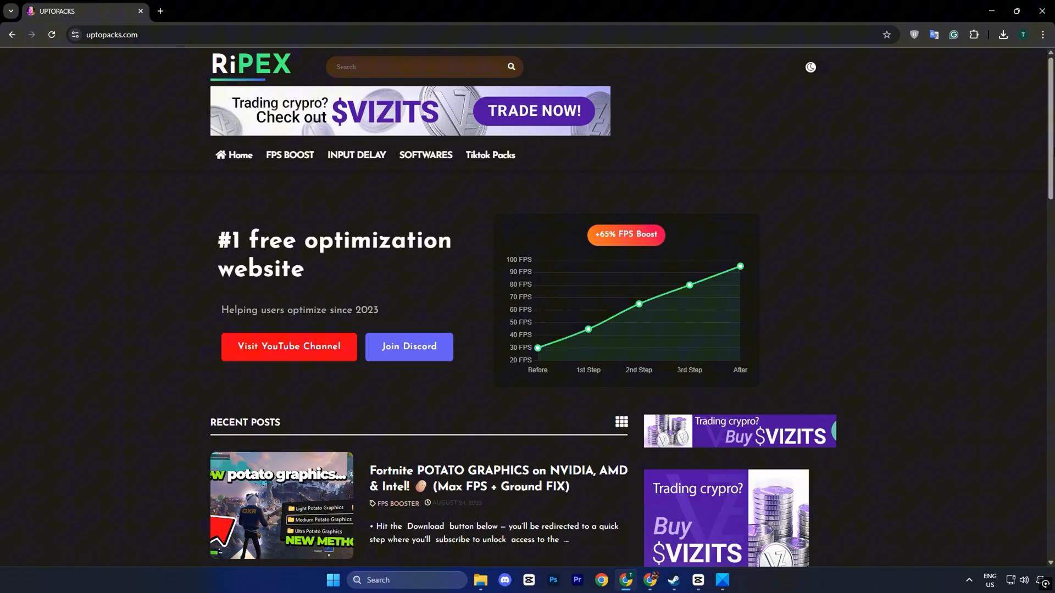
{"action": "left_click", "coordinate": [479, 580]}
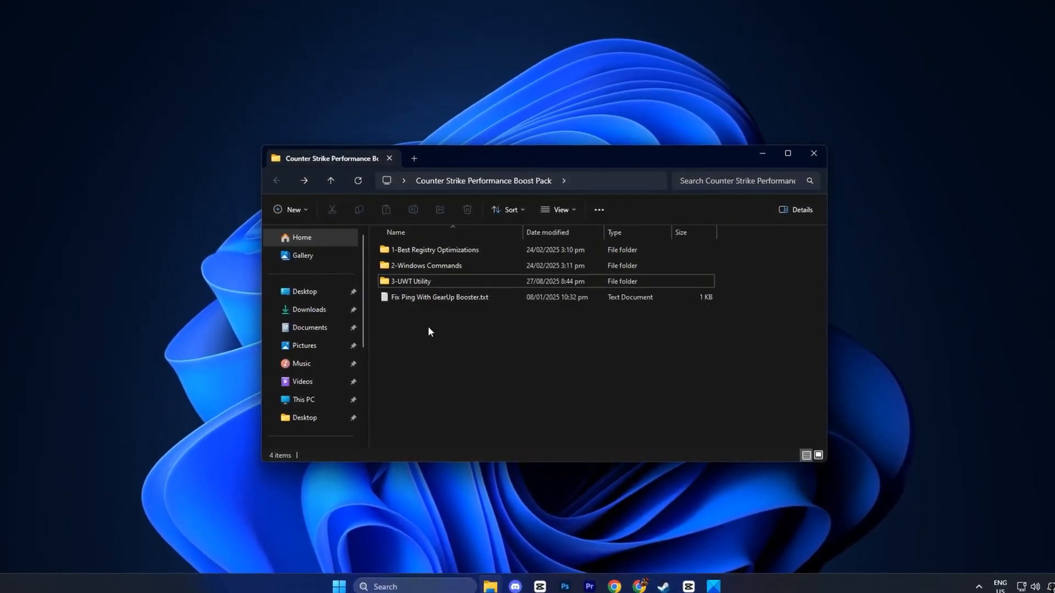
{"action": "left_click", "coordinate": [434, 249]}
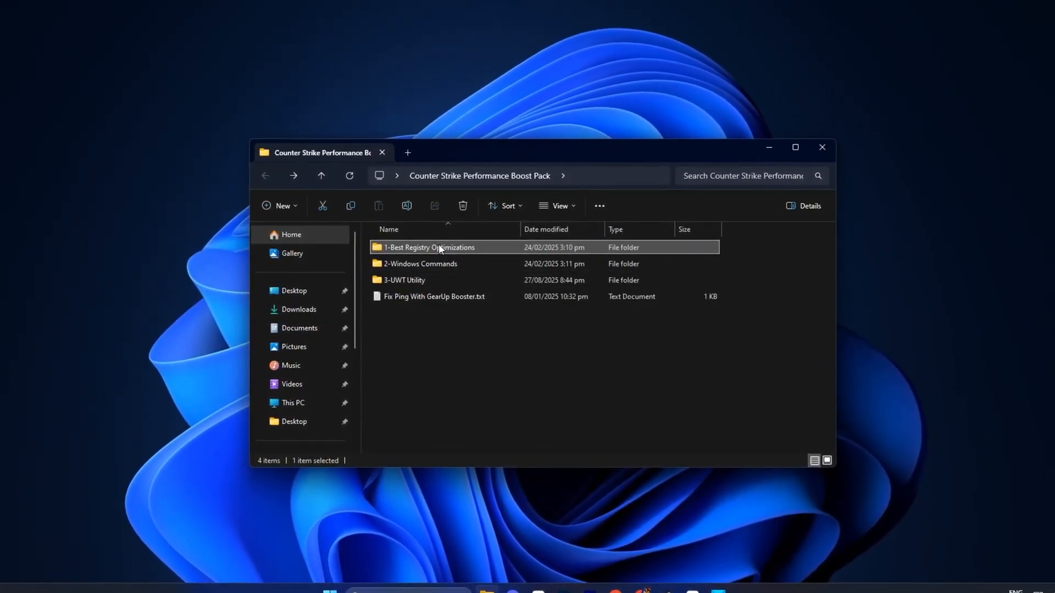
{"action": "double_click", "coordinate": [428, 246]}
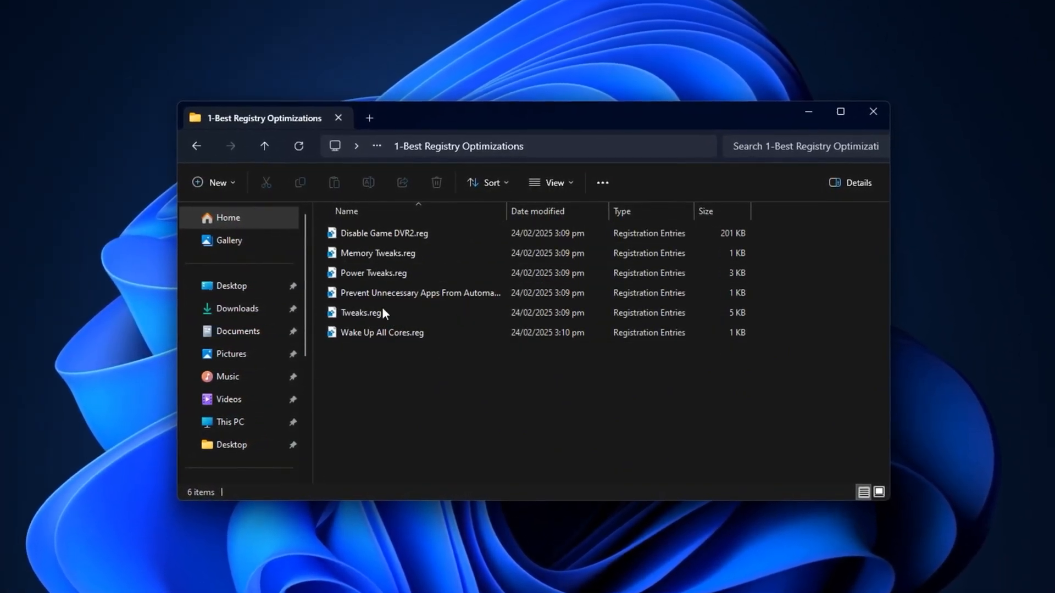
- Re-enter 1-Best Registry Optimizations and select the registry file preventing unnecessary apps
{"action": "left_click", "coordinate": [264, 146]}
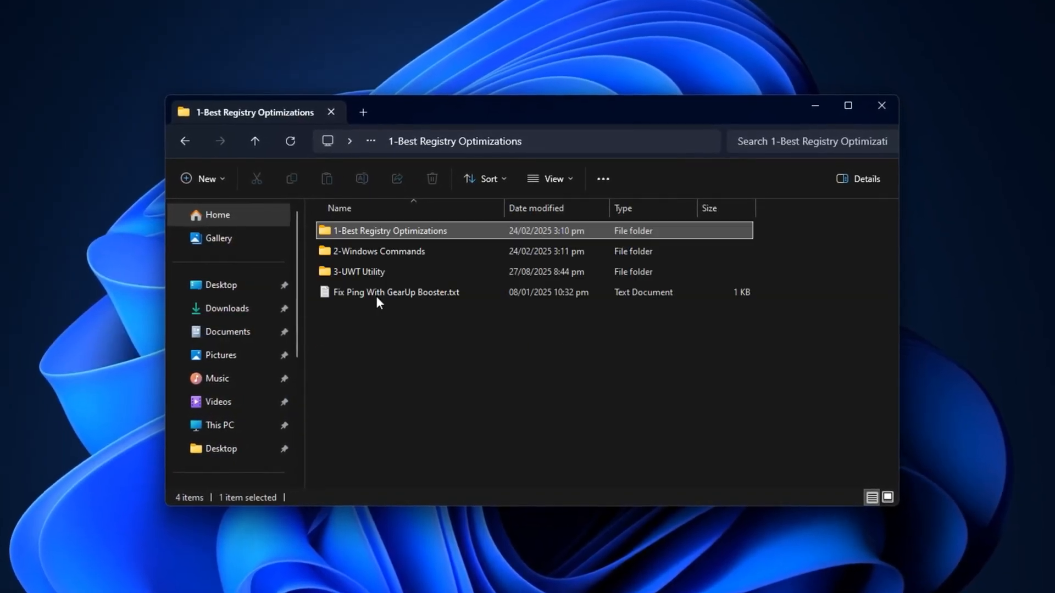
{"action": "double_click", "coordinate": [390, 231]}
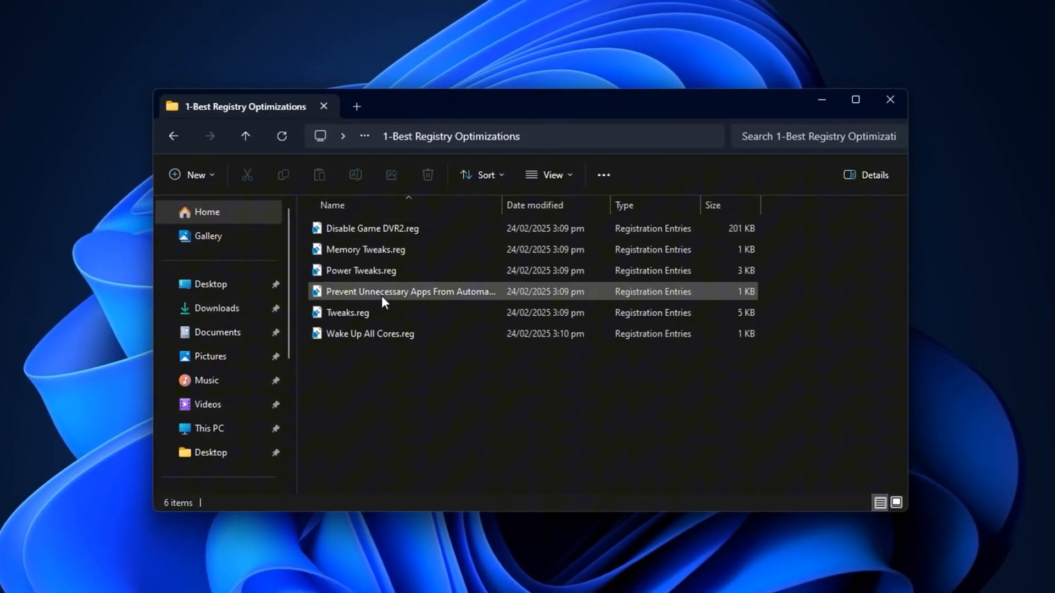
{"action": "left_click", "coordinate": [369, 333]}
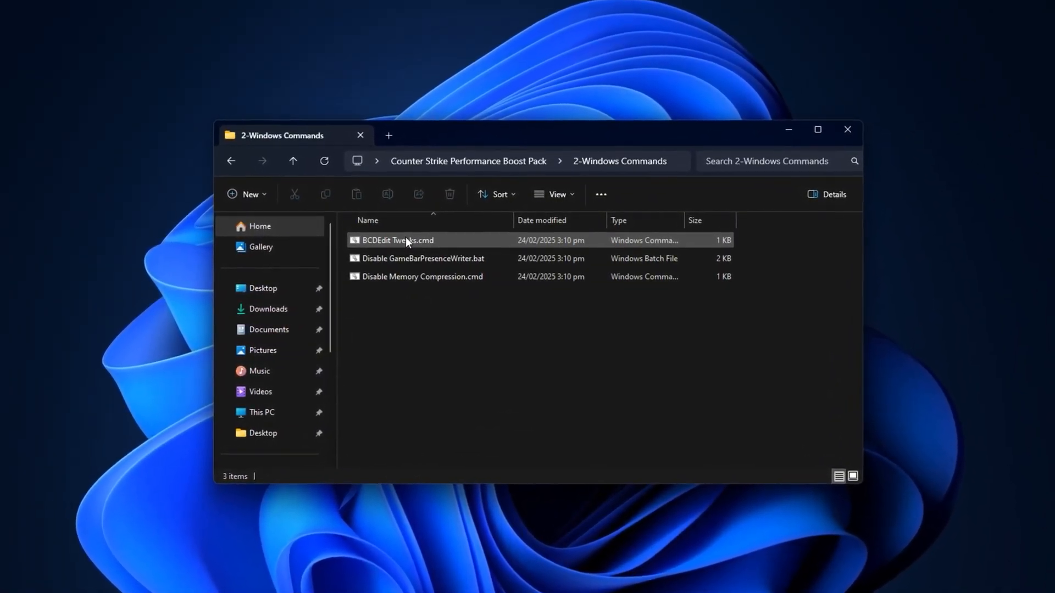
- Inspect the BCDEdit Tweaks and Disable Memory Compression scripts
{"action": "left_click", "coordinate": [420, 276]}
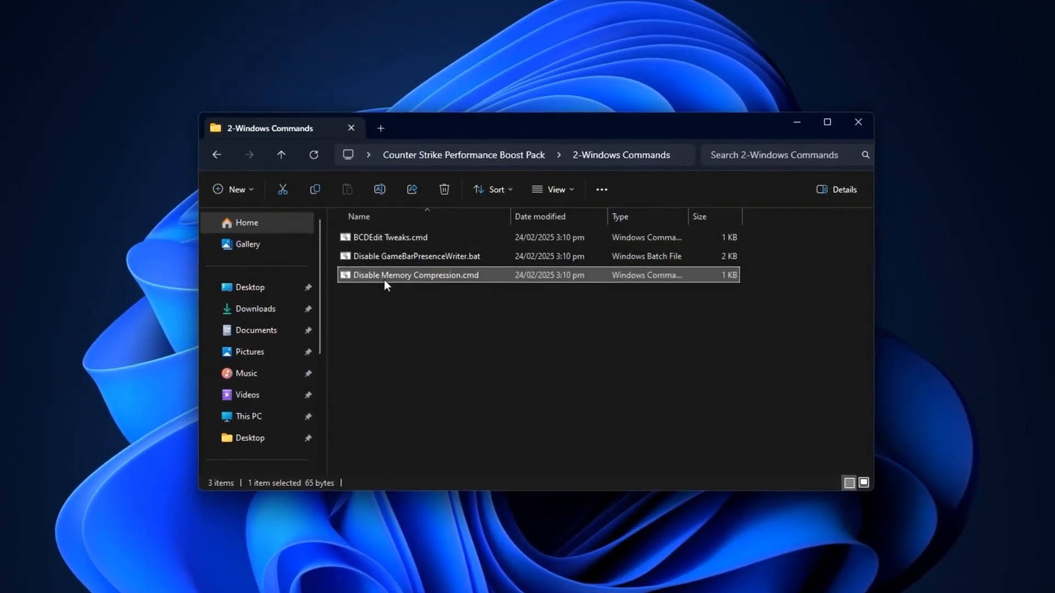
{"action": "left_click", "coordinate": [390, 237]}
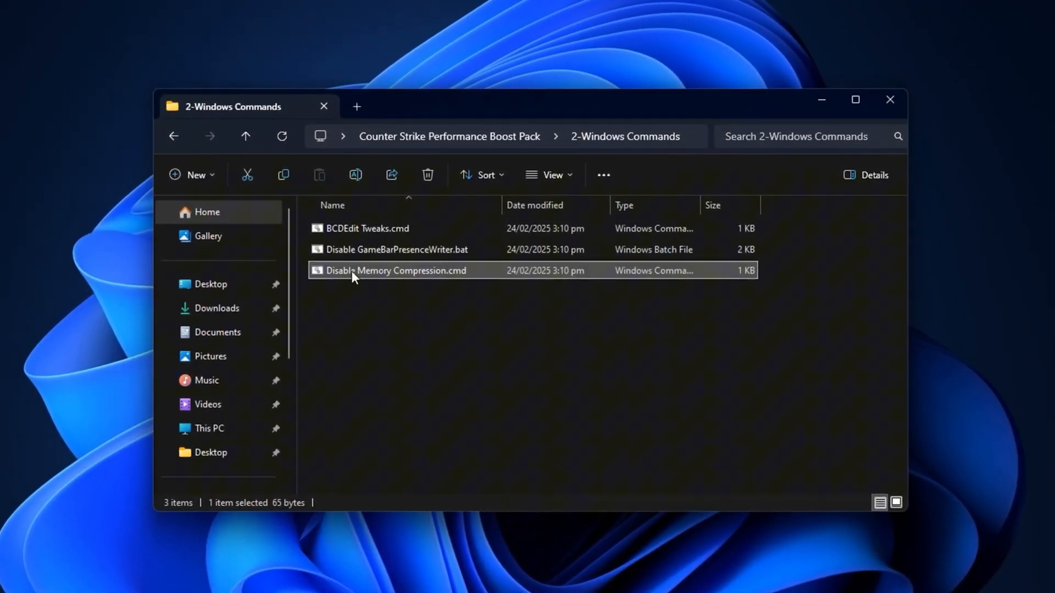
{"action": "right_click", "coordinate": [396, 270]}
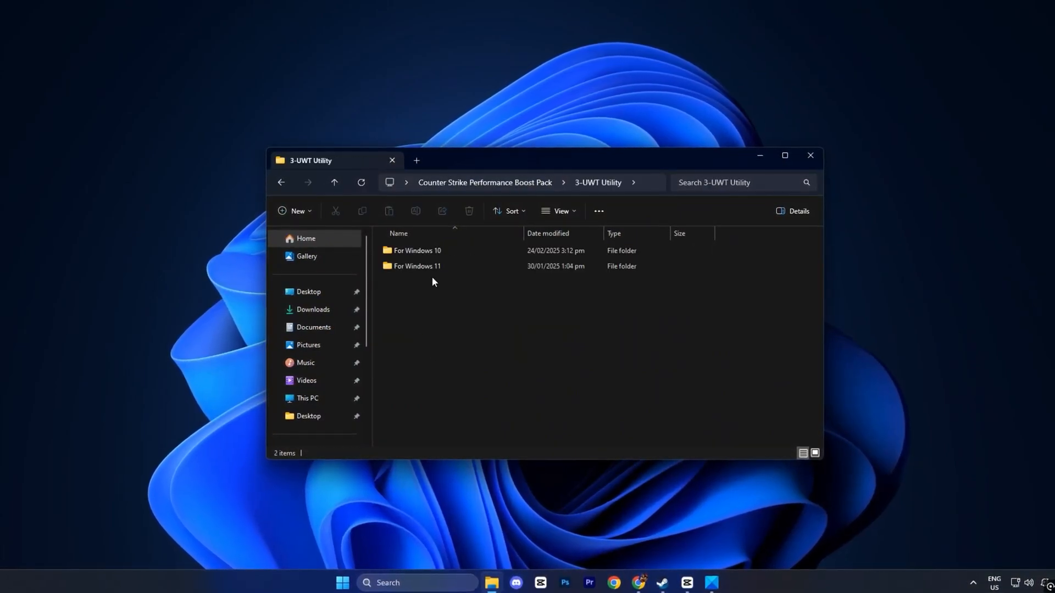
- Enter the For Windows 11 folder and launch Ultimate Windows Tweaker 5.1
{"action": "left_click", "coordinate": [415, 266]}
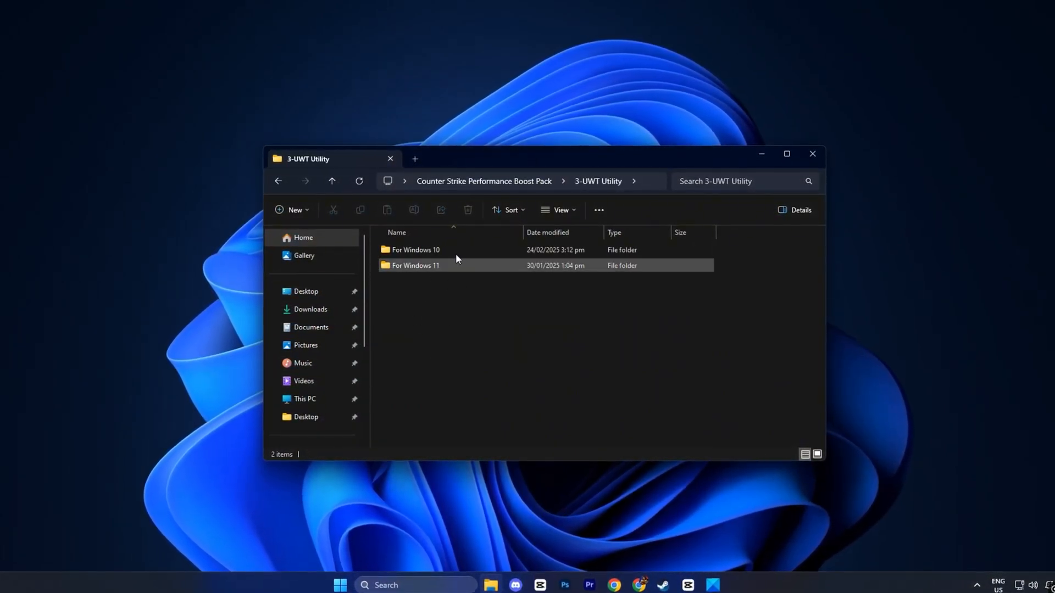
{"action": "left_click", "coordinate": [414, 249]}
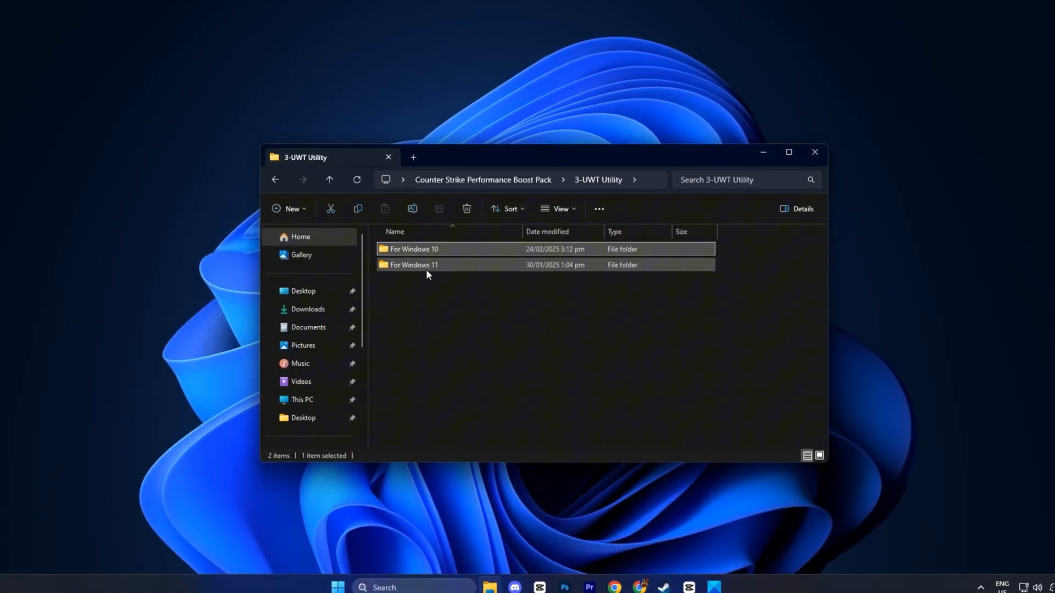
{"action": "left_click", "coordinate": [414, 264]}
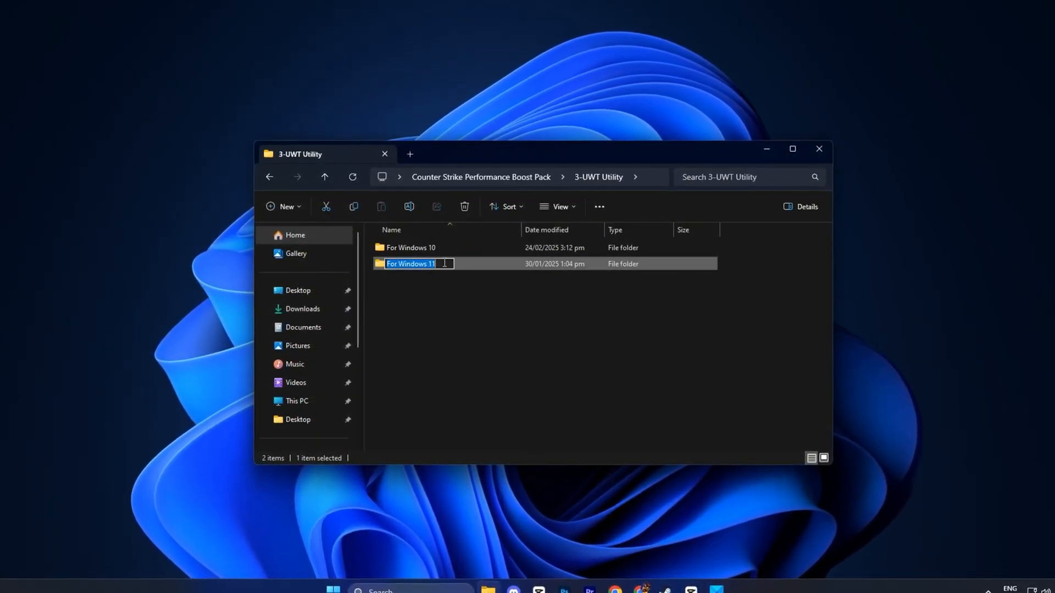
{"action": "double_click", "coordinate": [410, 263]}
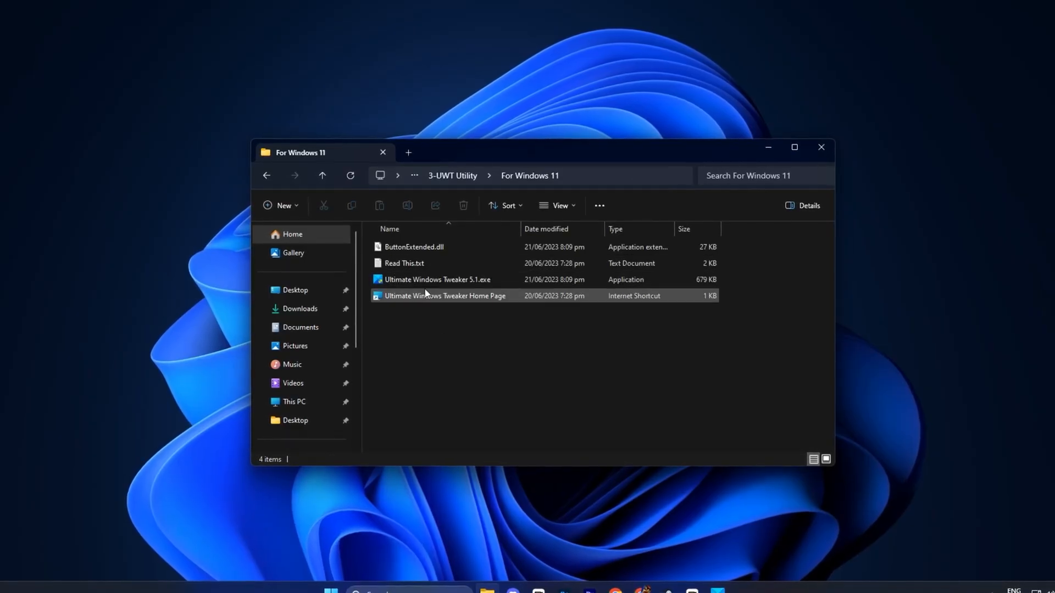
{"action": "double_click", "coordinate": [437, 279]}
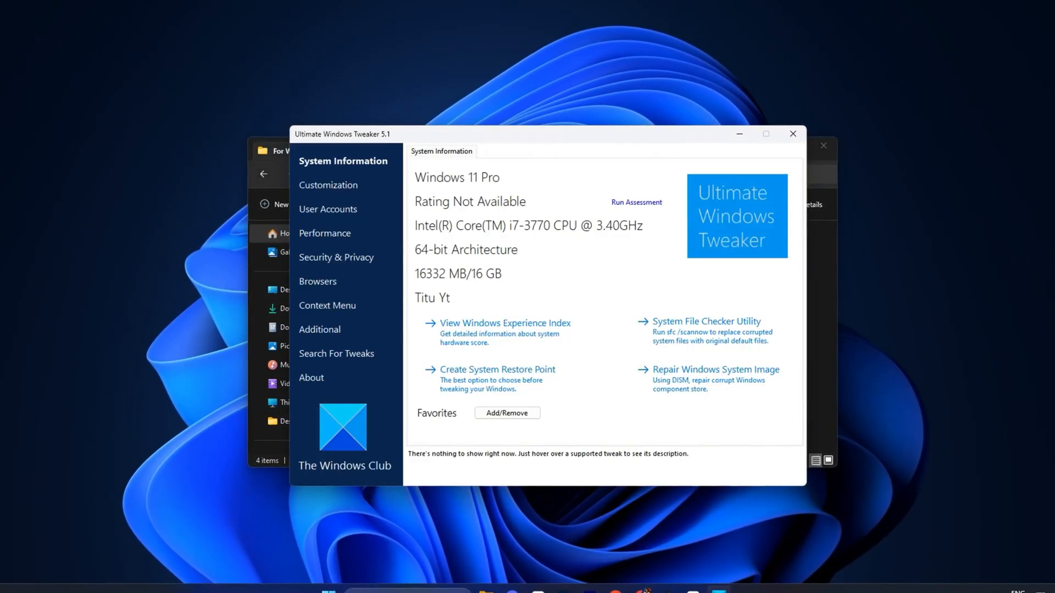
- Under Performance Tweaks, tick Disable Tablet Input Service and Disable Edge Tab Preloading
{"action": "left_click", "coordinate": [325, 233]}
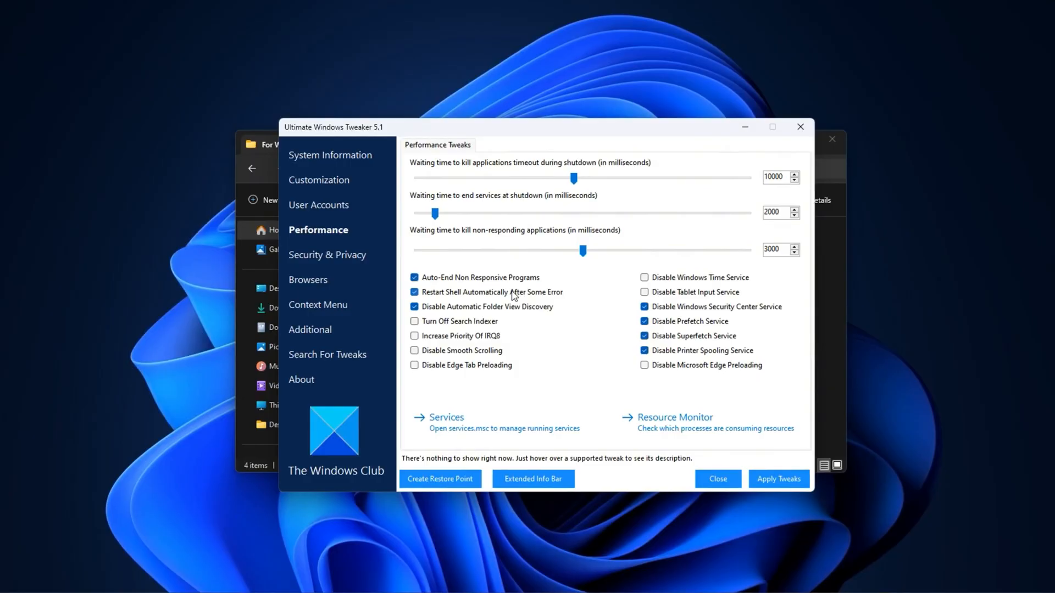
{"action": "left_click", "coordinate": [644, 291]}
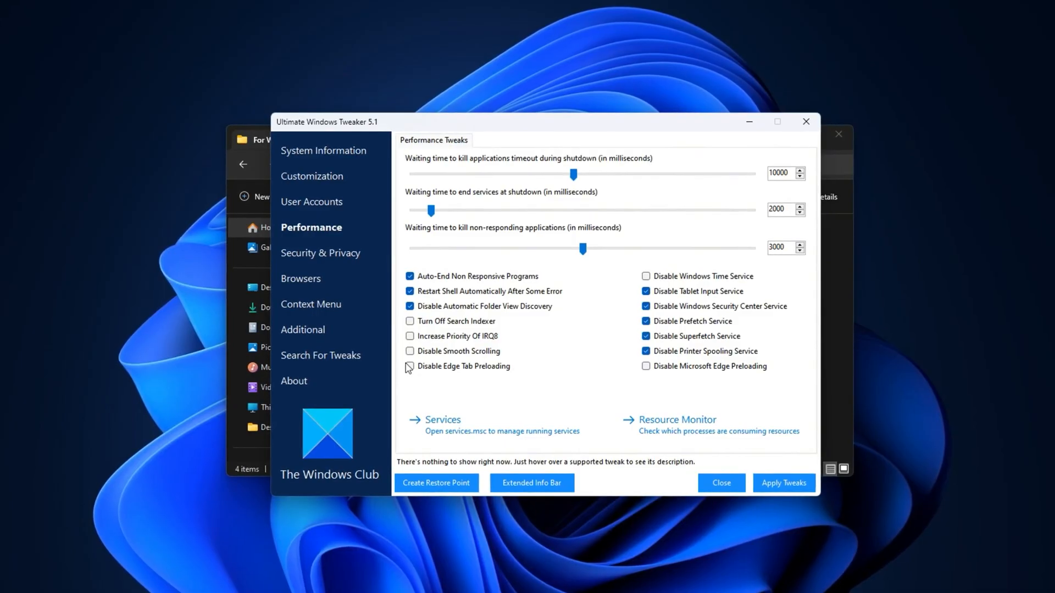
{"action": "left_click", "coordinate": [409, 366]}
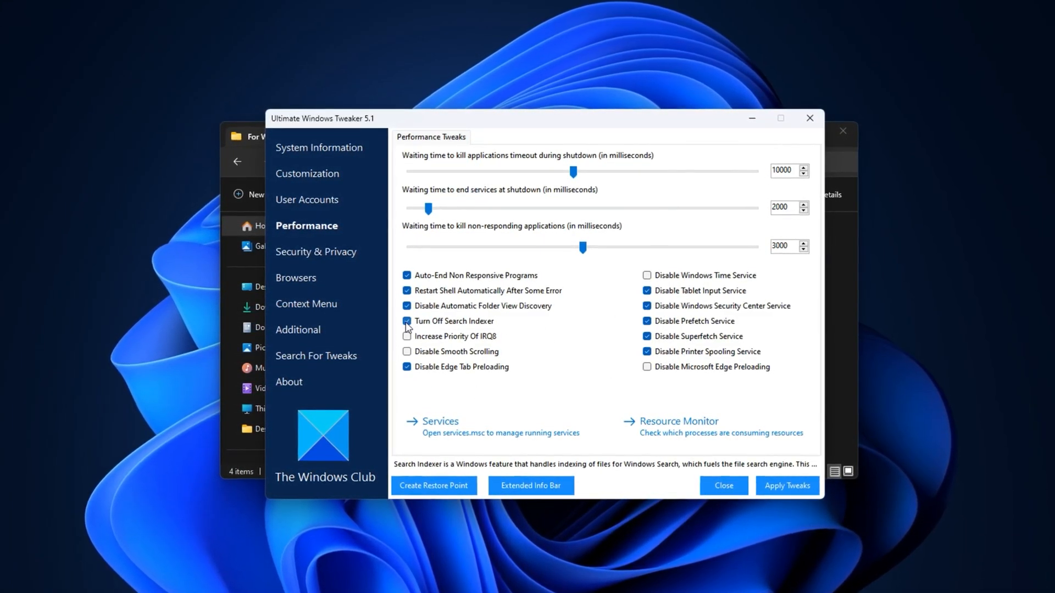
{"action": "mouse_move", "coordinate": [455, 339]}
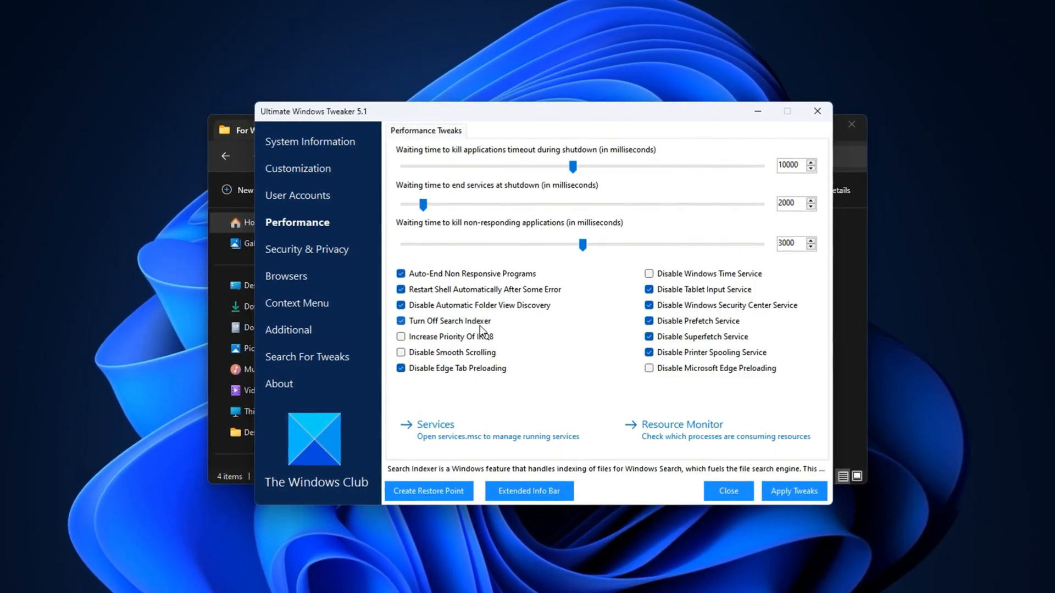
{"action": "mouse_move", "coordinate": [498, 328]}
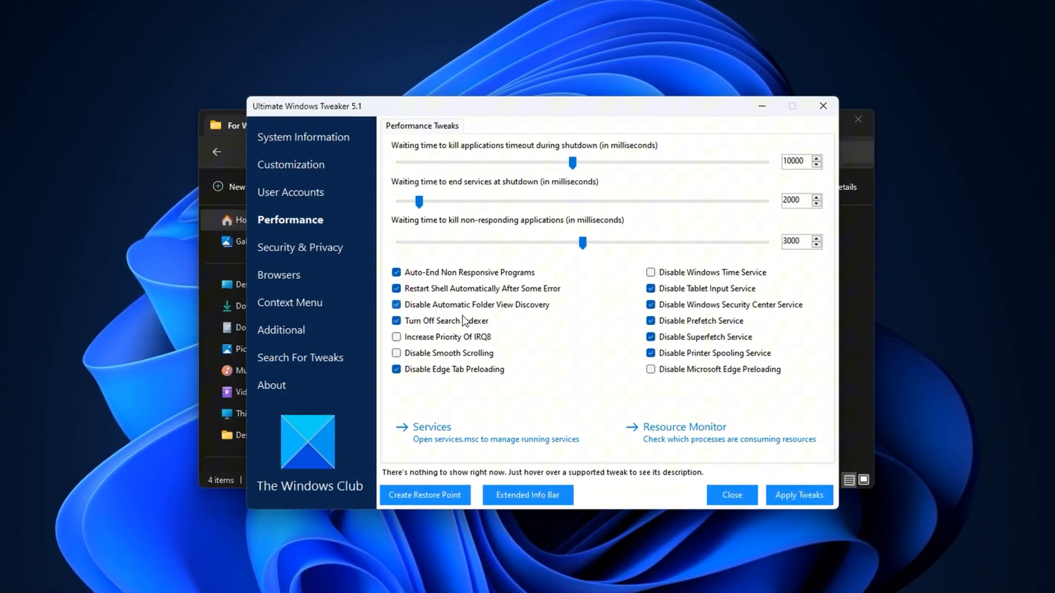
{"action": "mouse_move", "coordinate": [447, 320]}
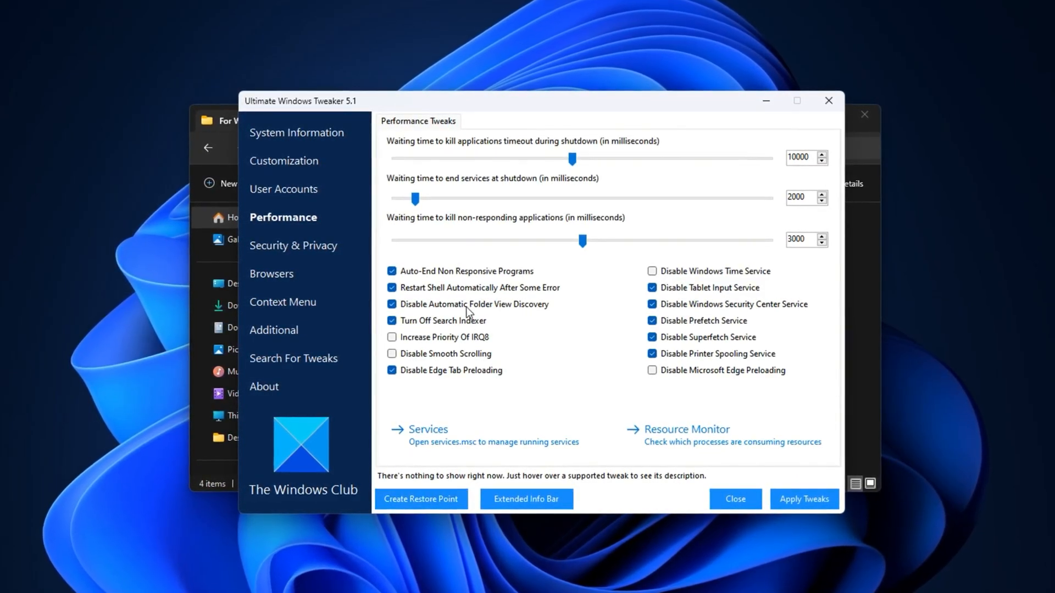
{"action": "mouse_move", "coordinate": [442, 320]}
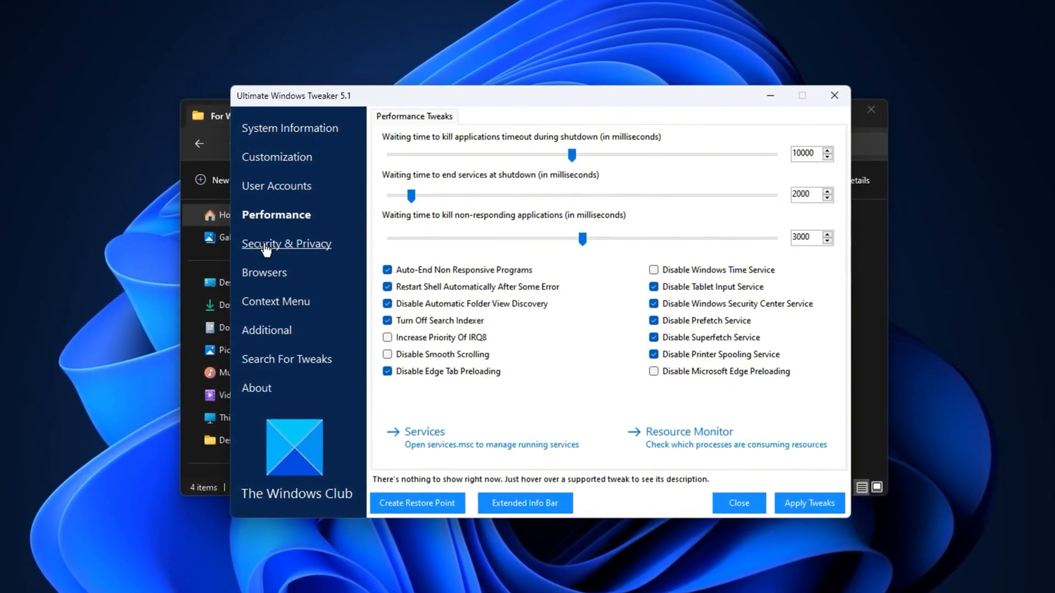
- On the Privacy tab, disable biometrics and app access to location and calendar, then move on
{"action": "left_click", "coordinate": [285, 243]}
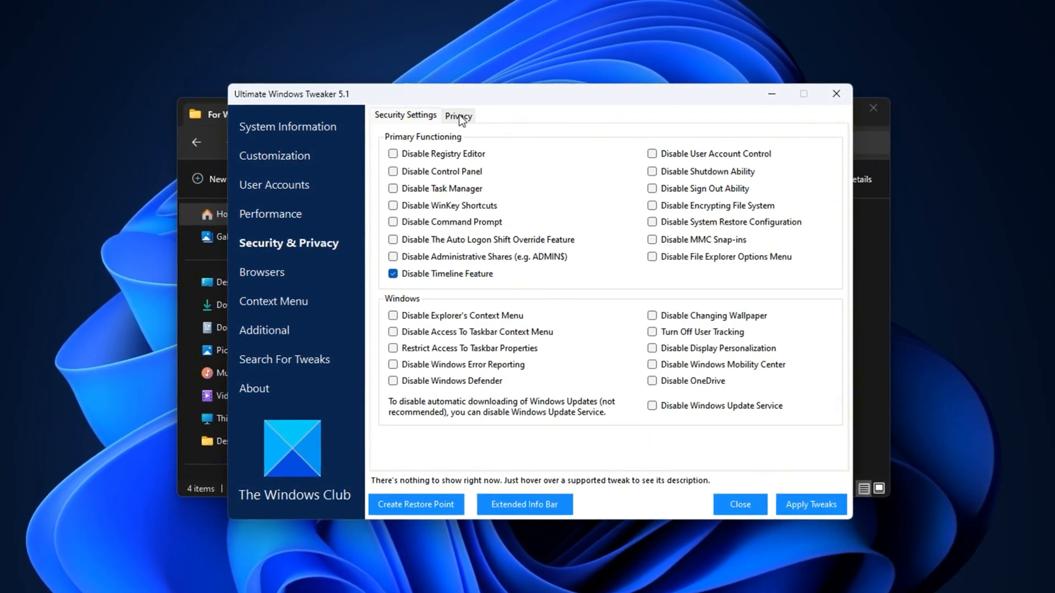
{"action": "left_click", "coordinate": [458, 115]}
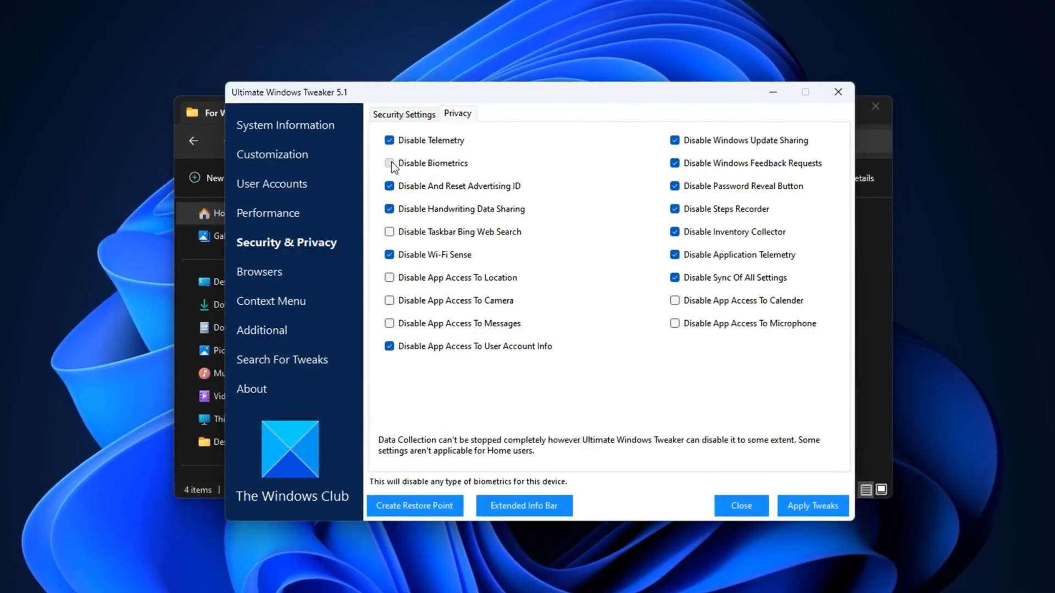
{"action": "left_click", "coordinate": [389, 162]}
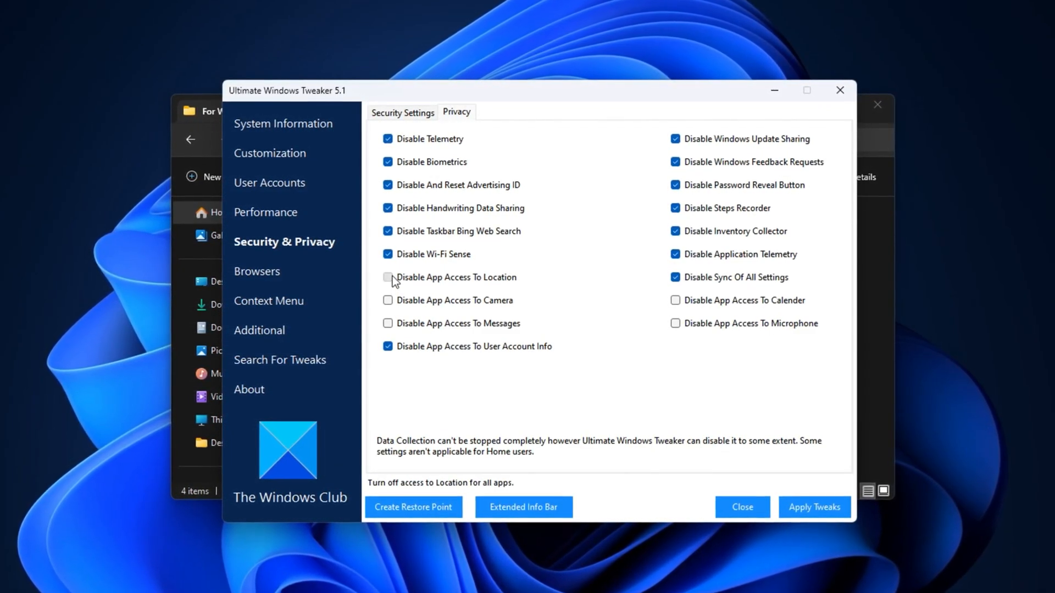
{"action": "left_click", "coordinate": [387, 276]}
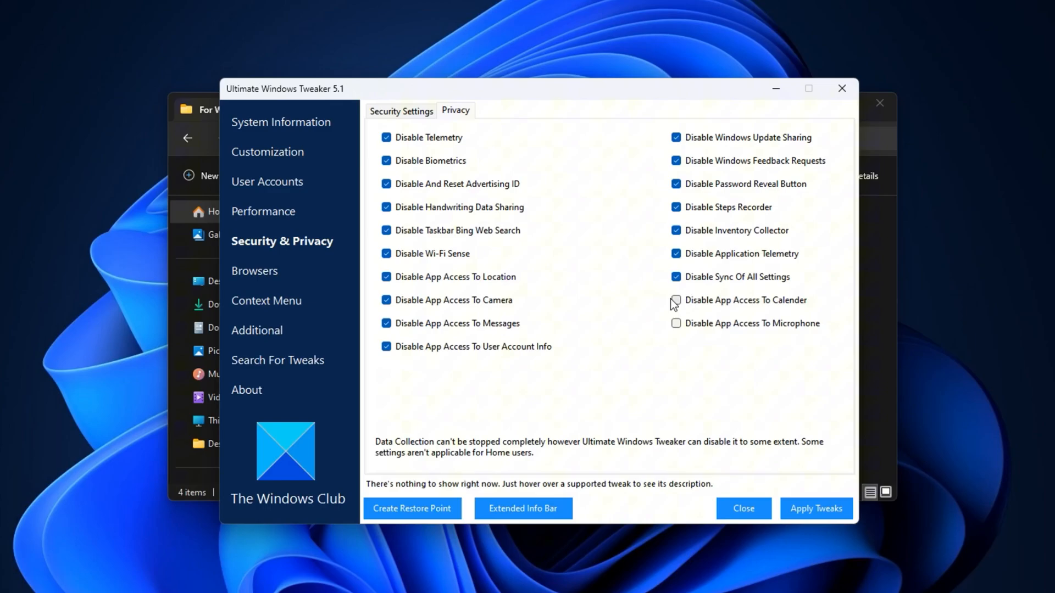
{"action": "left_click", "coordinate": [676, 300]}
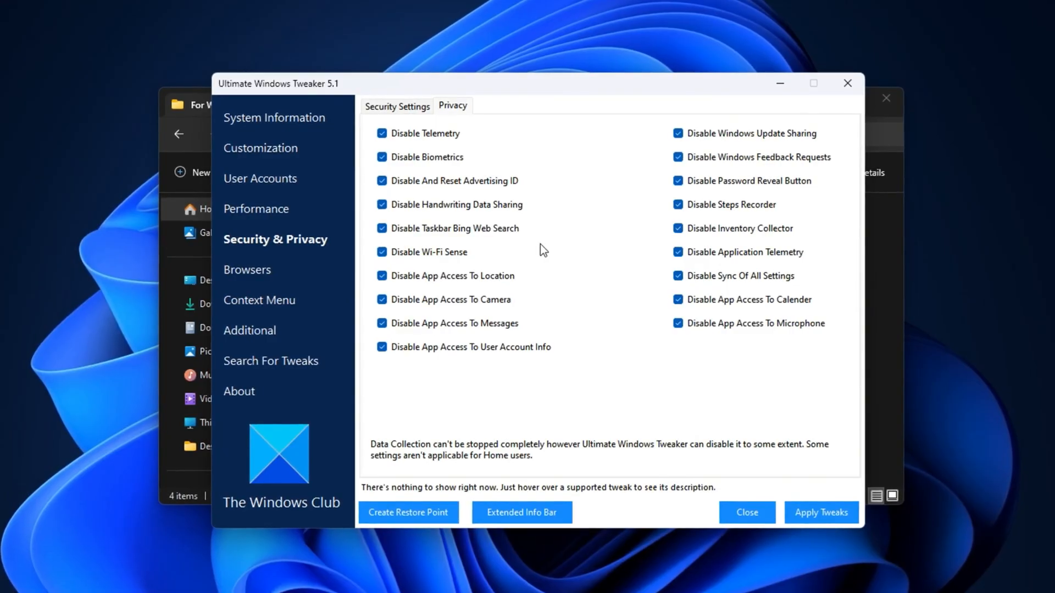
{"action": "left_click", "coordinate": [249, 330]}
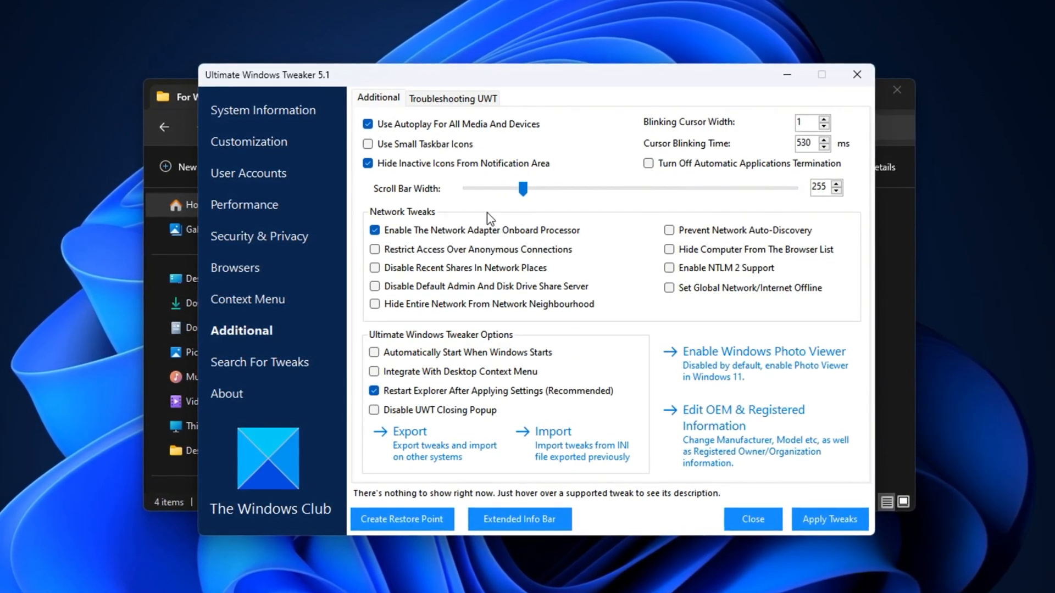
{"action": "mouse_move", "coordinate": [506, 240]}
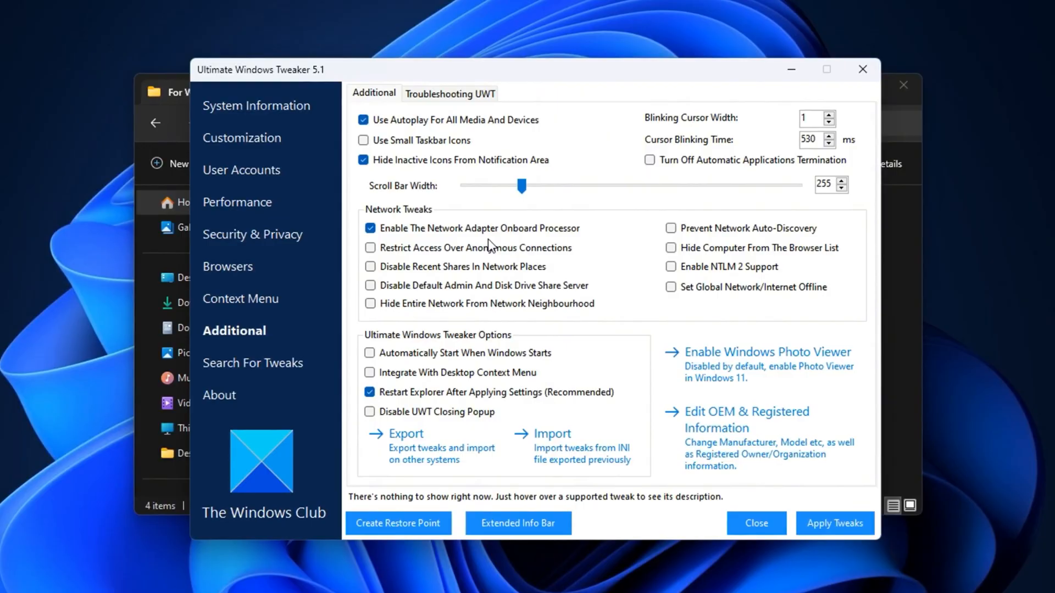
{"action": "mouse_move", "coordinate": [510, 231]}
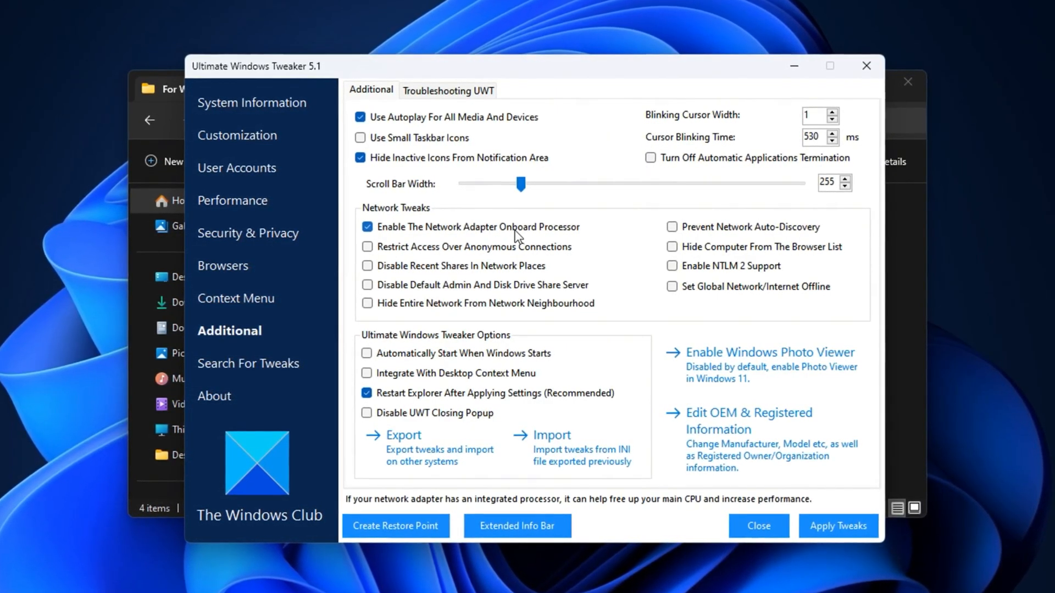
{"action": "mouse_move", "coordinate": [499, 236]}
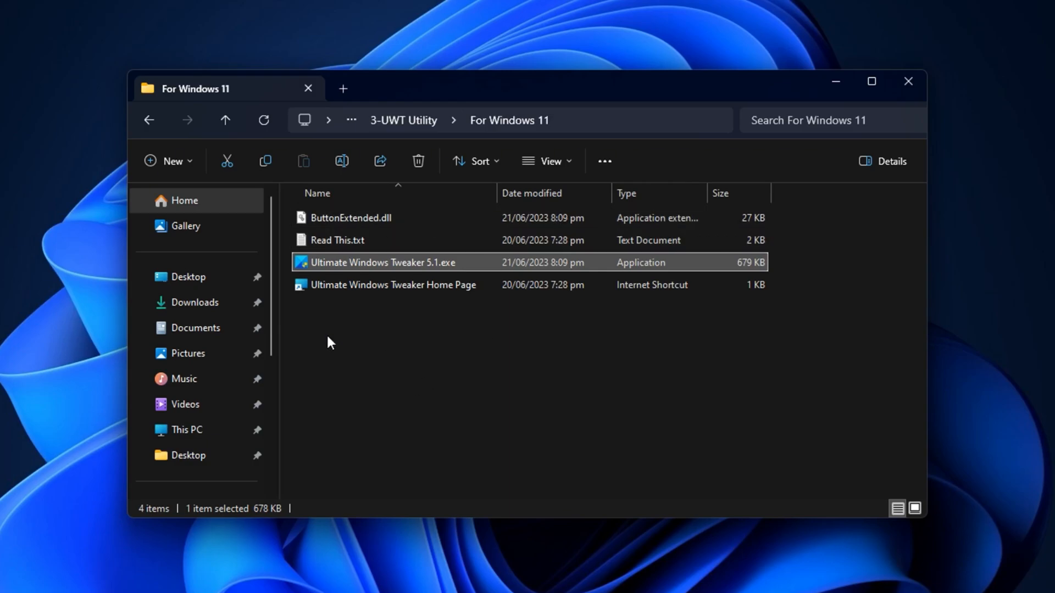
- Go up to the boost pack root and select Fix Ping With GearUp Booster.txt
{"action": "left_click", "coordinate": [225, 120]}
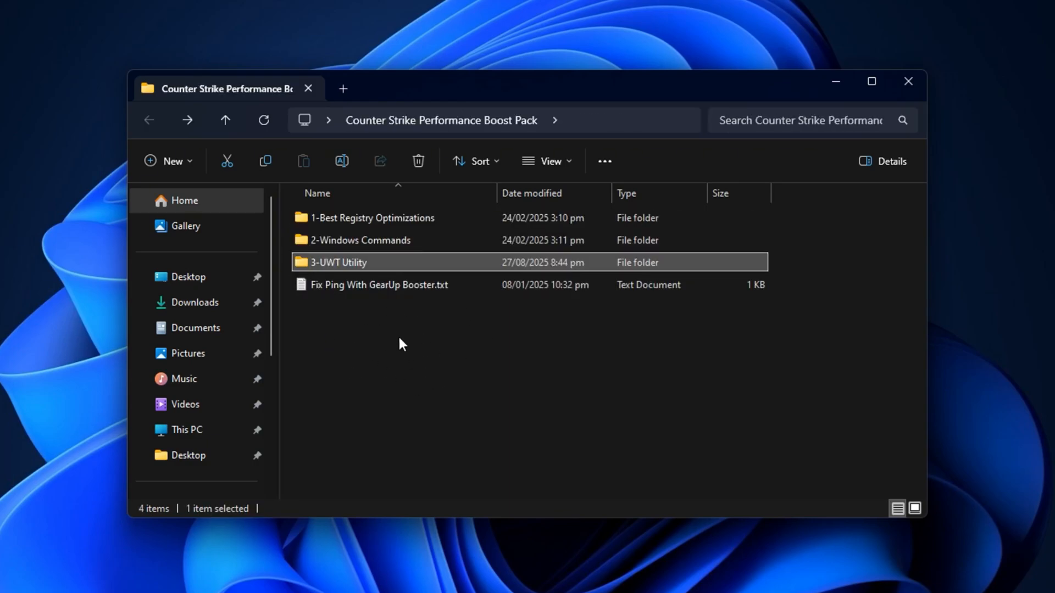
{"action": "left_click", "coordinate": [378, 284]}
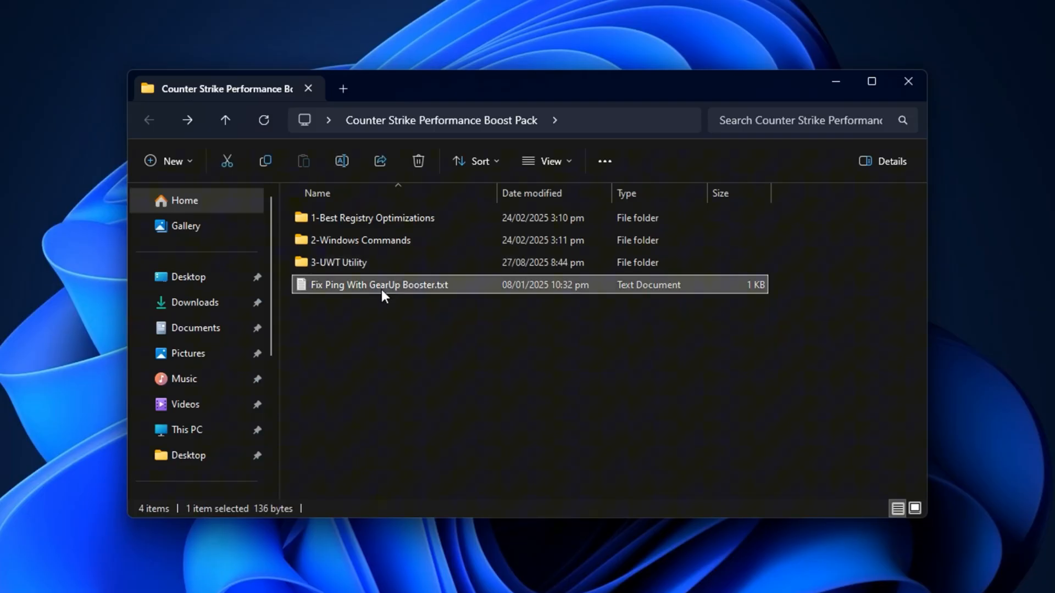
{"action": "mouse_move", "coordinate": [434, 336]}
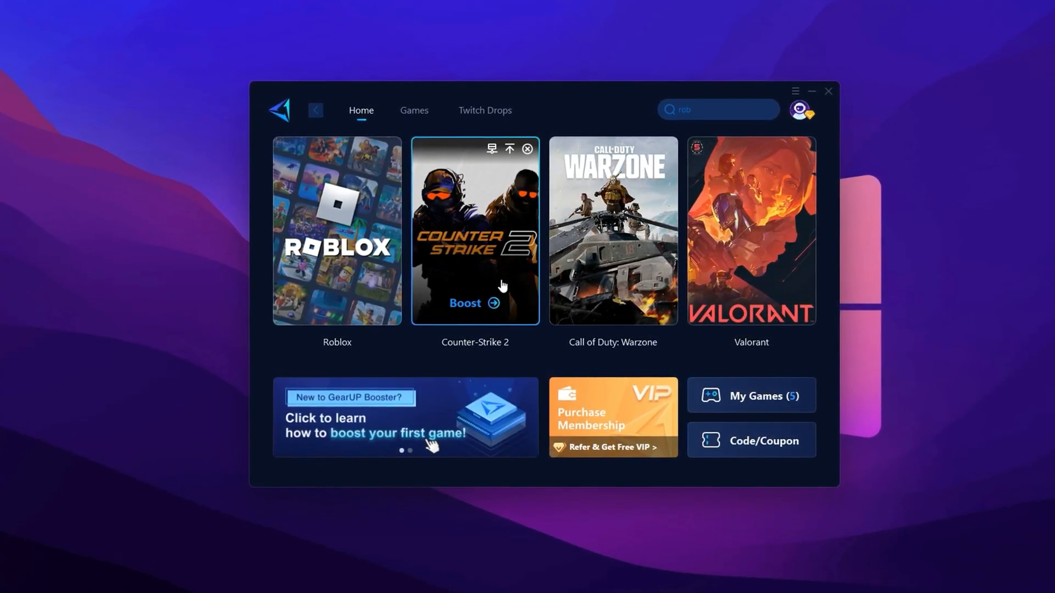
- Browse the GearUP Booster Games catalogue and return to the Home page for Counter-Strike 2
{"action": "left_click", "coordinate": [800, 110]}
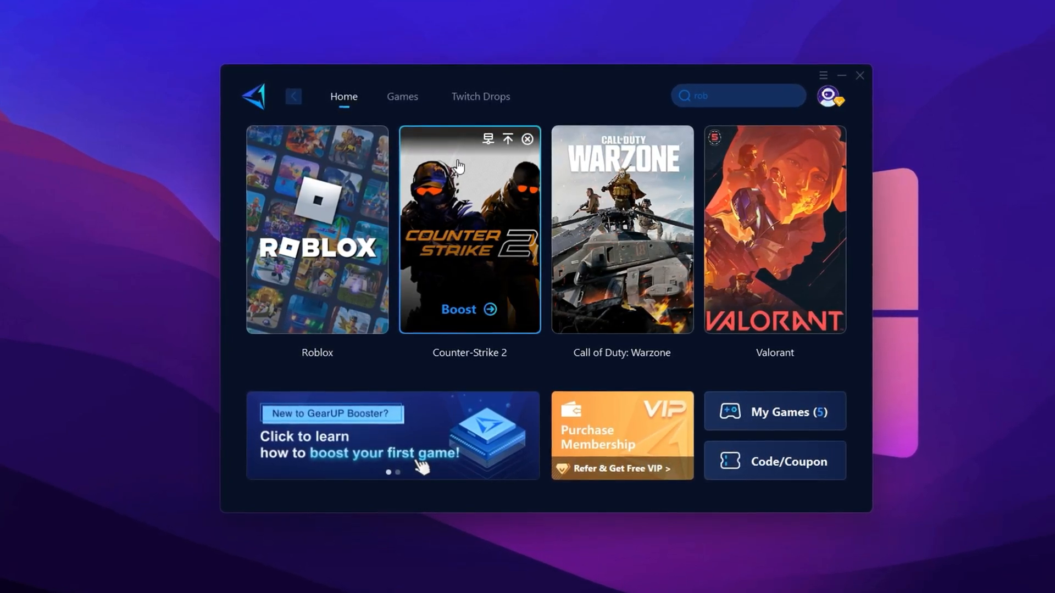
{"action": "left_click", "coordinate": [401, 96]}
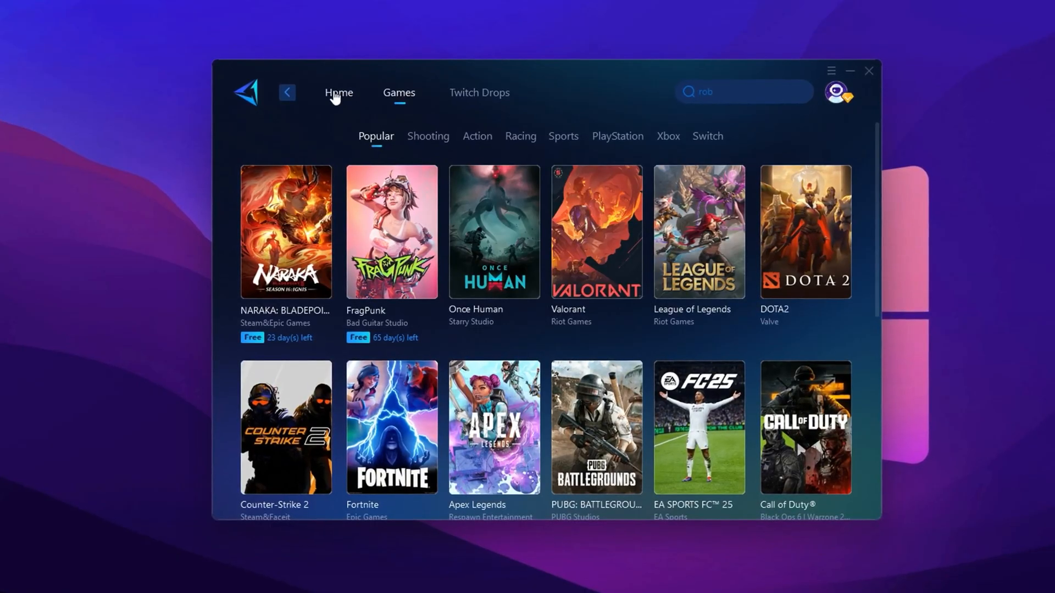
{"action": "left_click", "coordinate": [339, 92]}
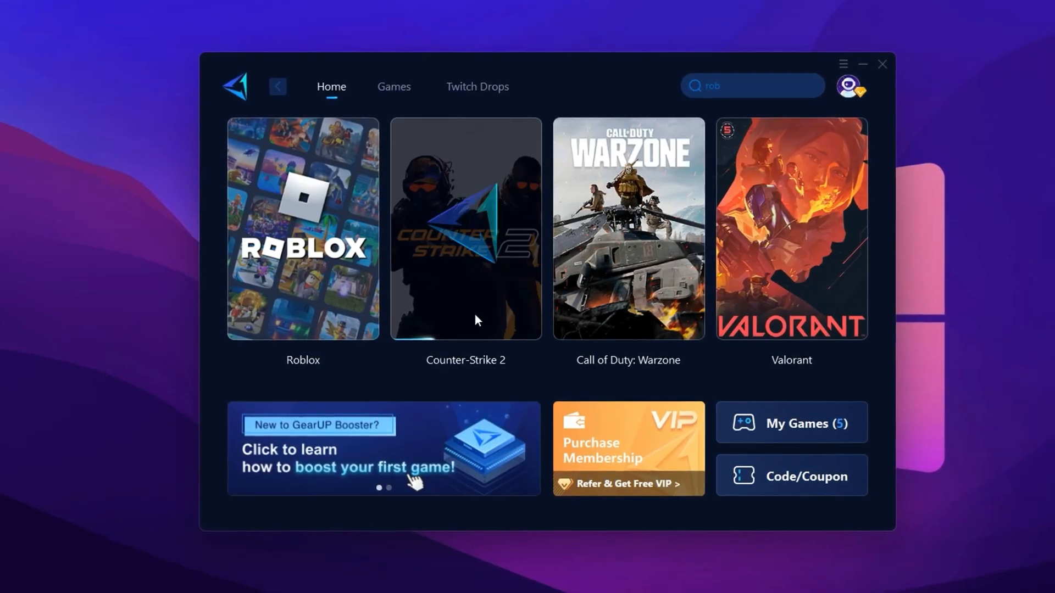
- Review the Counter-Strike 2 server regions and keep Middle East selected
{"action": "left_click", "coordinate": [465, 228]}
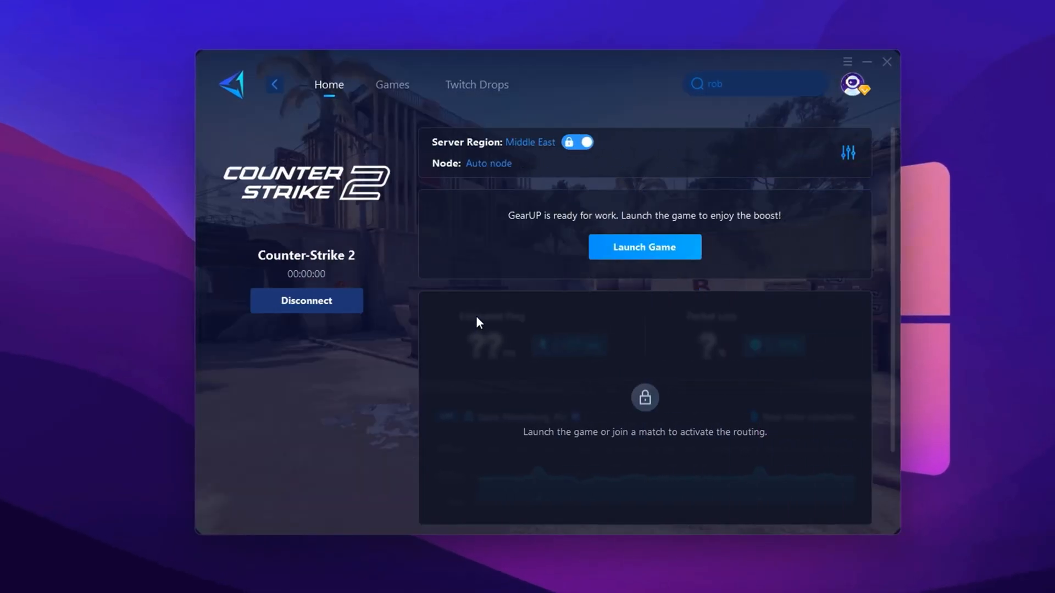
{"action": "mouse_move", "coordinate": [531, 141]}
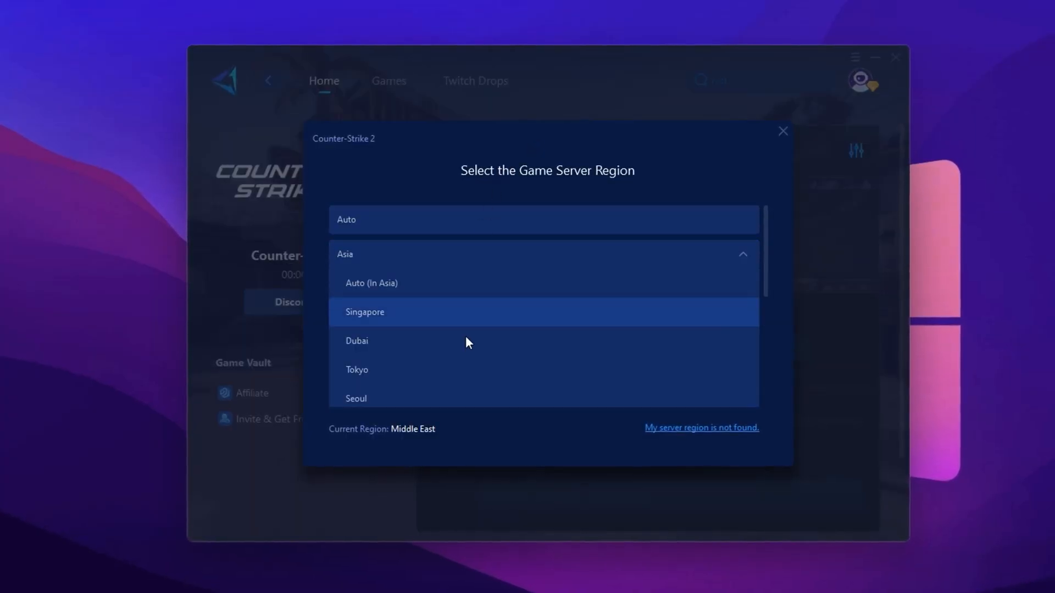
{"action": "scroll", "scroll_direction": "down", "scroll_amount": 3}
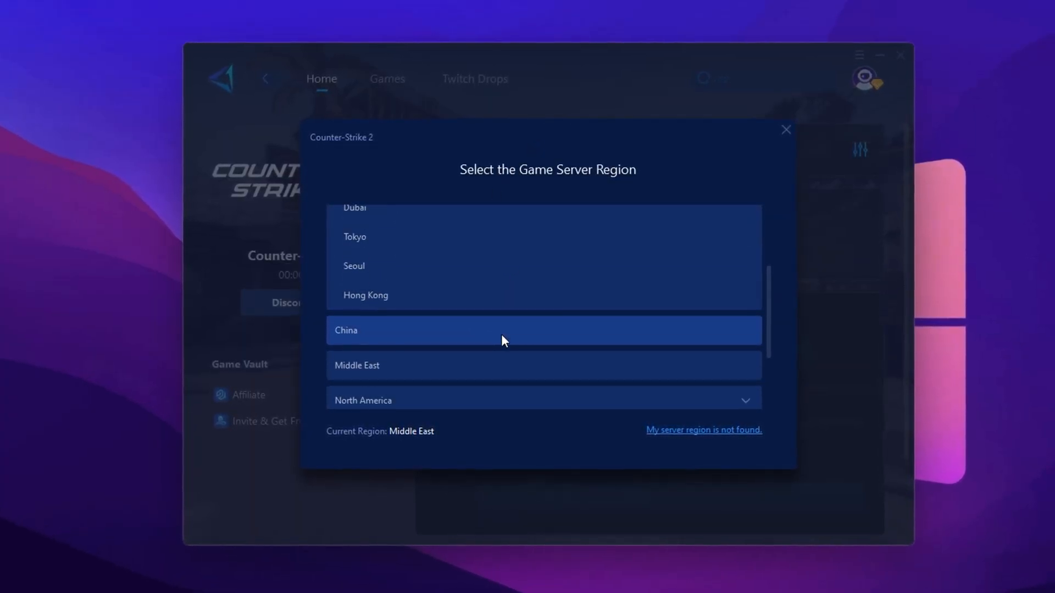
{"action": "scroll", "scroll_direction": "down", "scroll_amount": 3}
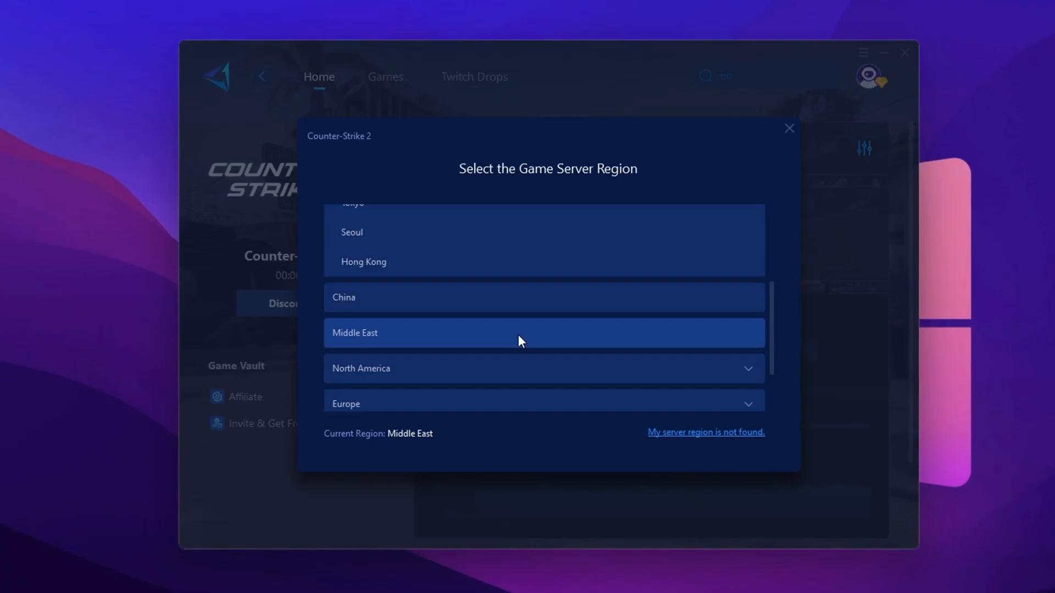
{"action": "scroll", "scroll_direction": "up", "scroll_amount": 3}
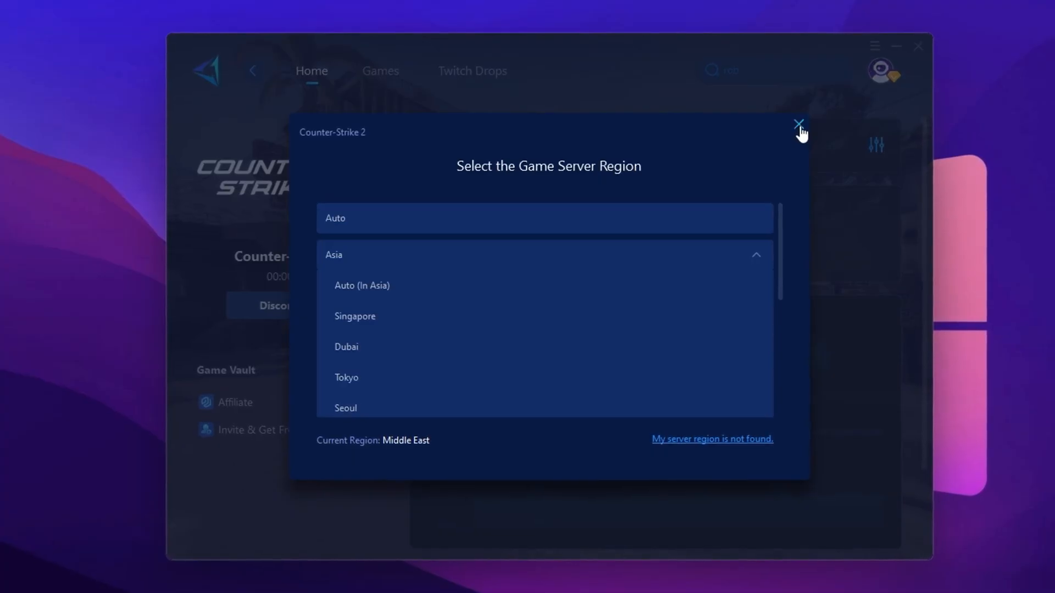
{"action": "left_click", "coordinate": [800, 127]}
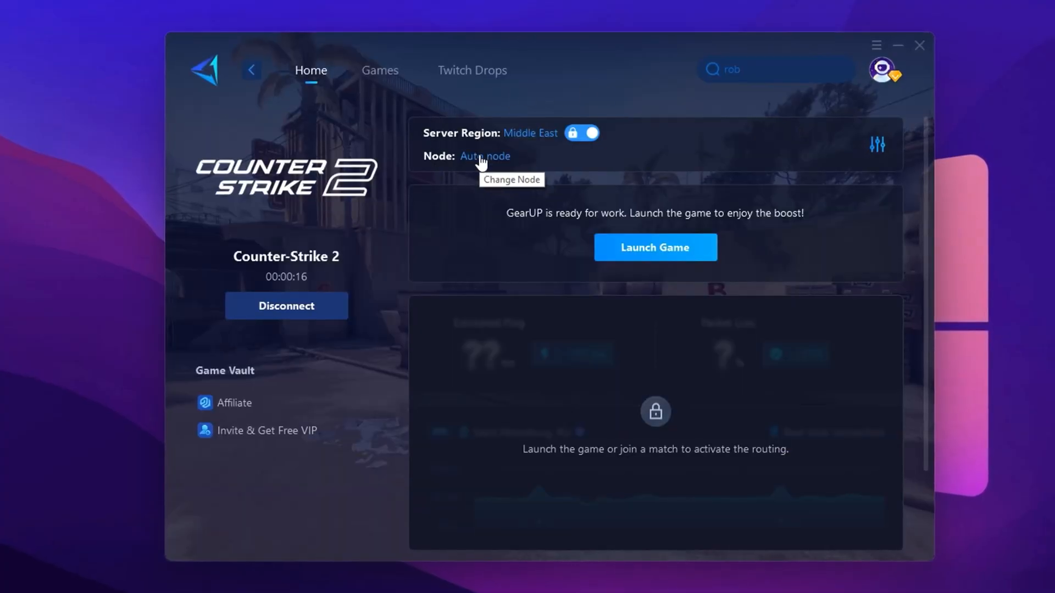
- Keep the Auto node for the game server and confirm the connection
{"action": "left_click", "coordinate": [485, 156]}
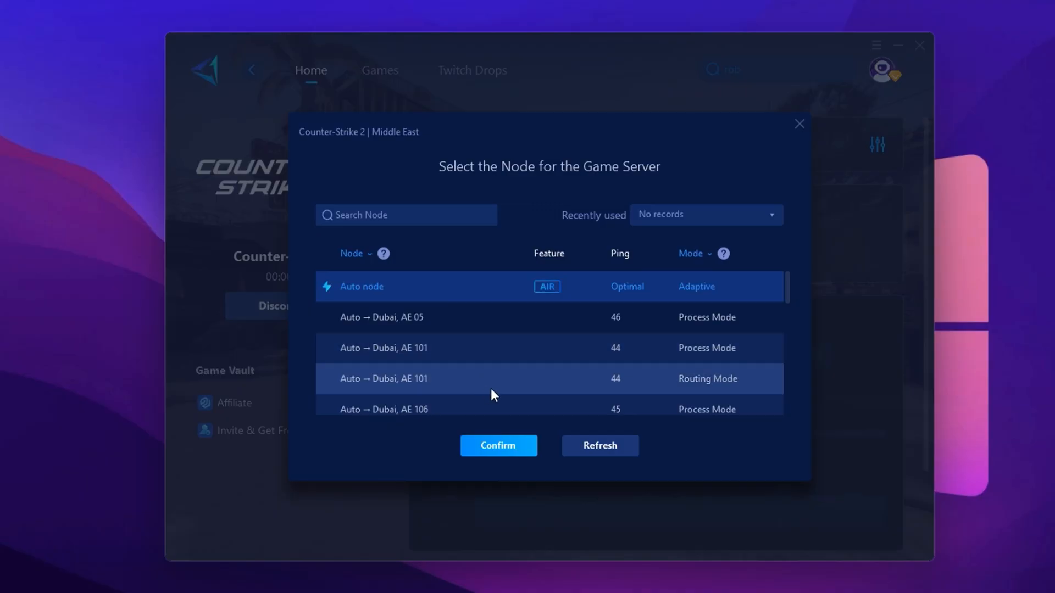
{"action": "left_click", "coordinate": [498, 445]}
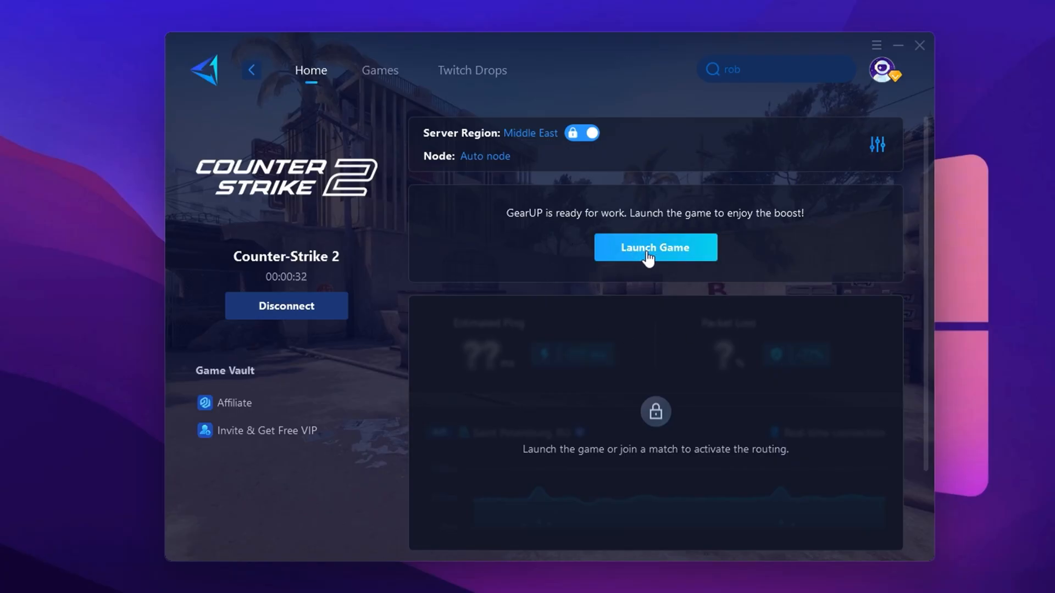
{"action": "mouse_move", "coordinate": [685, 264]}
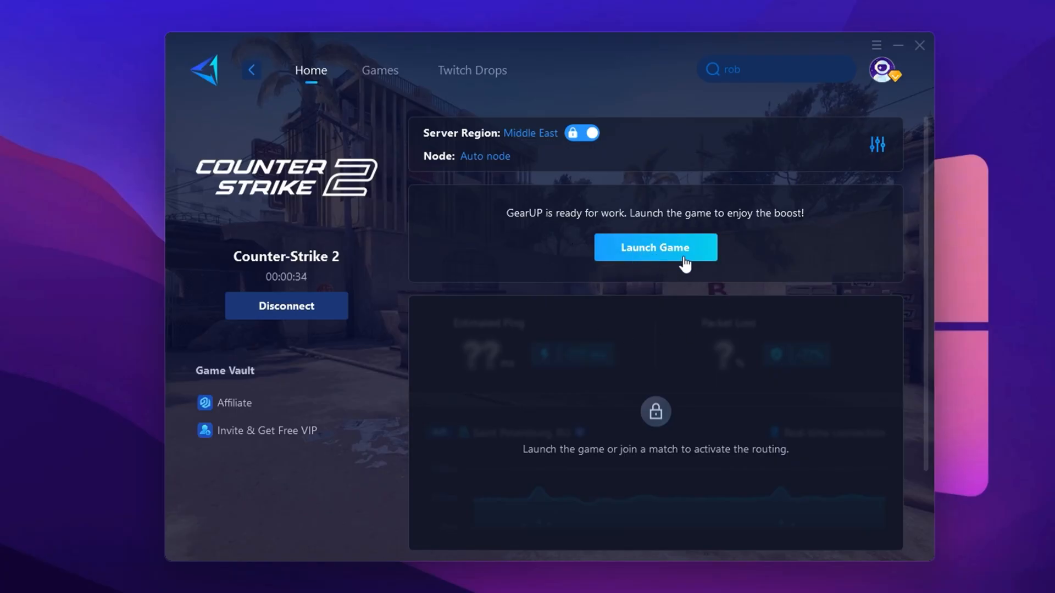
{"action": "mouse_move", "coordinate": [650, 261]}
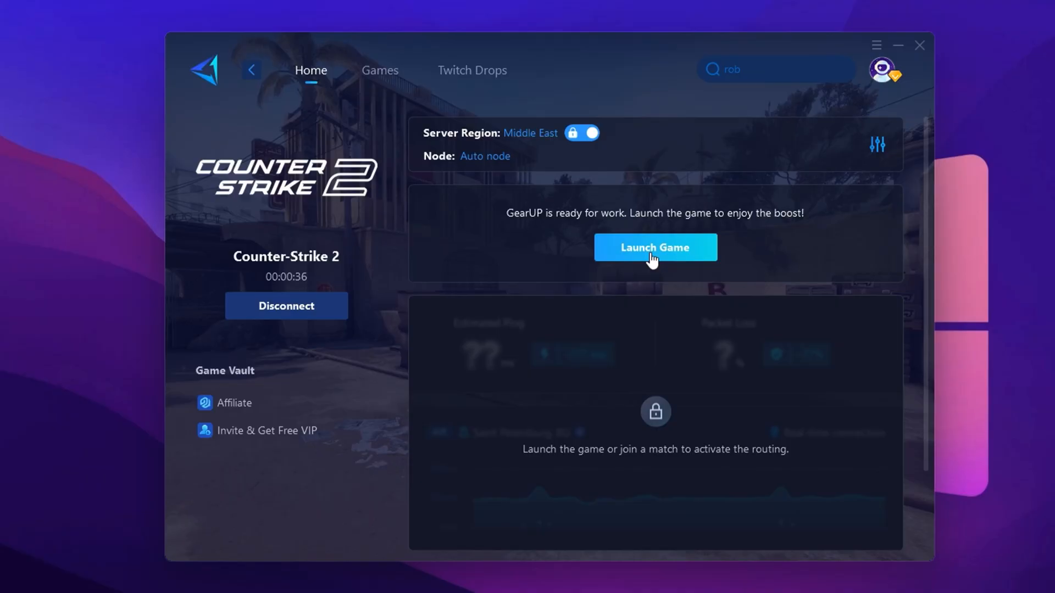
{"action": "mouse_move", "coordinate": [650, 300]}
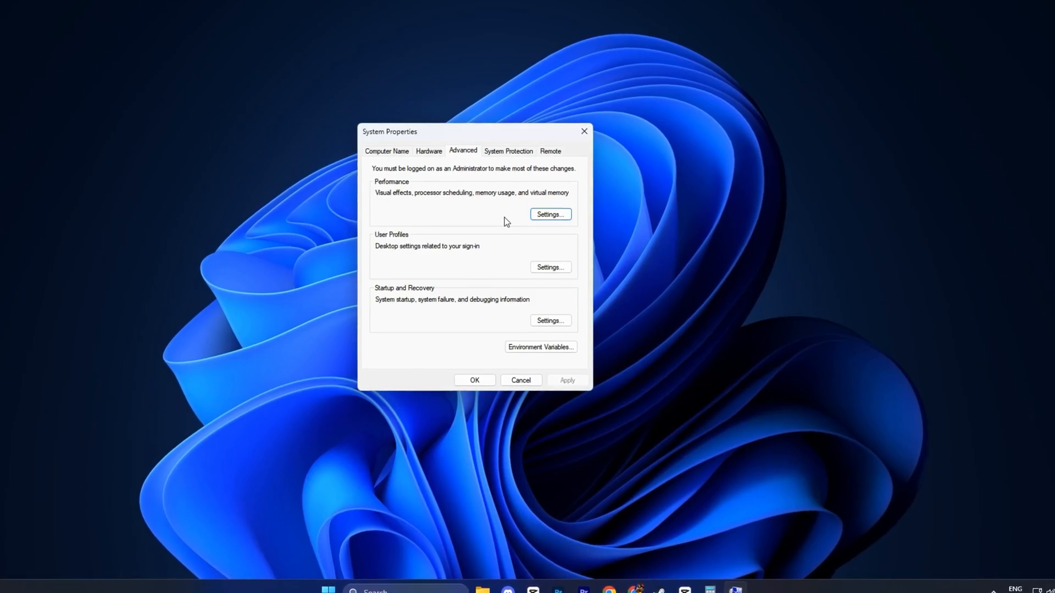
- Reach the Virtual Memory paging-file settings via Performance Settings' Advanced options
{"action": "left_click", "coordinate": [549, 214]}
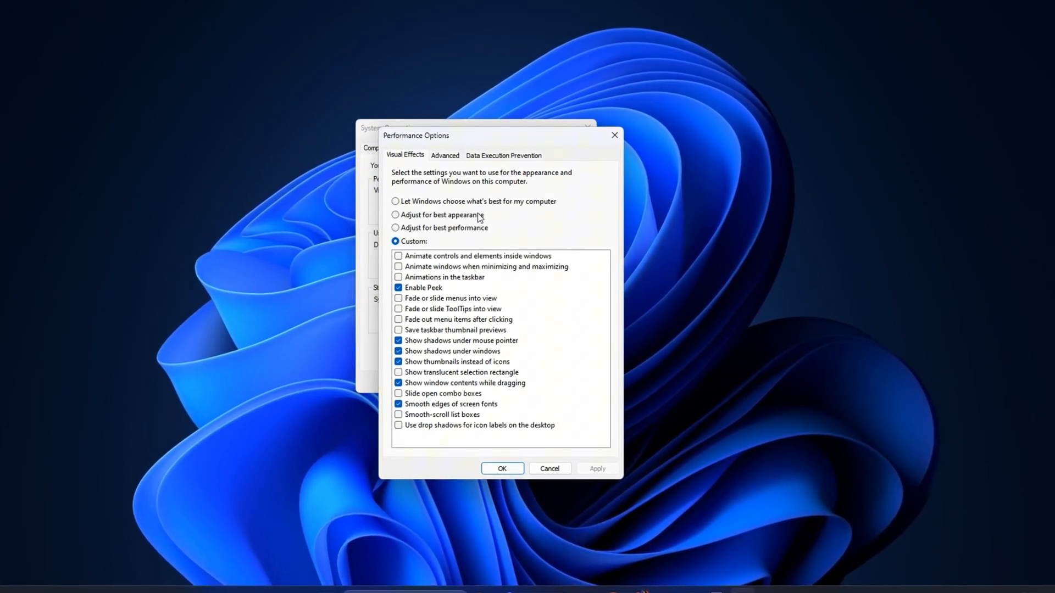
{"action": "left_click", "coordinate": [444, 156]}
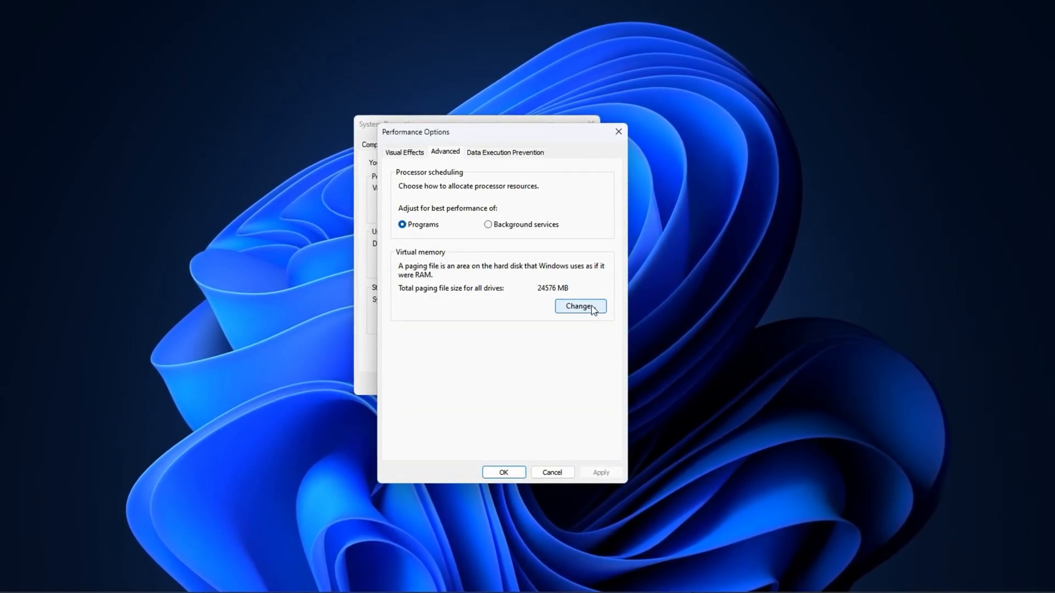
{"action": "left_click", "coordinate": [580, 306]}
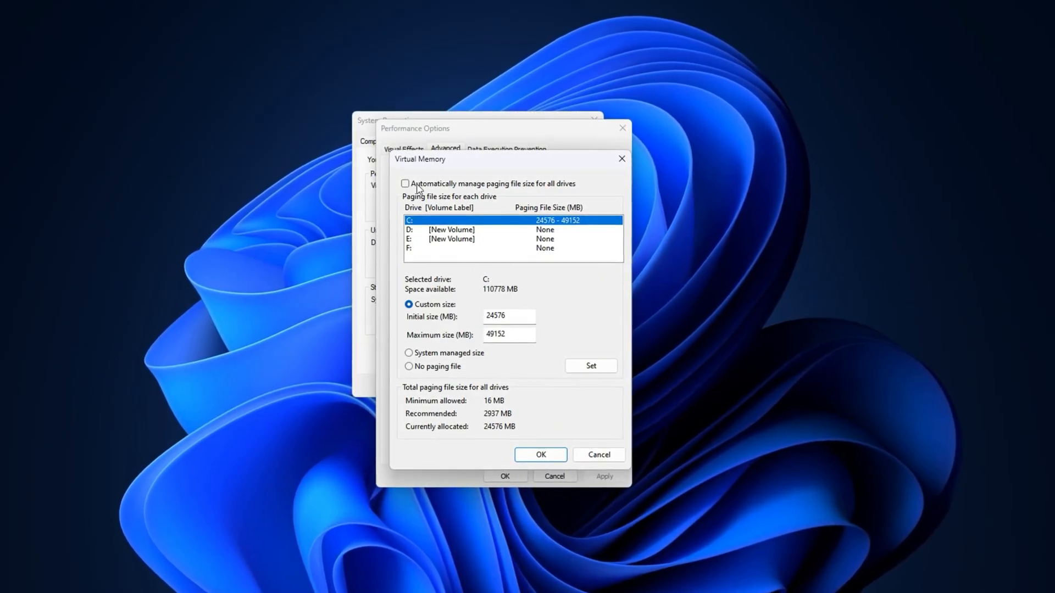
- Leave automatic paging management off and enter a custom initial size of 1361 MB for drive C
{"action": "left_click", "coordinate": [404, 183]}
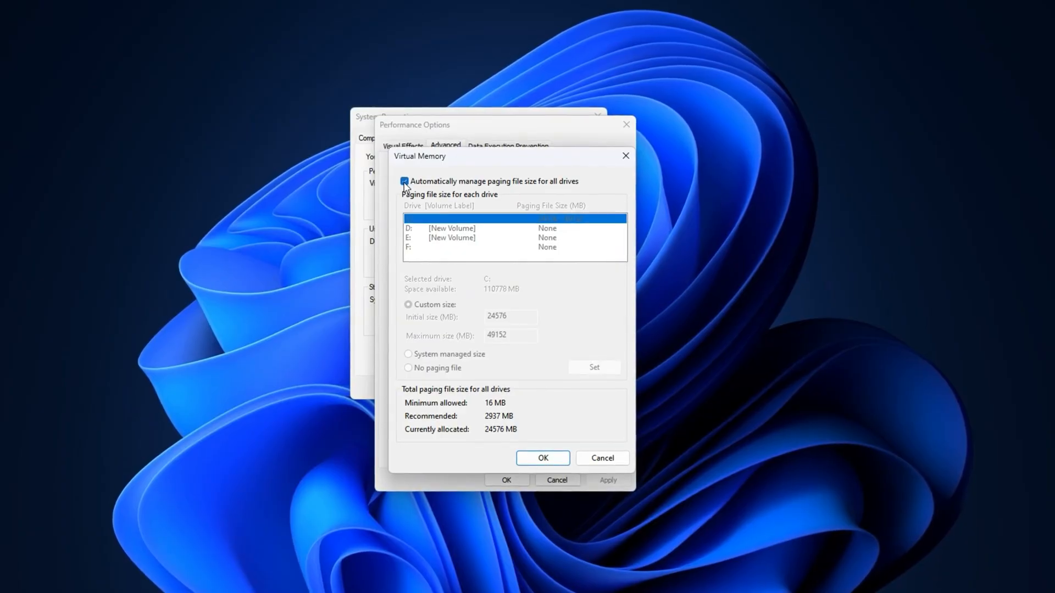
{"action": "left_click", "coordinate": [404, 180]}
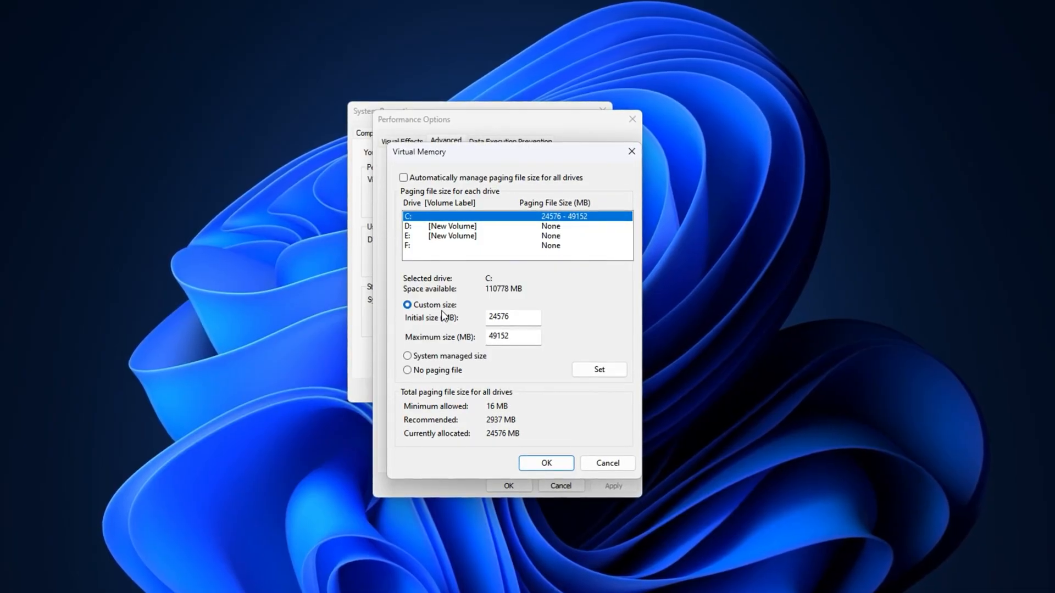
{"action": "triple_click", "coordinate": [511, 317]}
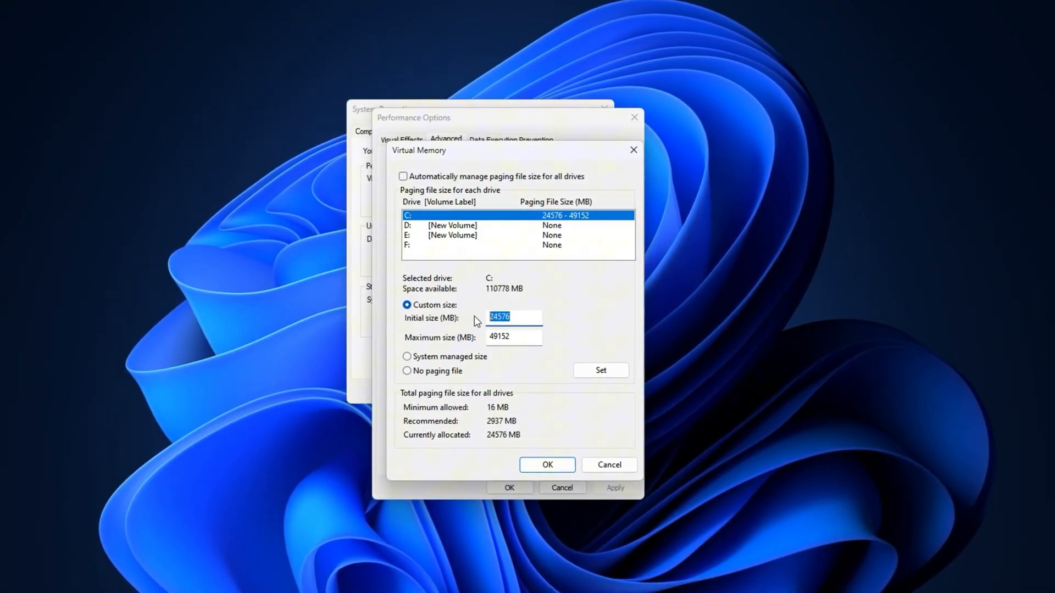
{"action": "type", "text": "1361"}
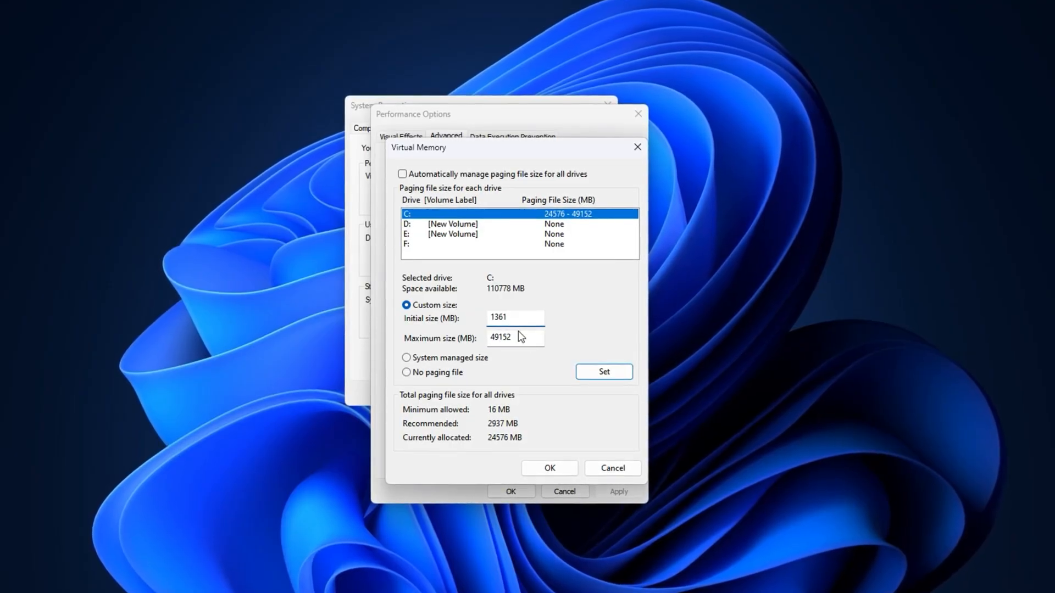
{"action": "triple_click", "coordinate": [515, 336]}
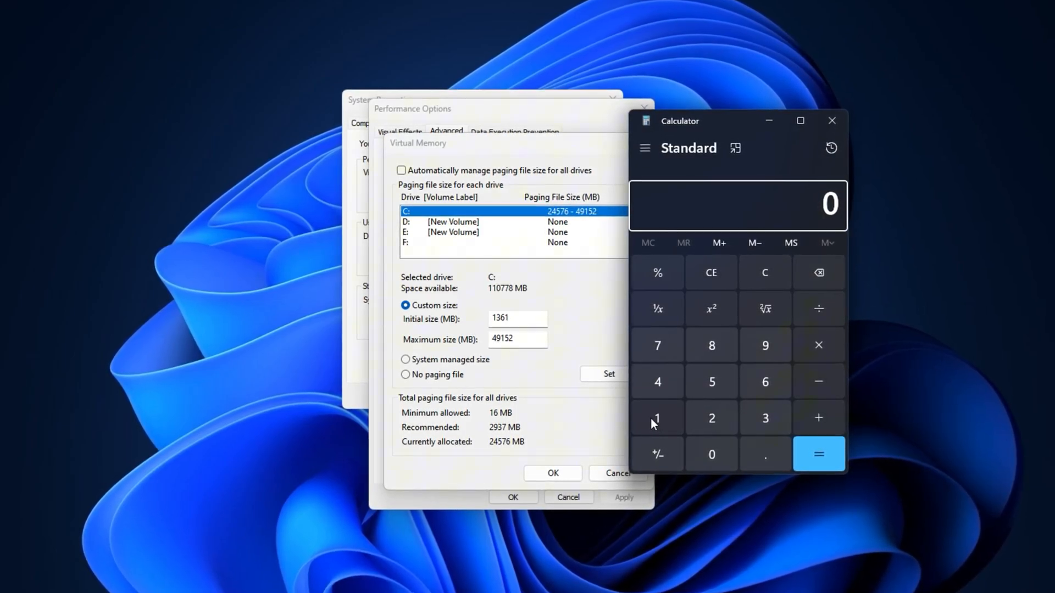
- Calculate 16 × 1024 = 16,384 in Calculator and divide it by 2
{"action": "left_click", "coordinate": [818, 344]}
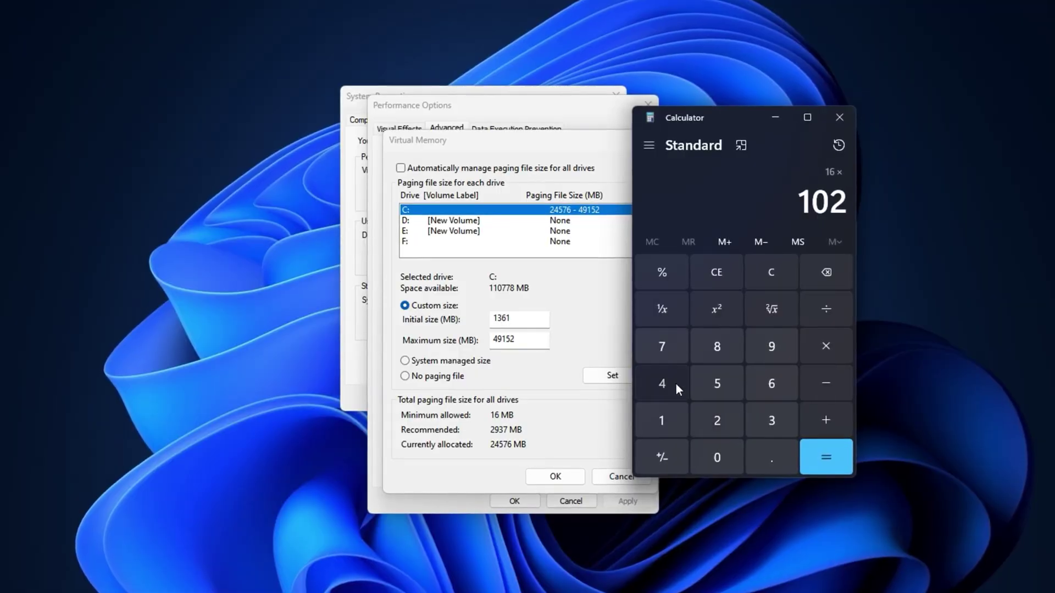
{"action": "left_click", "coordinate": [826, 457]}
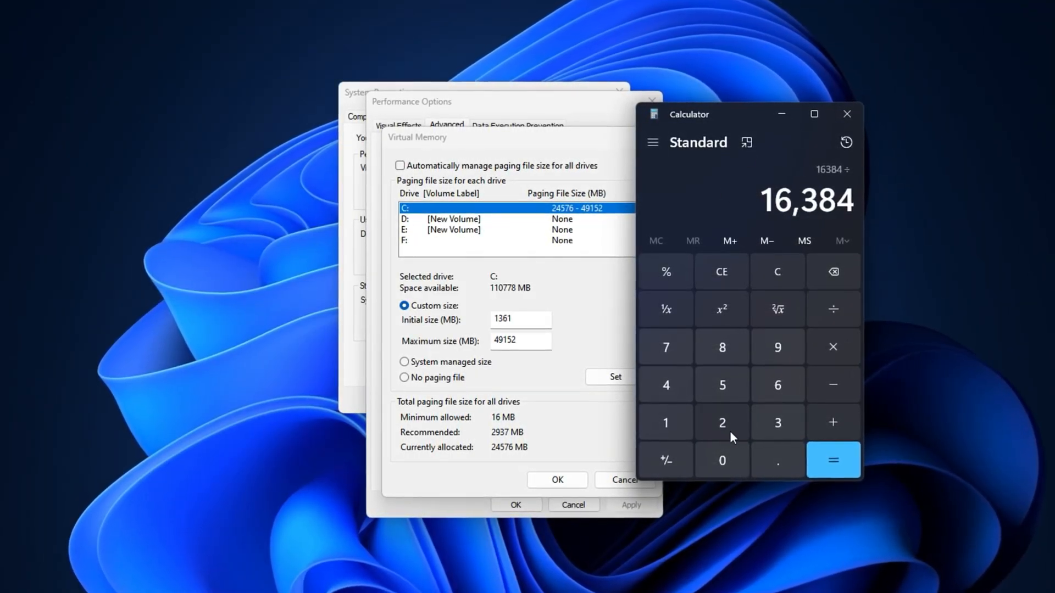
{"action": "left_click", "coordinate": [833, 460]}
{"action": "type", "text": "8"}
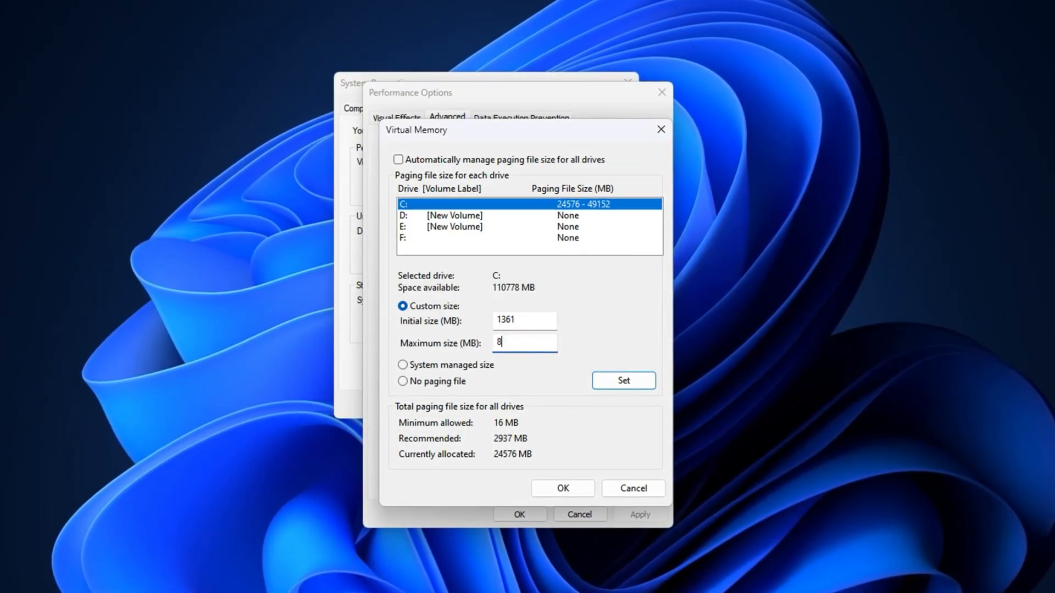
- Enter a maximum size of 8192 MB and set the custom paging file on drive C
{"action": "type", "text": "192"}
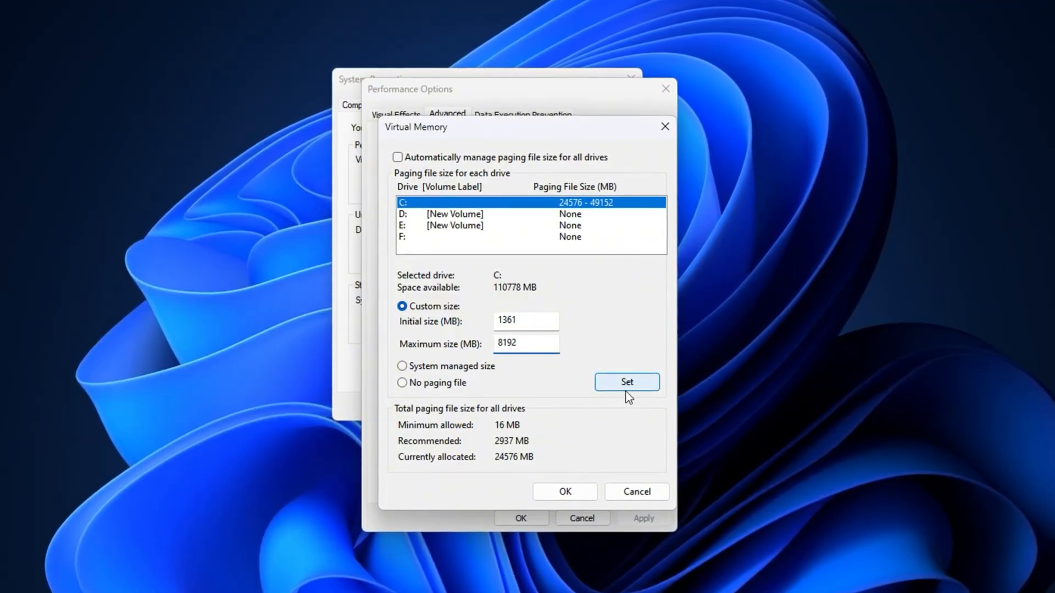
{"action": "left_click", "coordinate": [563, 491]}
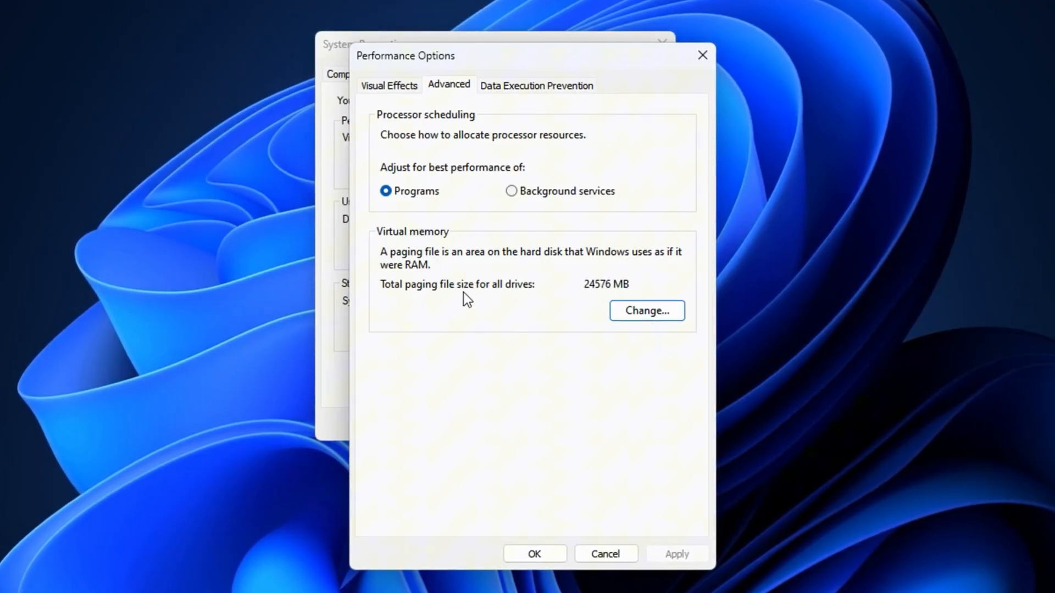
{"action": "mouse_move", "coordinate": [501, 311]}
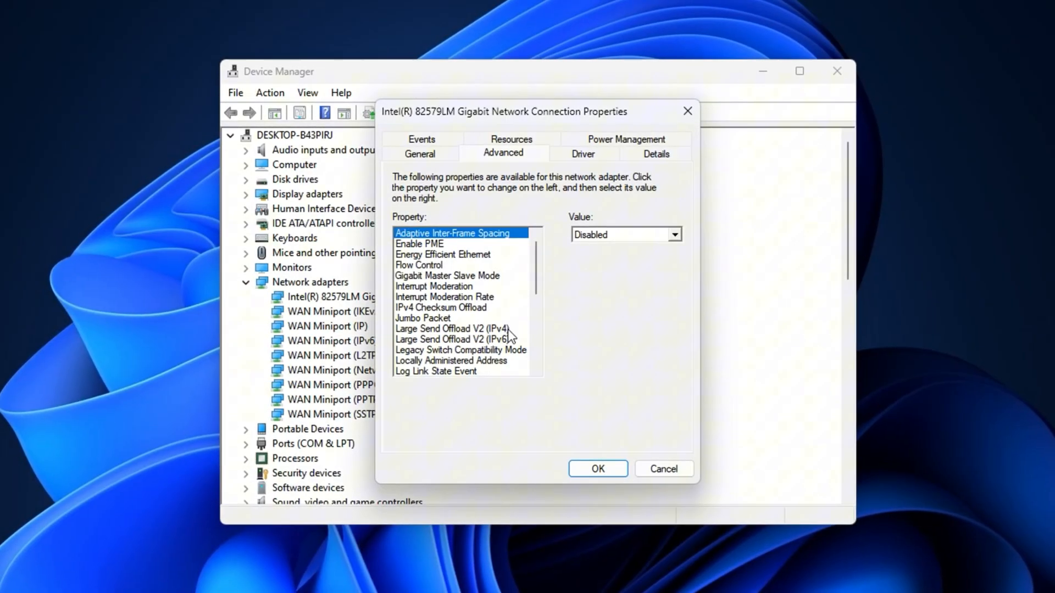
- Scroll through the adapter properties before closing Device Manager
{"action": "scroll", "scroll_direction": "down", "scroll_amount": 3}
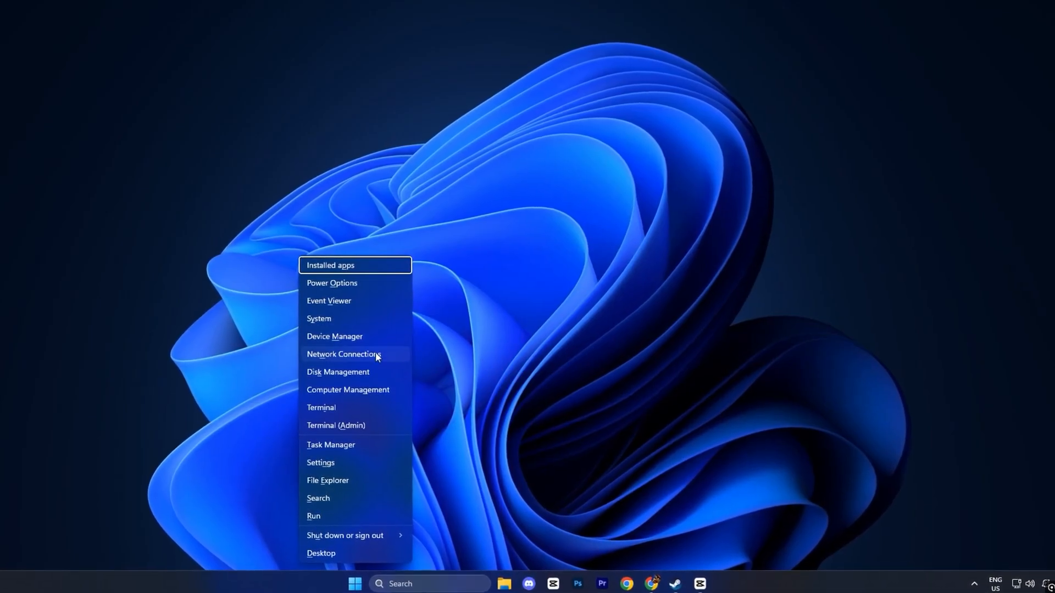
- In Device Manager, open the Intel 82579LM gigabit adapter's Advanced properties
{"action": "left_click", "coordinate": [335, 336]}
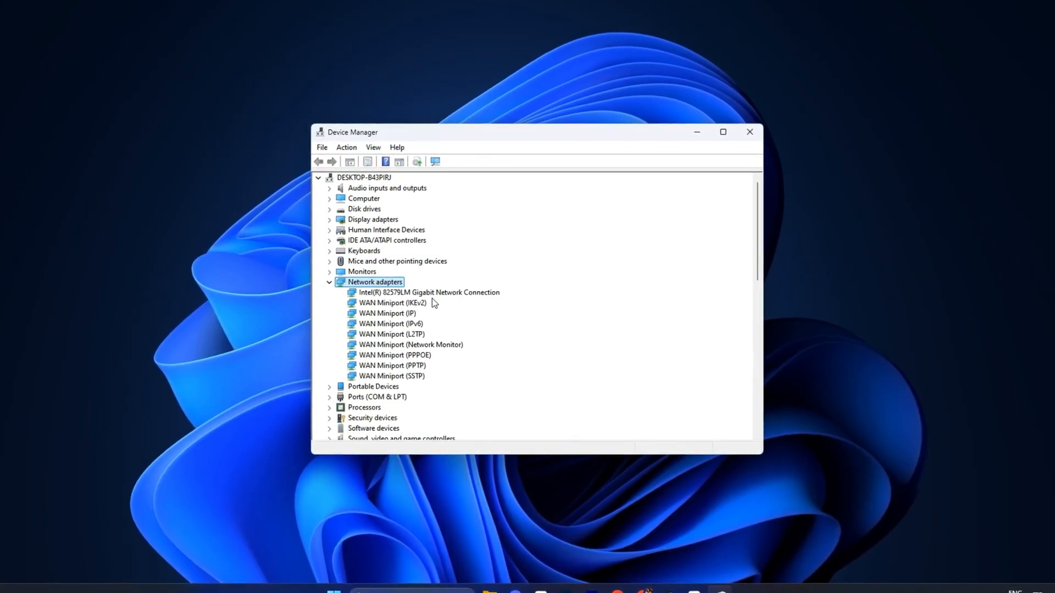
{"action": "left_click", "coordinate": [428, 291]}
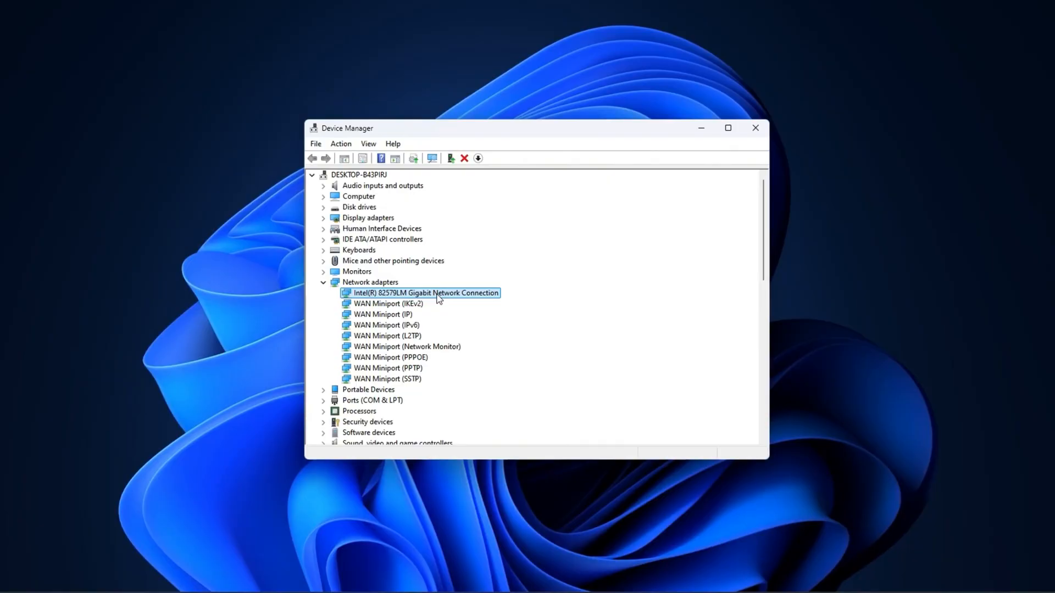
{"action": "double_click", "coordinate": [423, 292]}
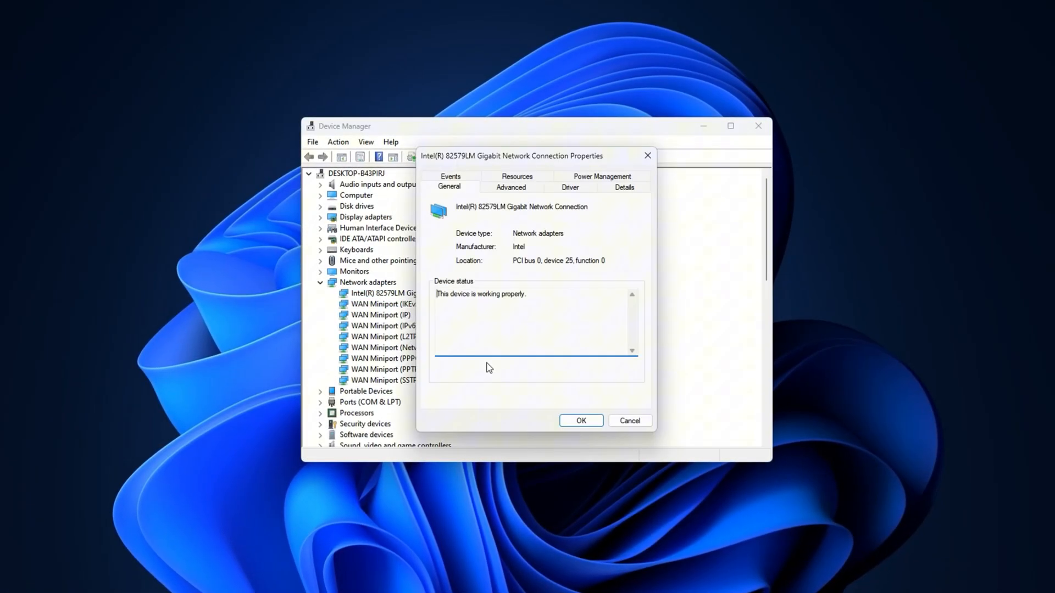
{"action": "left_click", "coordinate": [510, 187]}
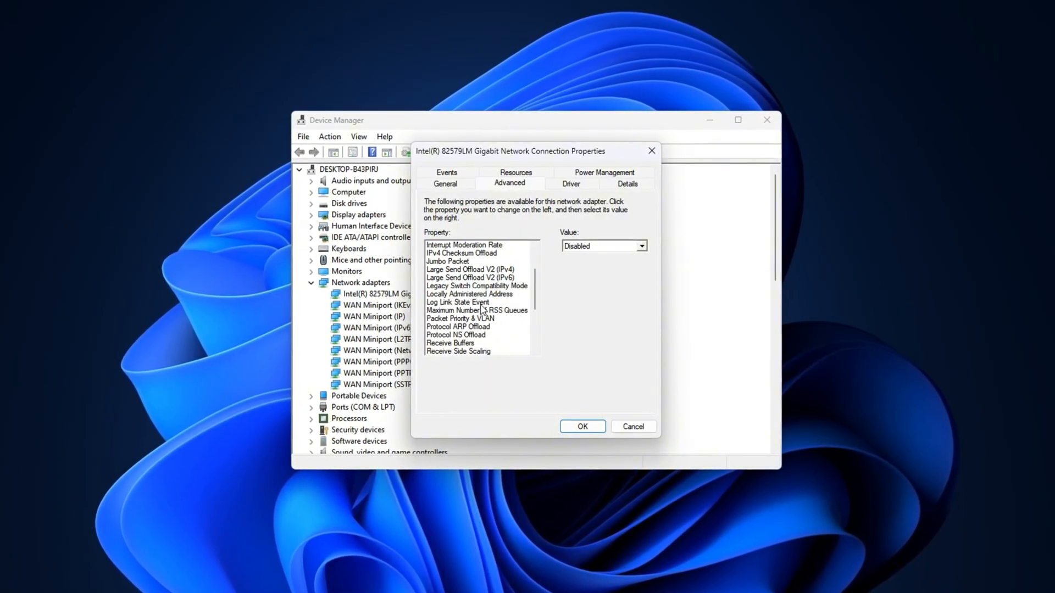
- Confirm Large Send Offload V2 (IPv6) is Disabled and leave the adapter properties
{"action": "scroll", "scroll_direction": "down", "scroll_amount": 3}
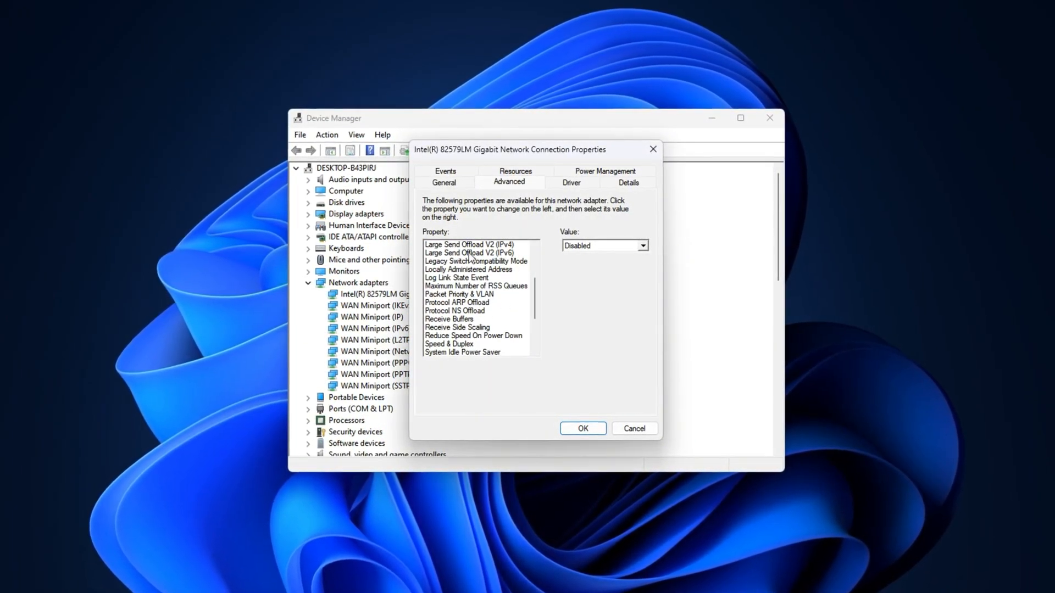
{"action": "left_click", "coordinate": [468, 243]}
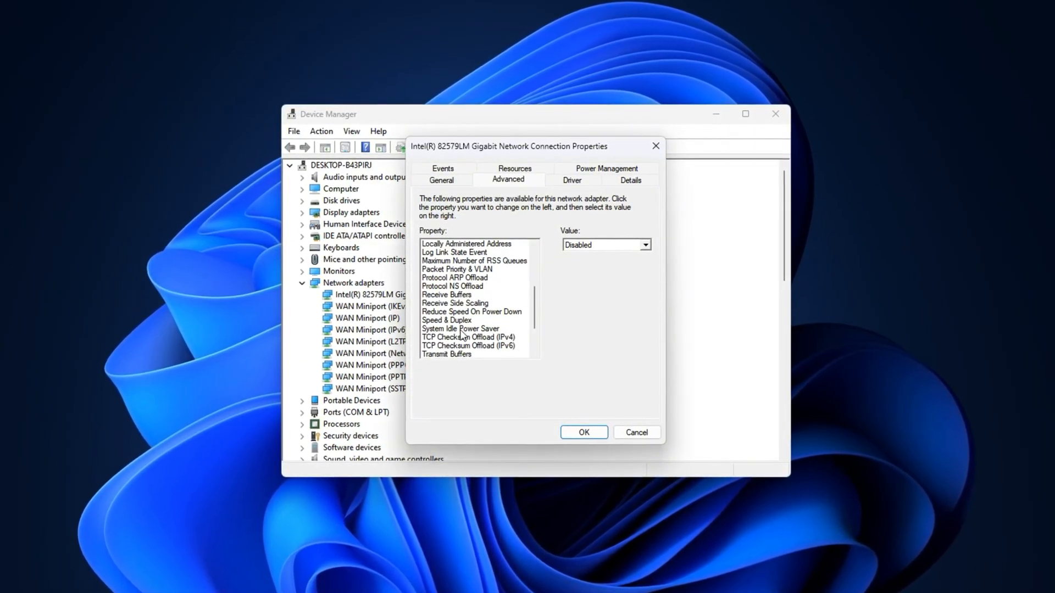
{"action": "left_click", "coordinate": [468, 337]}
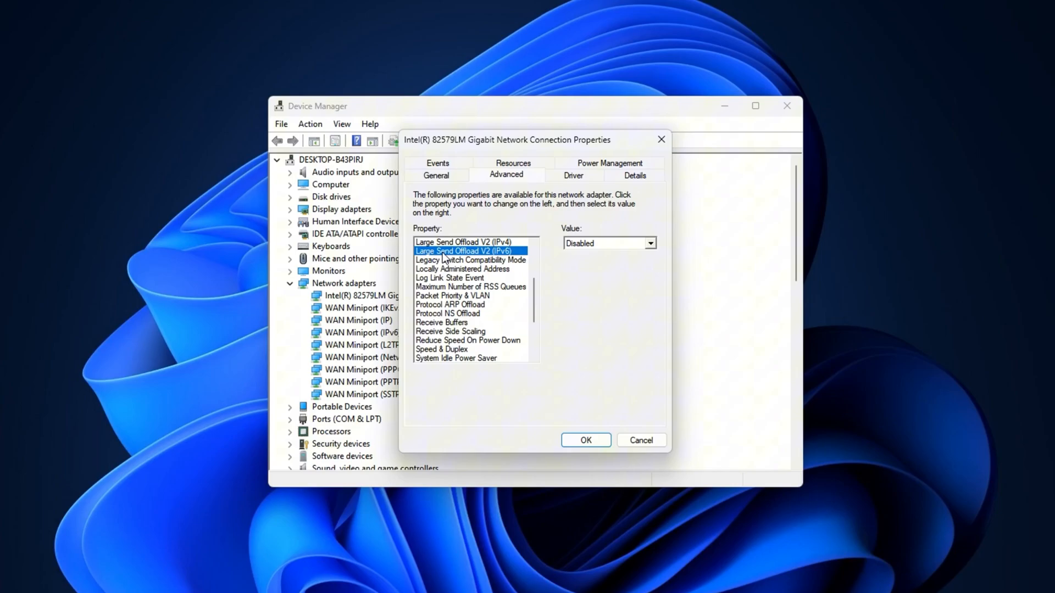
{"action": "left_click", "coordinate": [462, 242]}
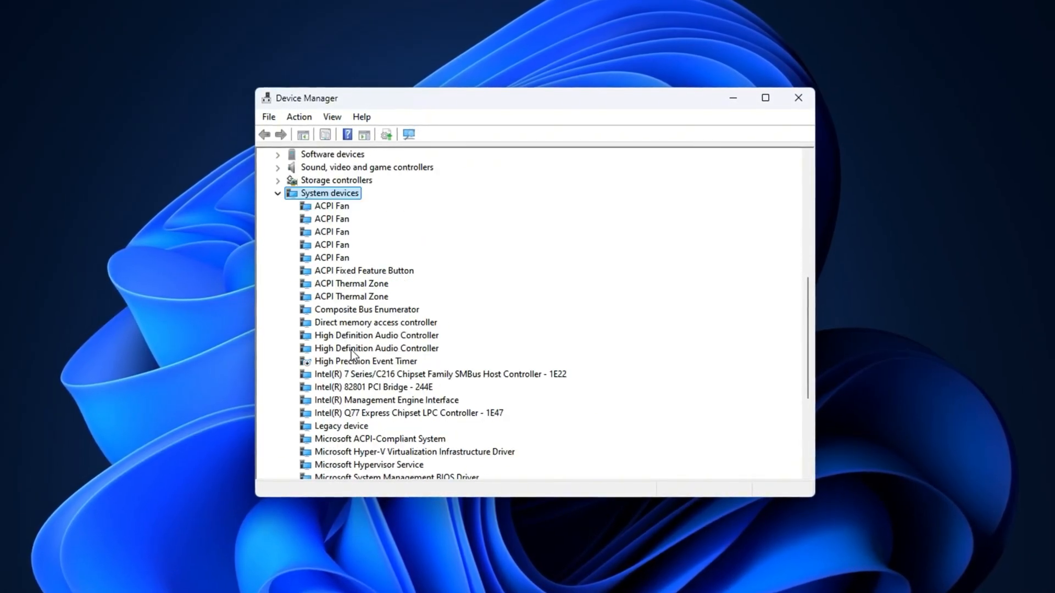
- Check the High Precision Event Timer still offers 'Enable device' and leave it disabled
{"action": "left_click", "coordinate": [365, 361]}
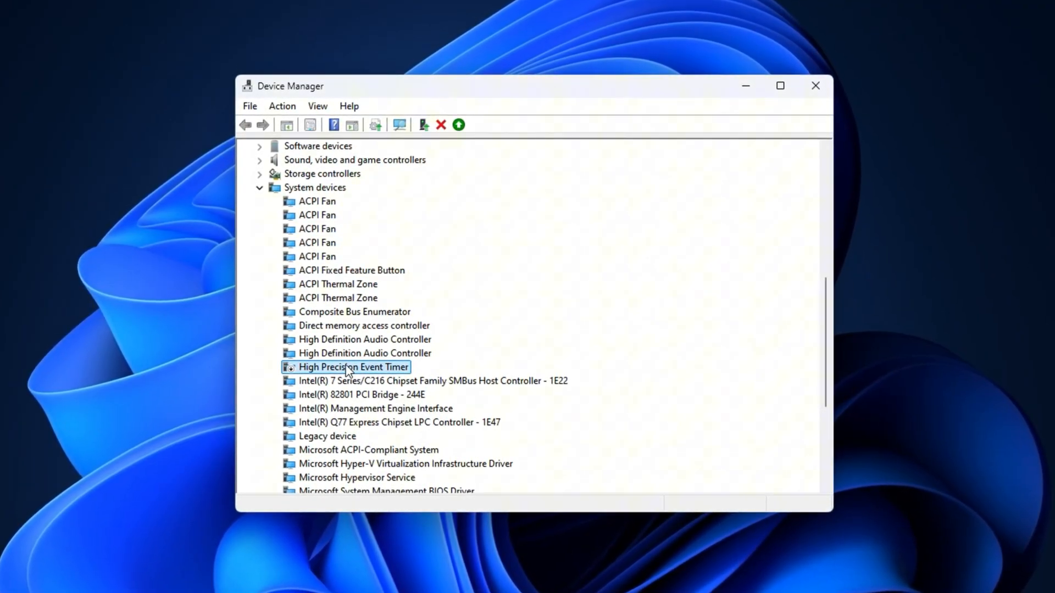
{"action": "right_click", "coordinate": [350, 368]}
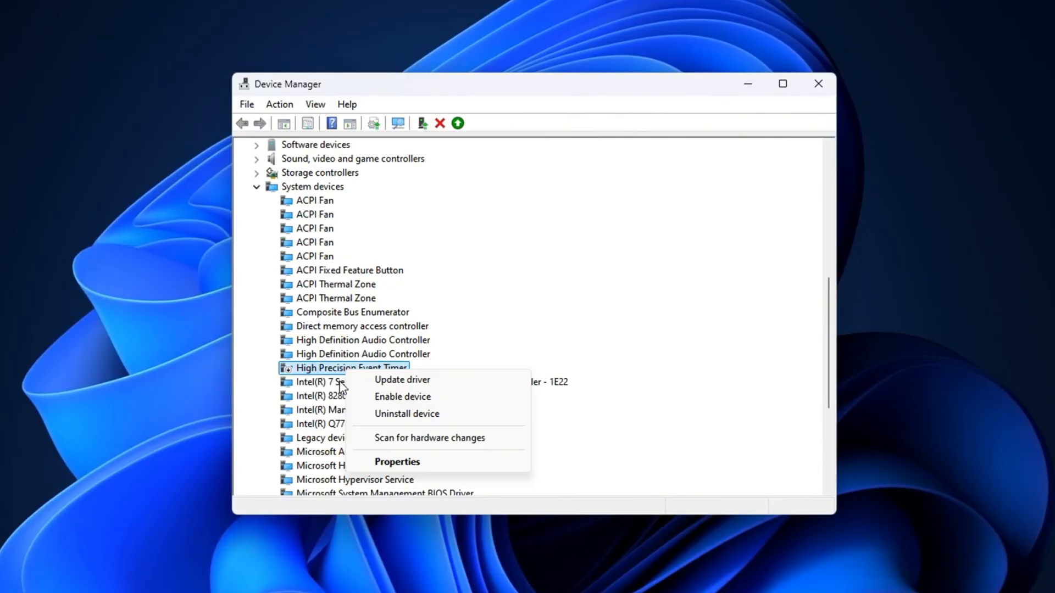
{"action": "key", "text": "Escape"}
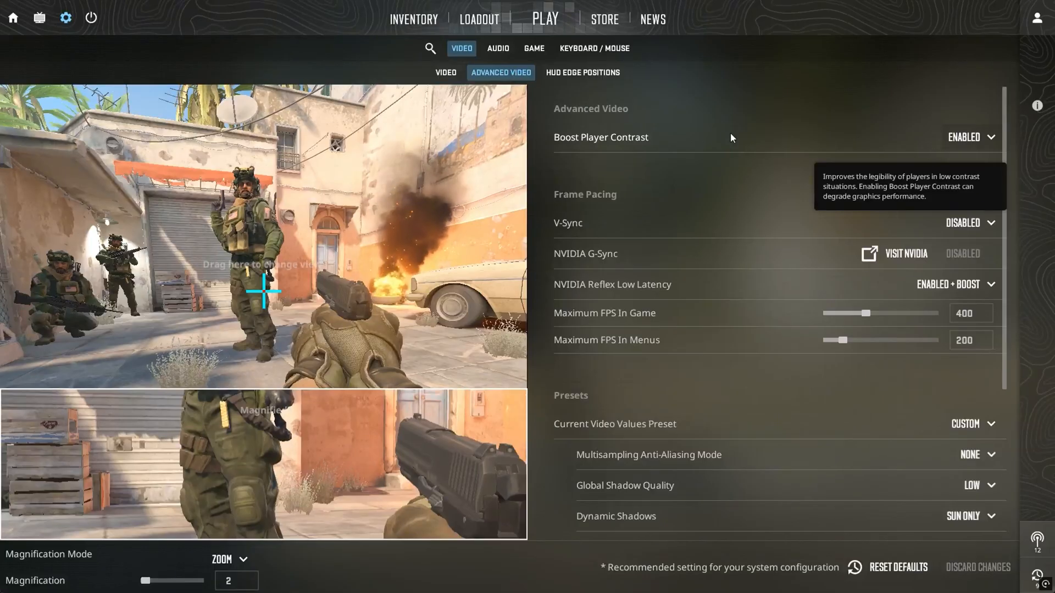
- Keep Boost Player Contrast enabled and V-Sync disabled, and set NVIDIA Reflex Low Latency to Enabled
{"action": "left_click", "coordinate": [963, 137]}
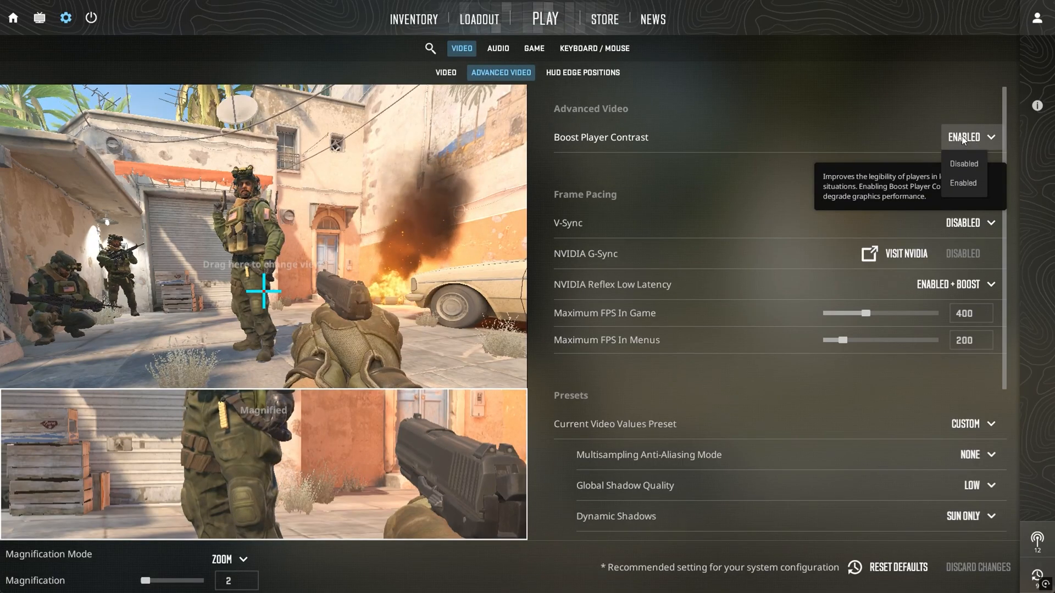
{"action": "mouse_move", "coordinate": [915, 153]}
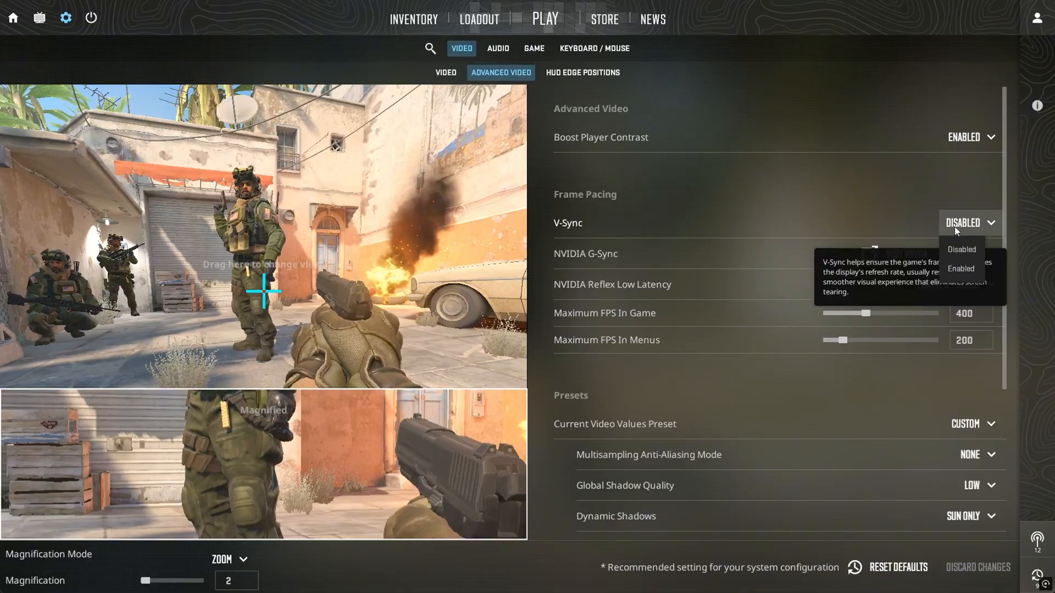
{"action": "mouse_move", "coordinate": [963, 230]}
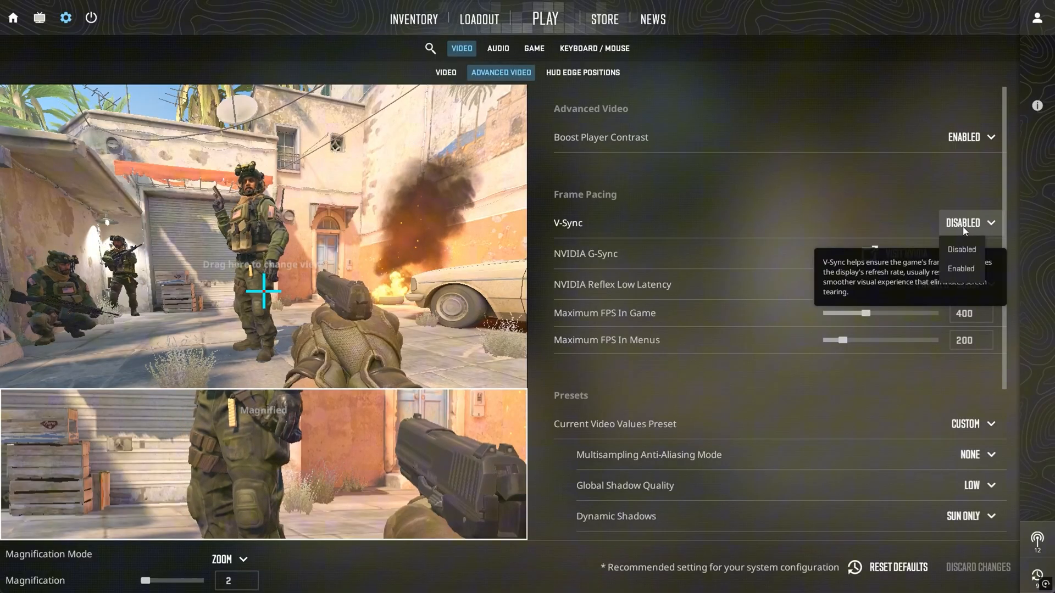
{"action": "mouse_move", "coordinate": [963, 228]}
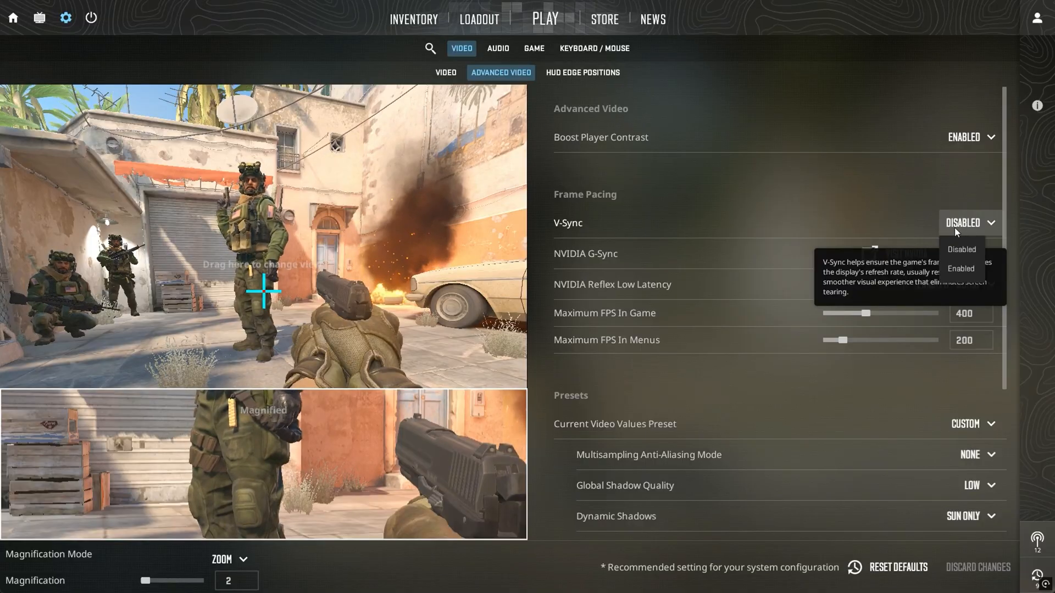
{"action": "left_click", "coordinate": [951, 284]}
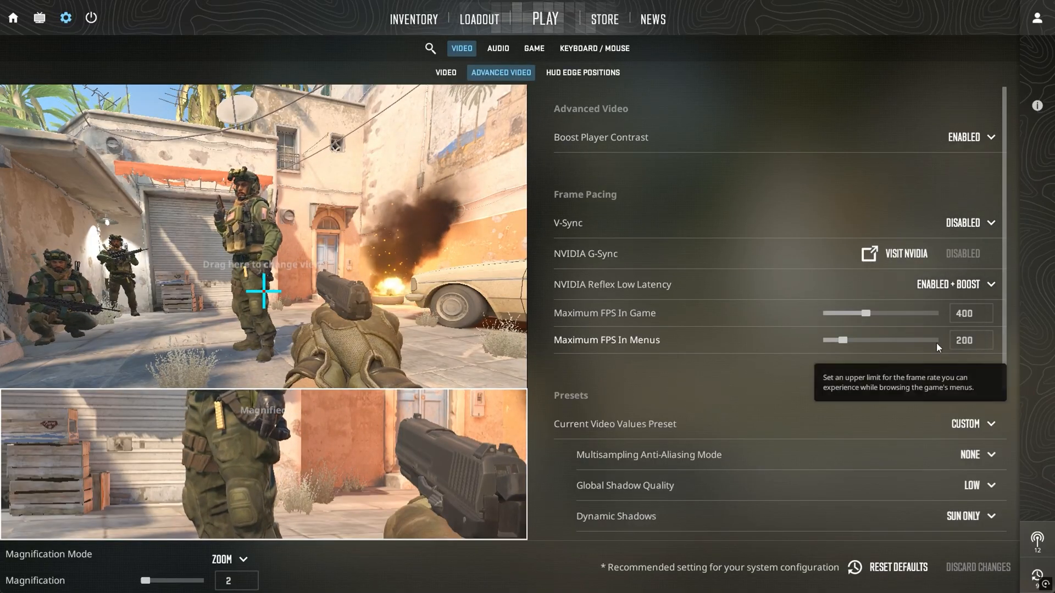
{"action": "left_click", "coordinate": [950, 284]}
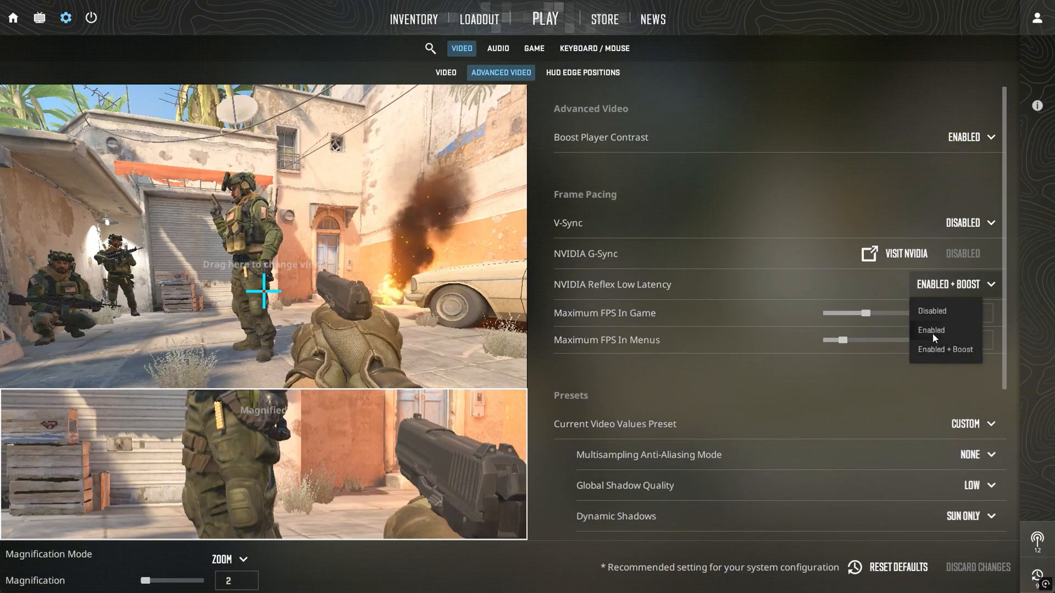
{"action": "left_click", "coordinate": [930, 330]}
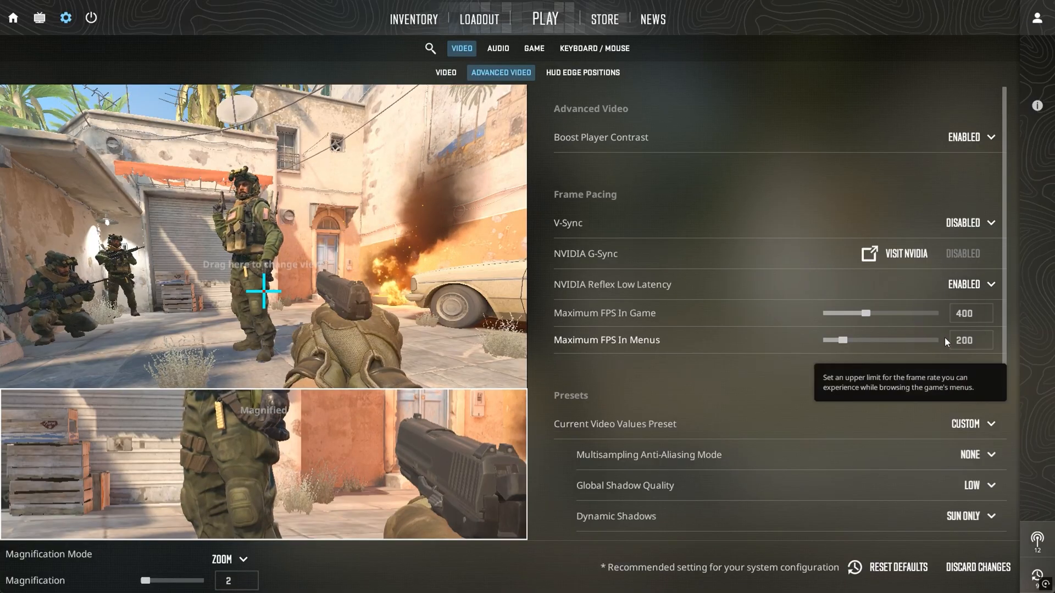
{"action": "left_click", "coordinate": [968, 284]}
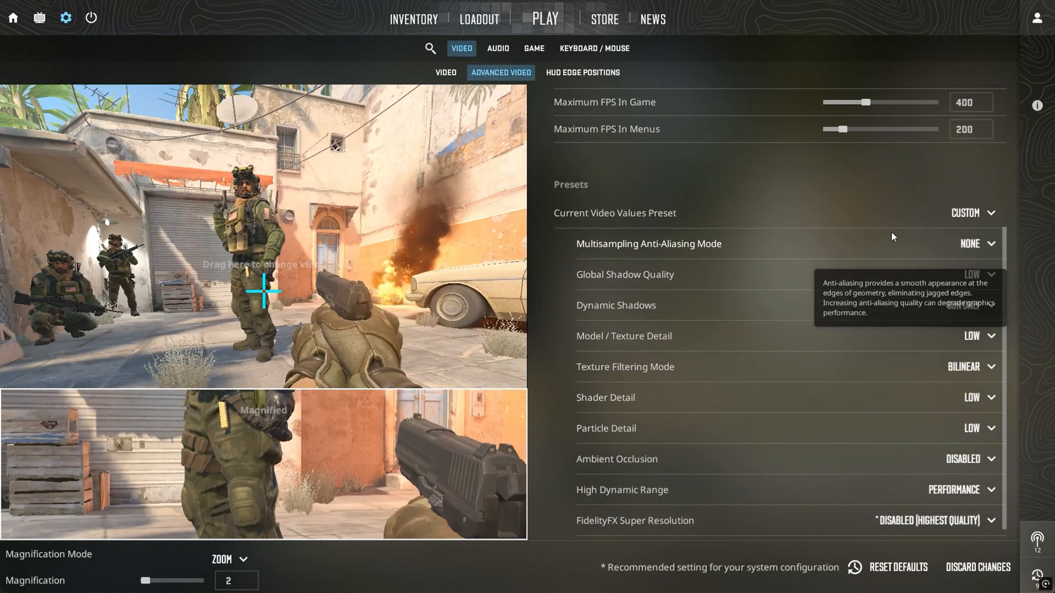
- Keep Global Shadow Quality and Model/Texture Detail at Low after reviewing their choices
{"action": "left_click", "coordinate": [974, 244]}
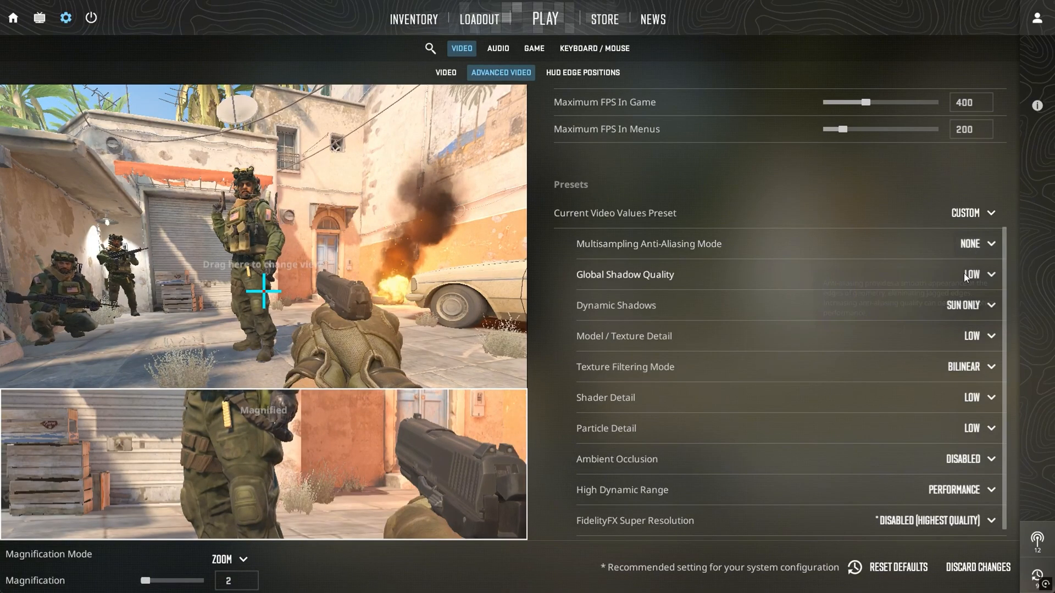
{"action": "mouse_move", "coordinate": [976, 243]}
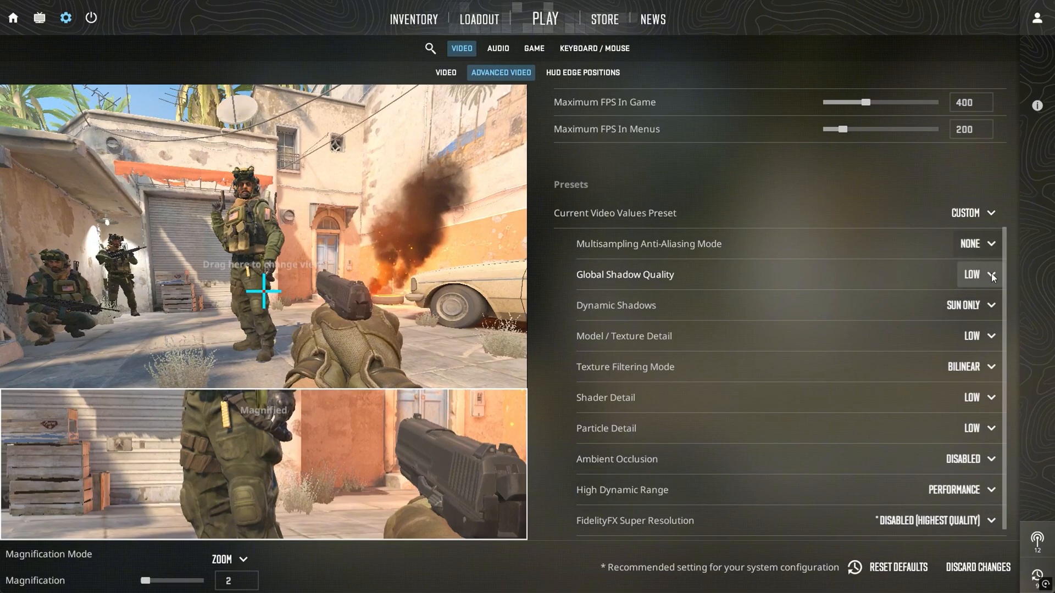
{"action": "left_click", "coordinate": [979, 274]}
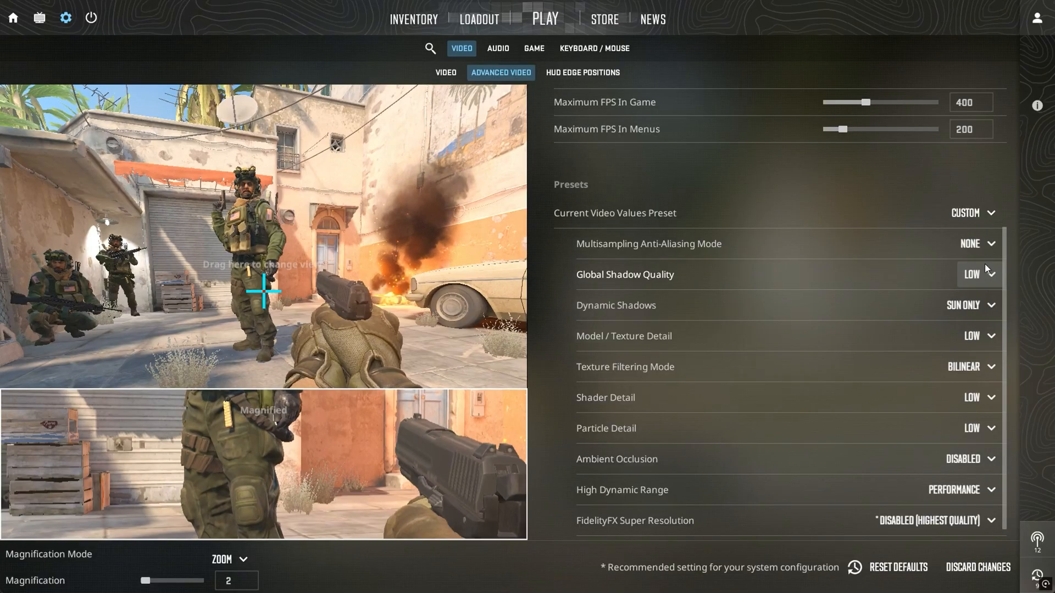
{"action": "left_click", "coordinate": [968, 305]}
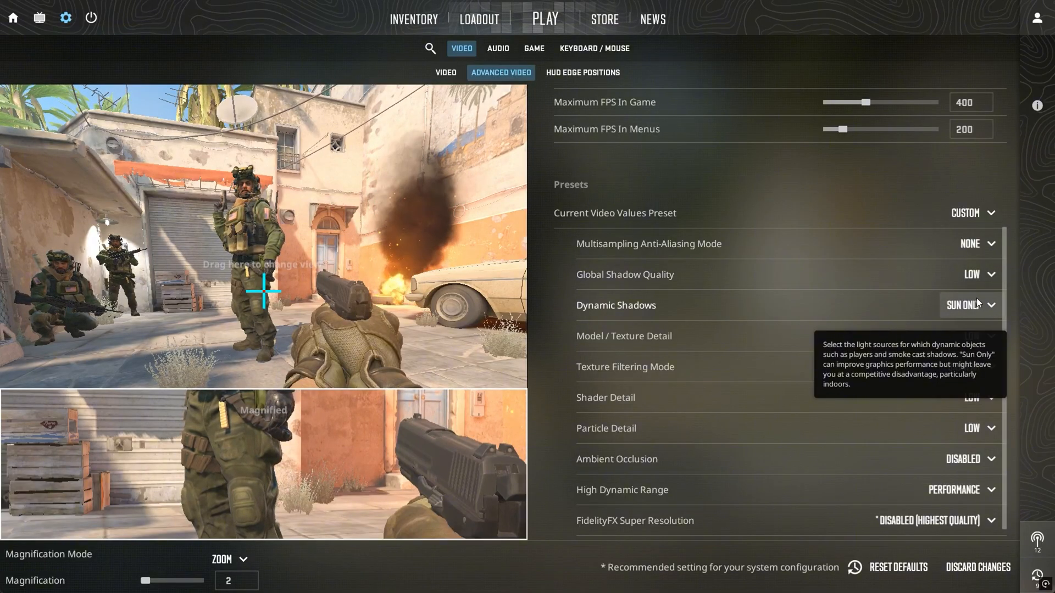
{"action": "mouse_move", "coordinate": [964, 293]}
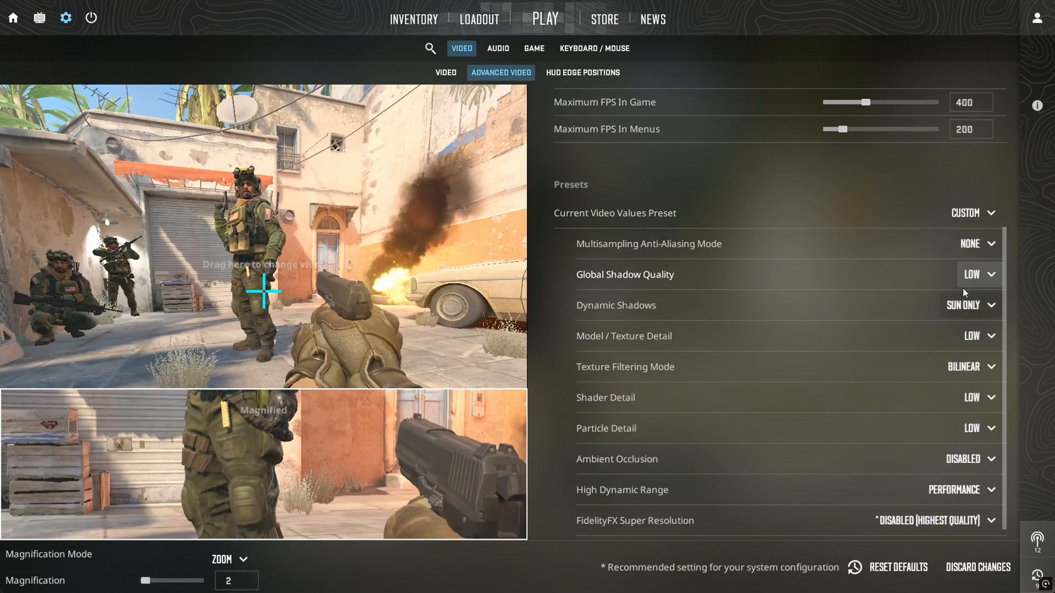
{"action": "mouse_move", "coordinate": [979, 347]}
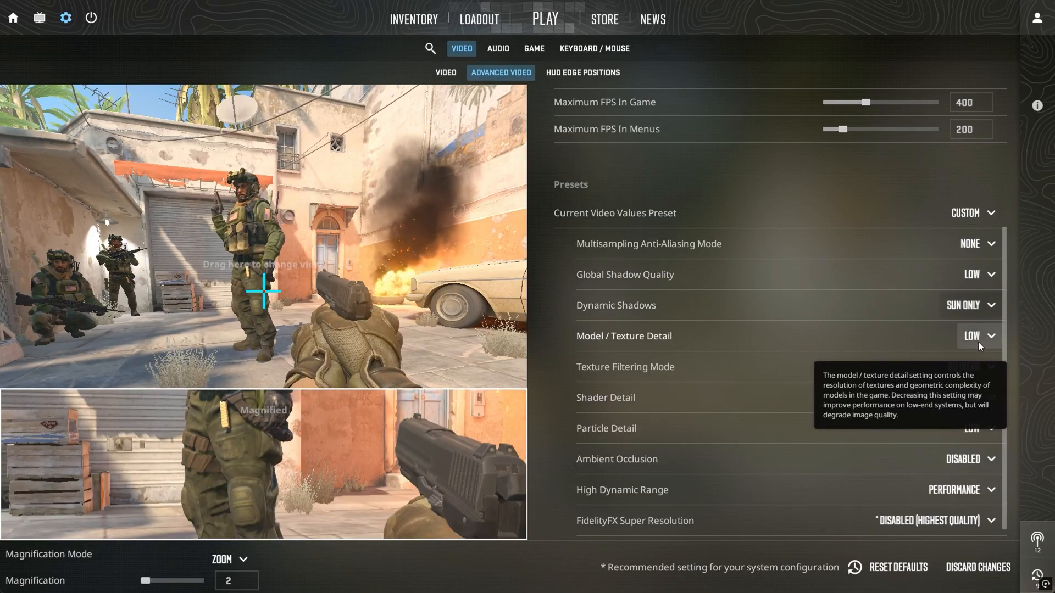
{"action": "left_click", "coordinate": [974, 336]}
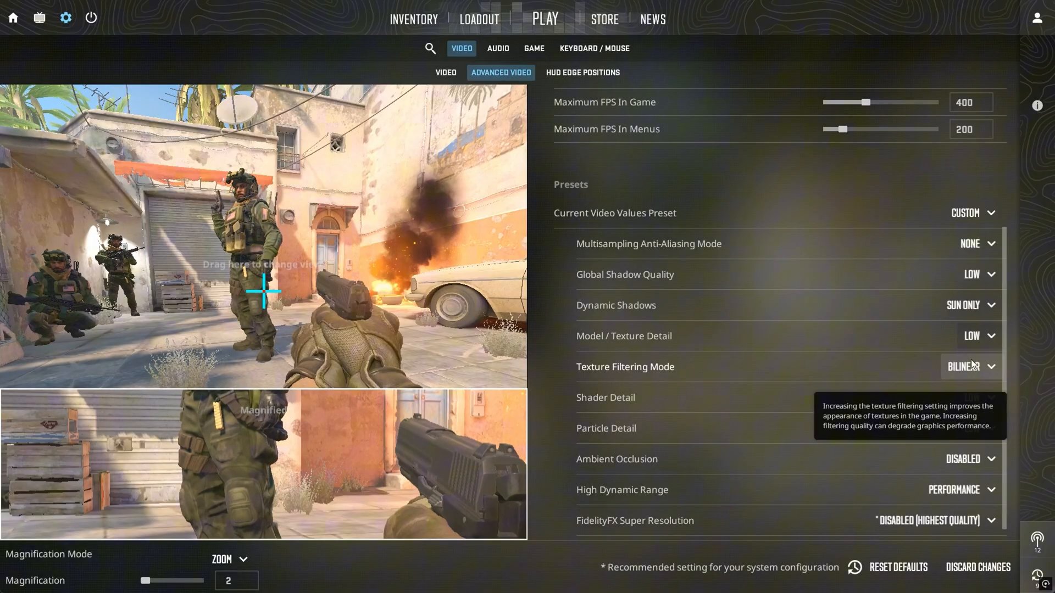
{"action": "mouse_move", "coordinate": [973, 336]}
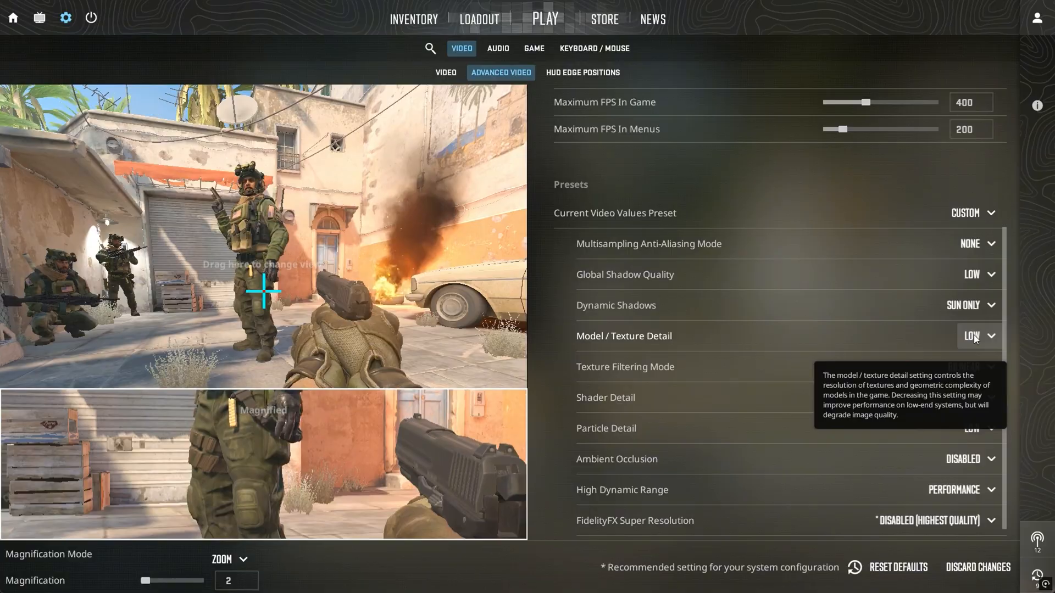
{"action": "left_click", "coordinate": [970, 367]}
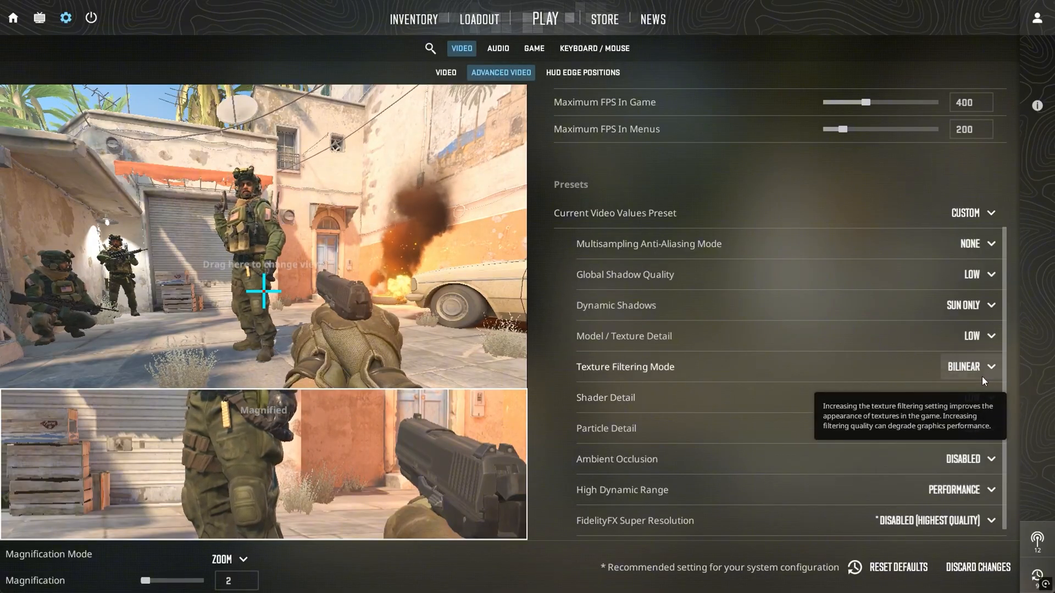
{"action": "mouse_move", "coordinate": [982, 407]}
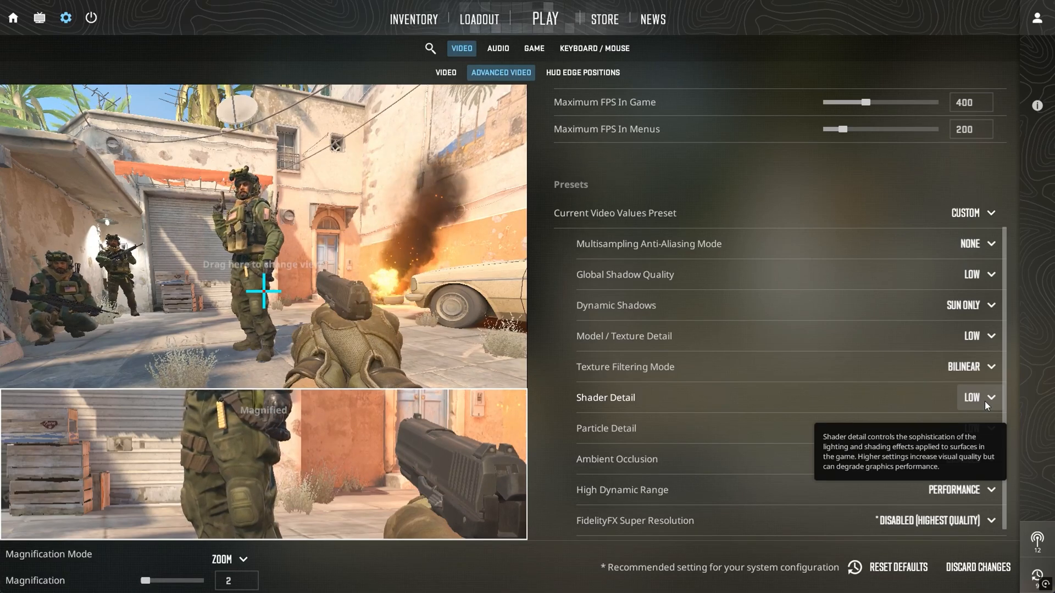
{"action": "mouse_move", "coordinate": [975, 432]}
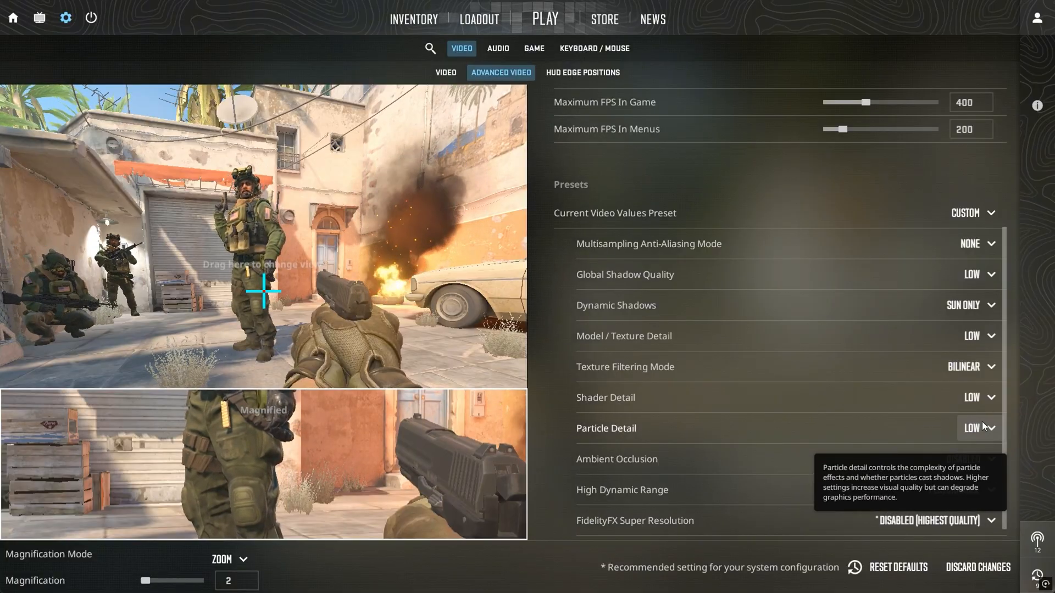
{"action": "mouse_move", "coordinate": [977, 462]}
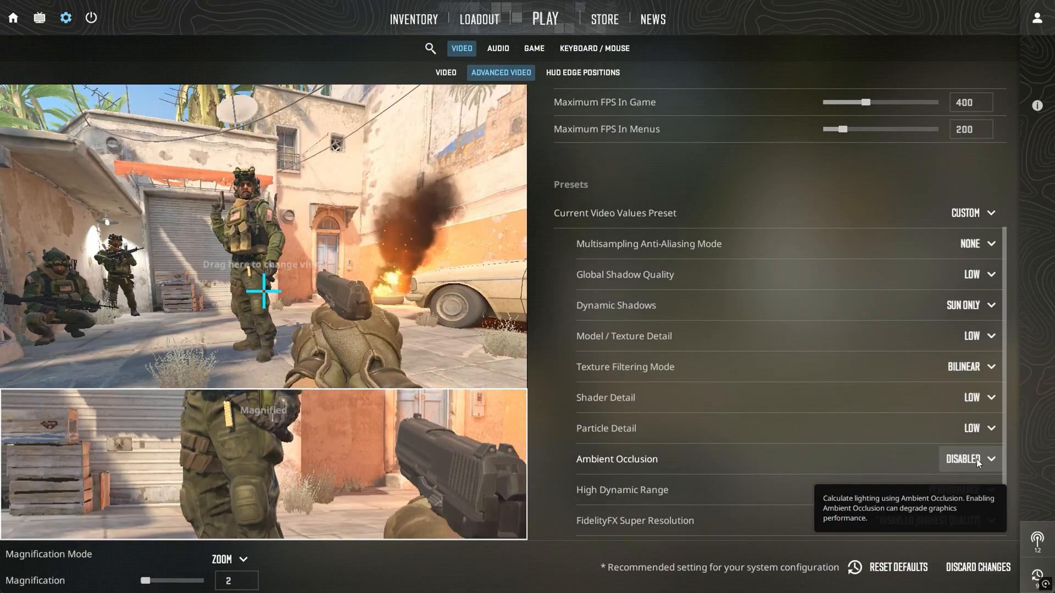
{"action": "mouse_move", "coordinate": [958, 495]}
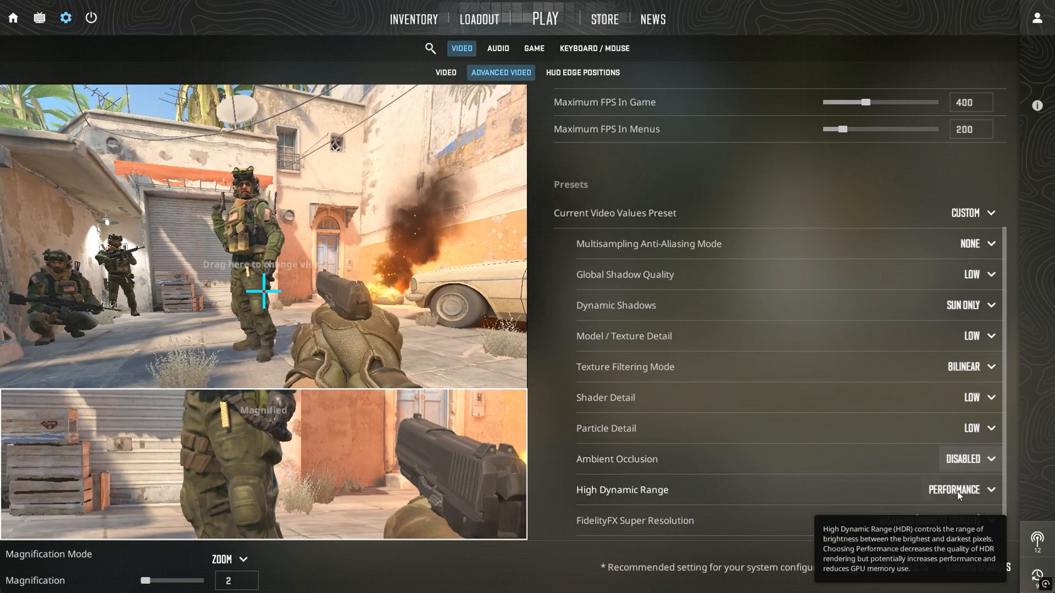
- List the High Dynamic Range choices, keeping Performance selected
{"action": "left_click", "coordinate": [953, 489]}
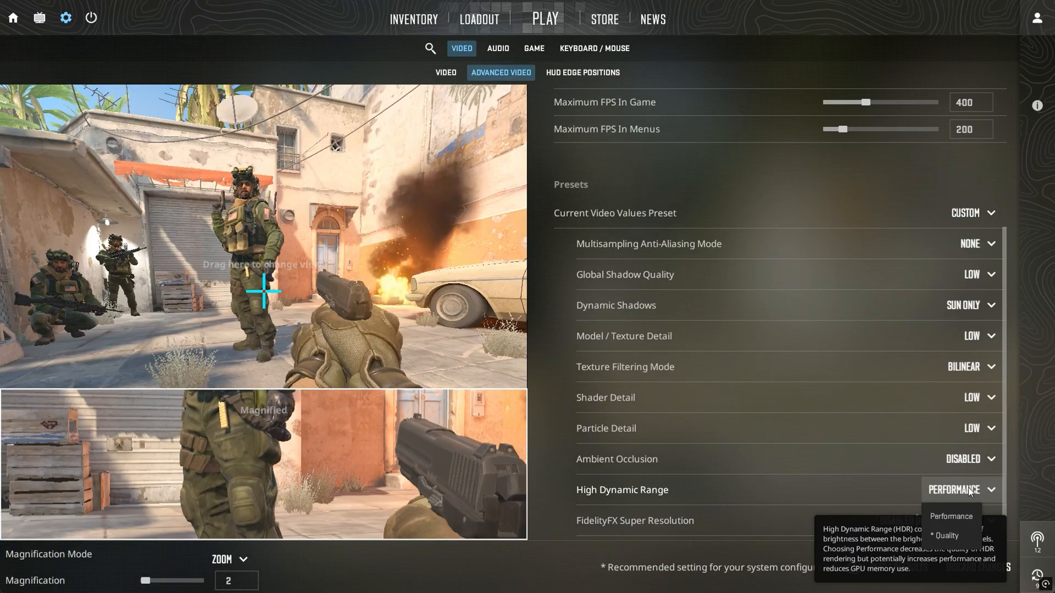
{"action": "mouse_move", "coordinate": [752, 387]}
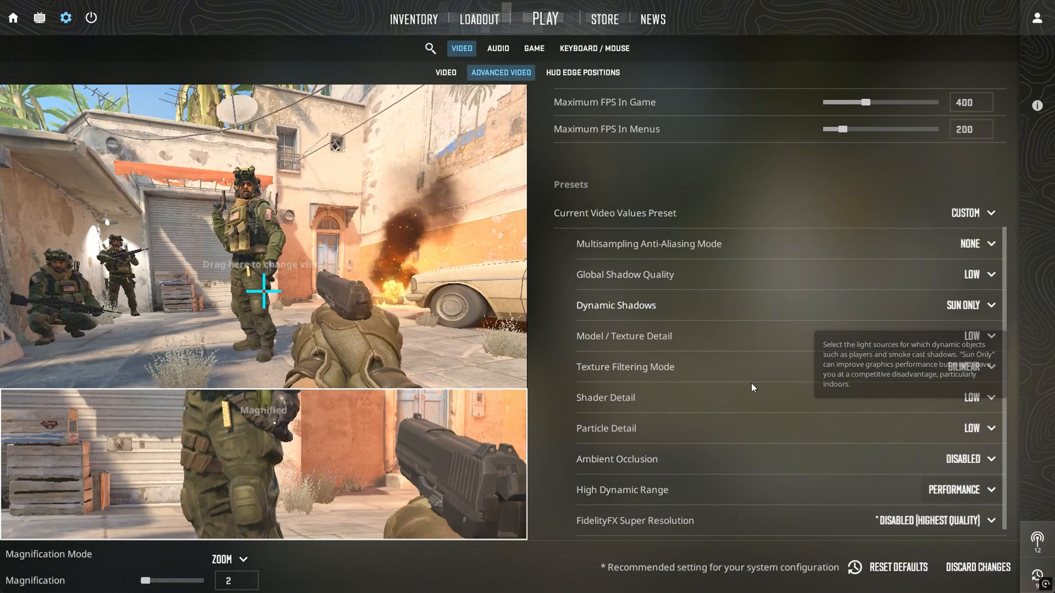
{"action": "mouse_move", "coordinate": [791, 407]}
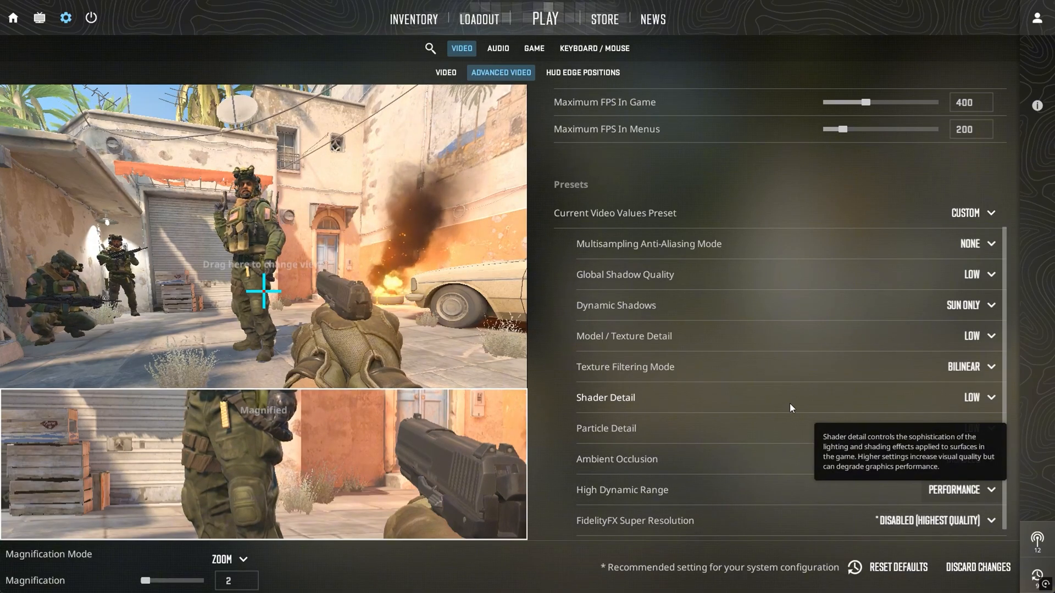
{"action": "mouse_move", "coordinate": [760, 301]}
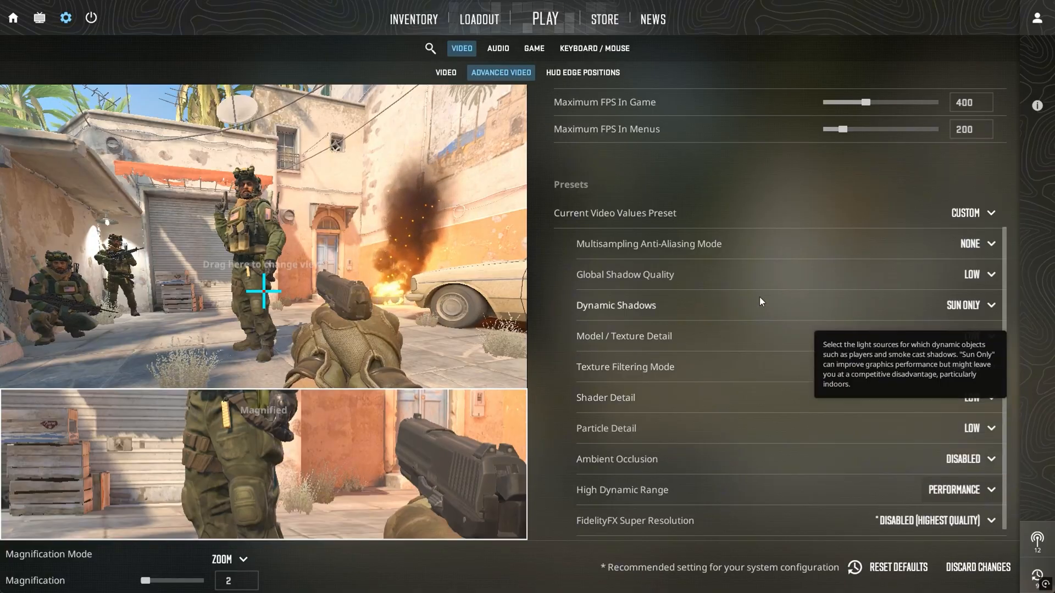
{"action": "mouse_move", "coordinate": [758, 276]}
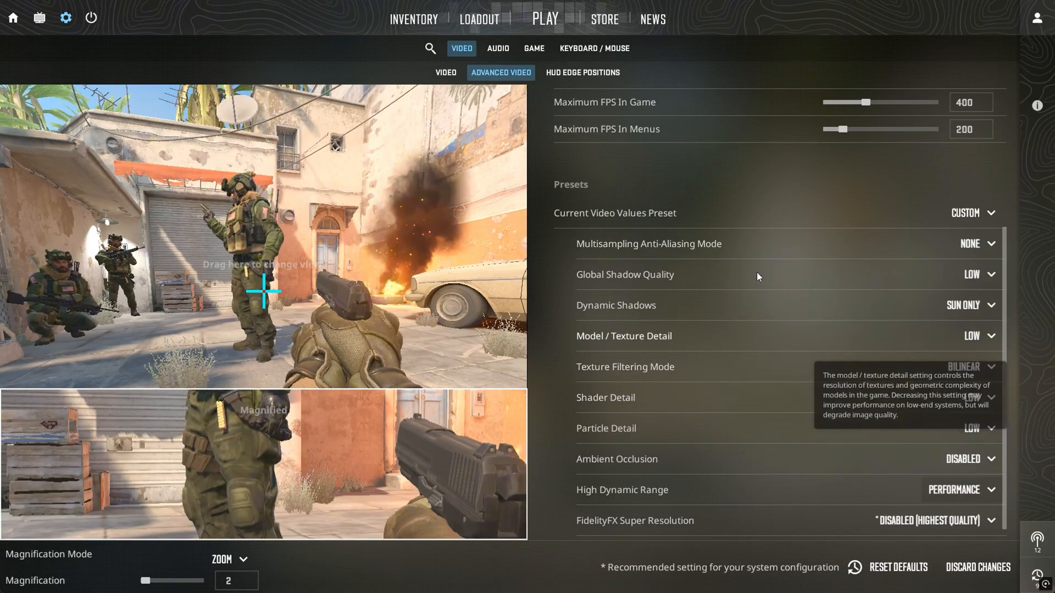